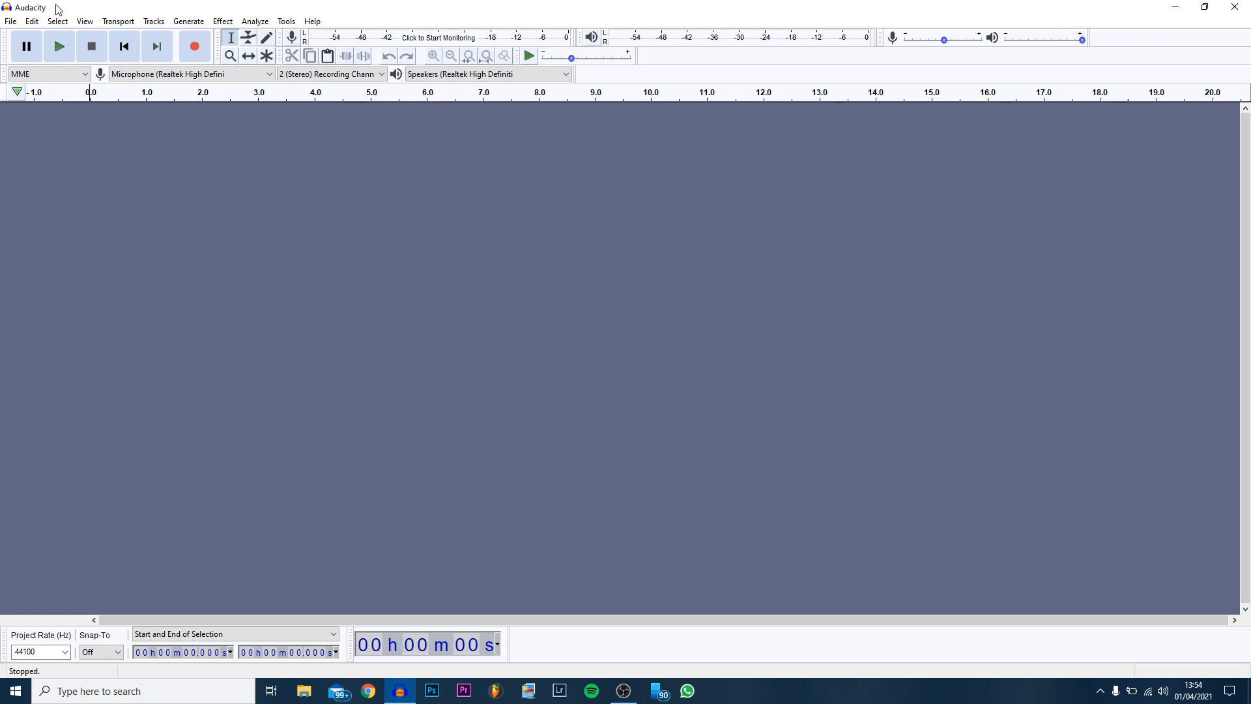
mouse_move(53, 100)
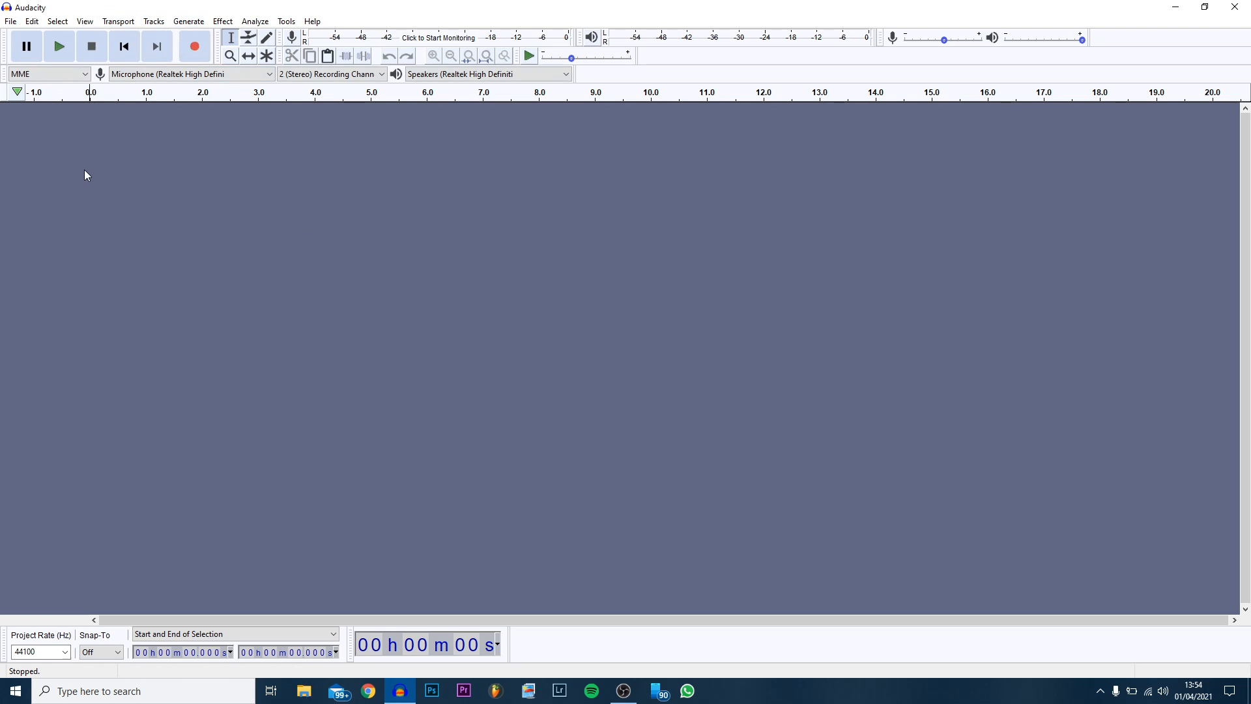
mouse_move(26, 46)
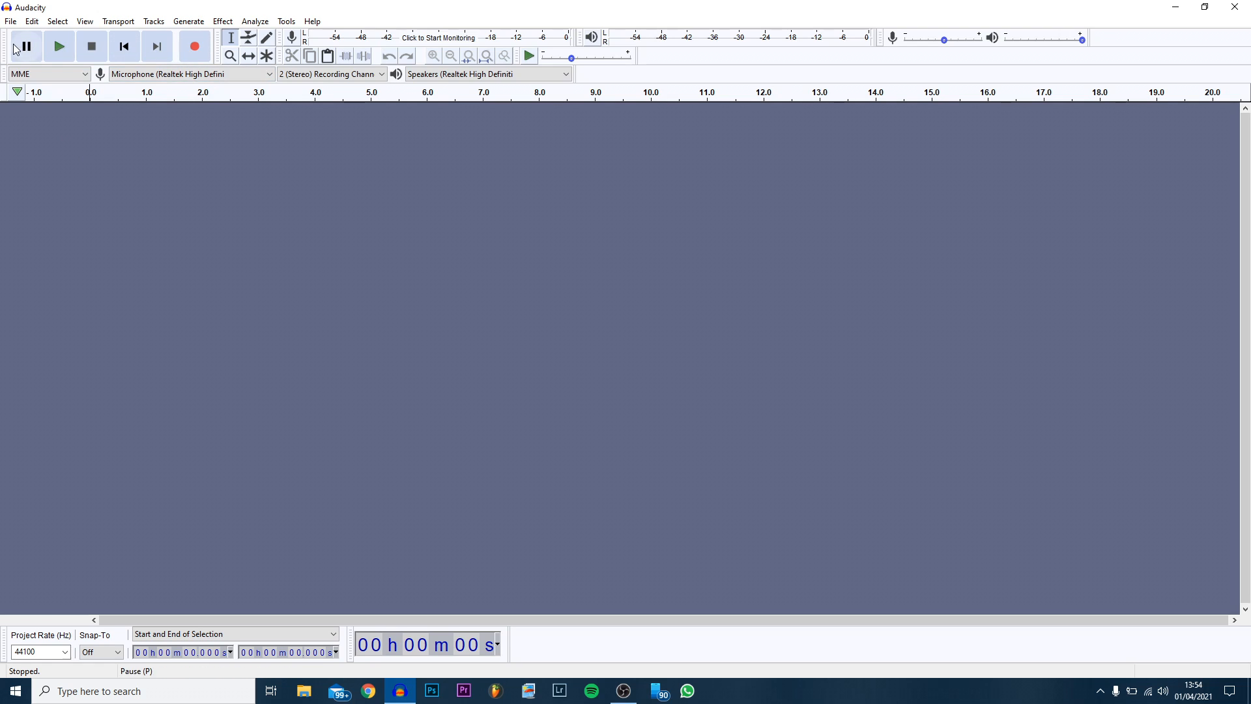
mouse_move(122, 45)
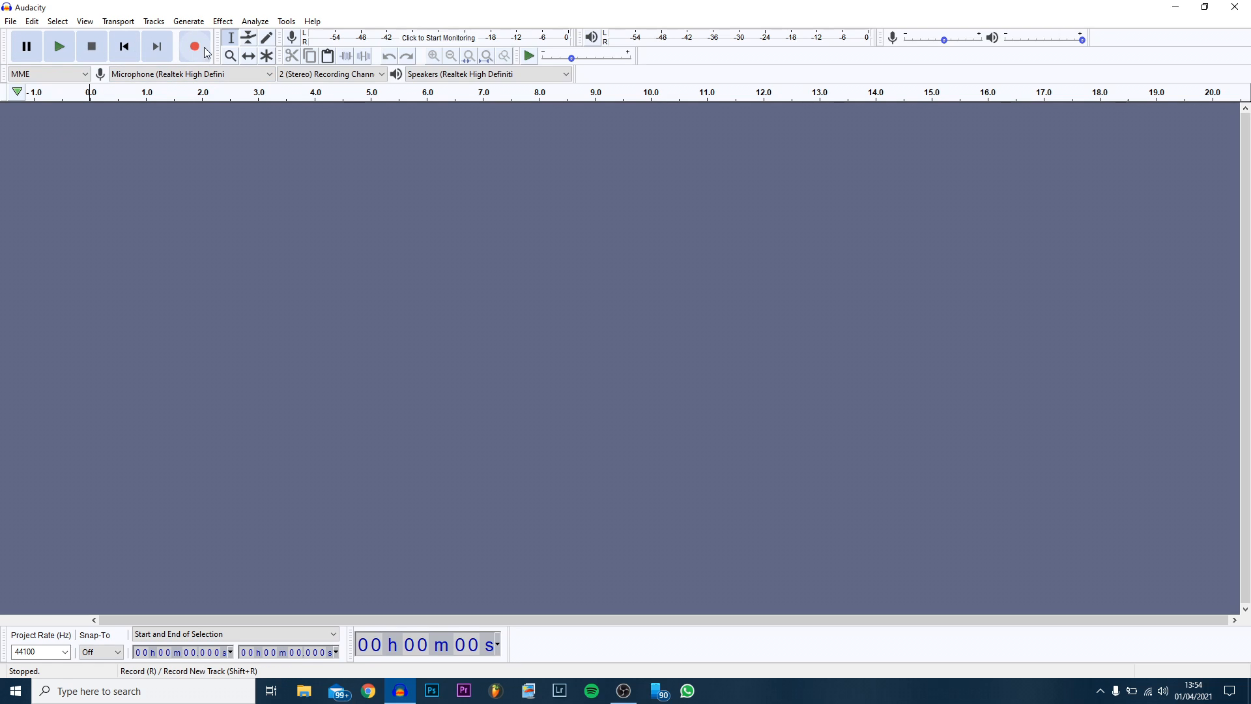
mouse_move(192, 53)
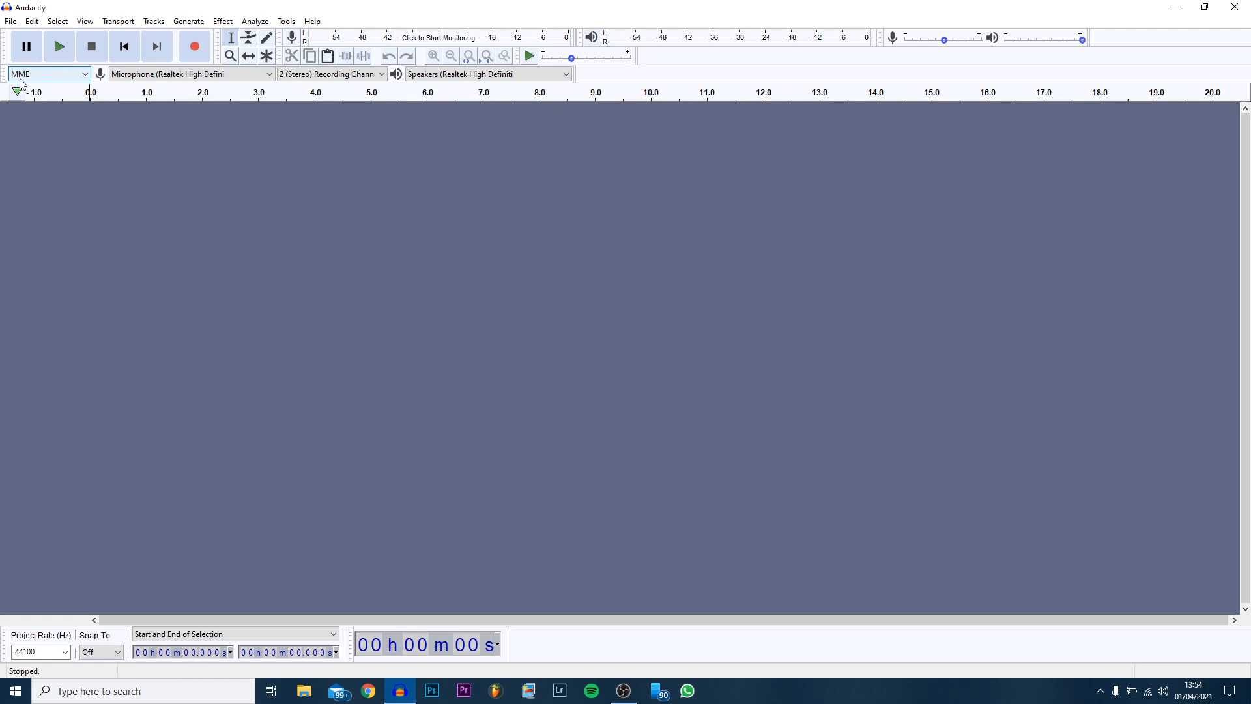
Choose Microphone (AT2020USB+) as the recording device, keeping MME as audio host
click(48, 73)
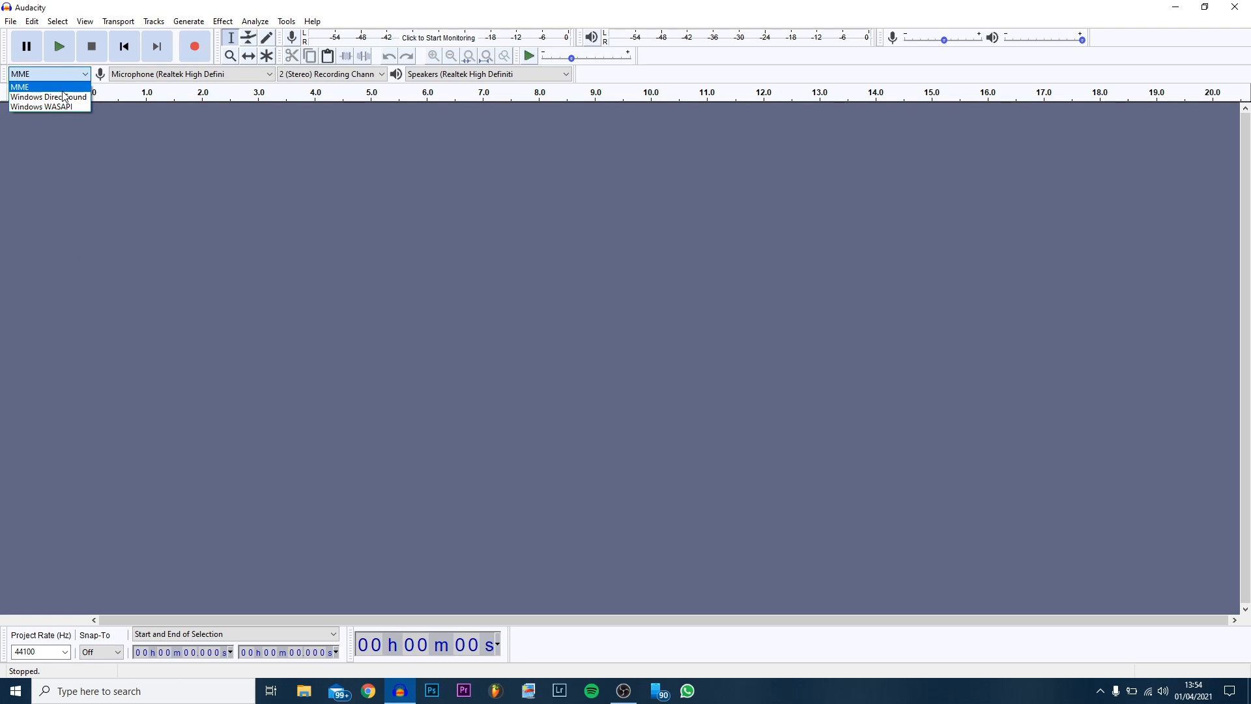
mouse_move(48, 96)
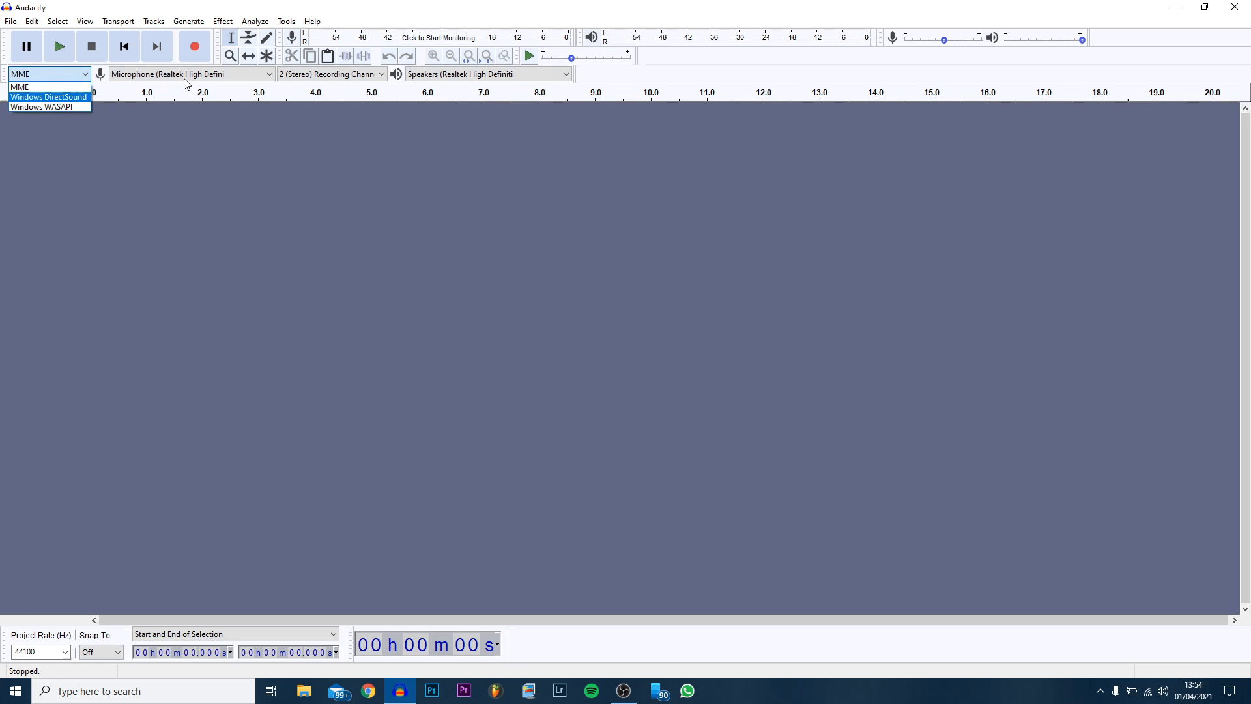
mouse_move(271, 65)
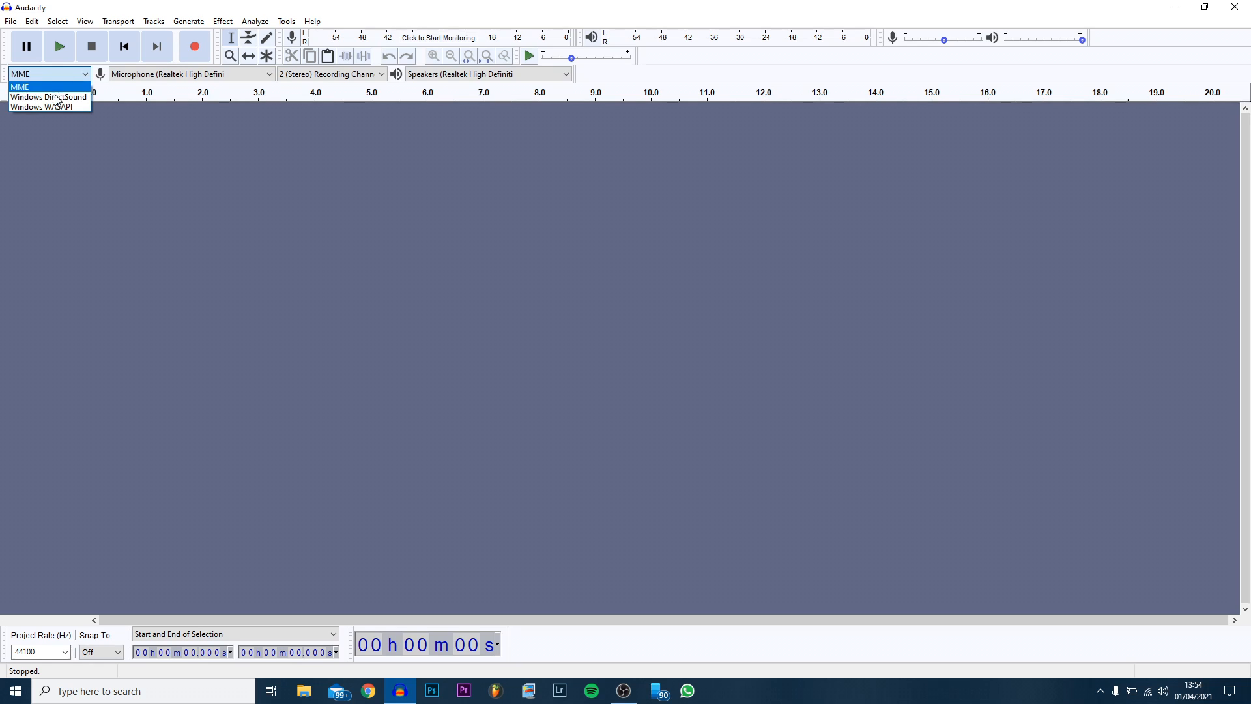
mouse_move(40, 106)
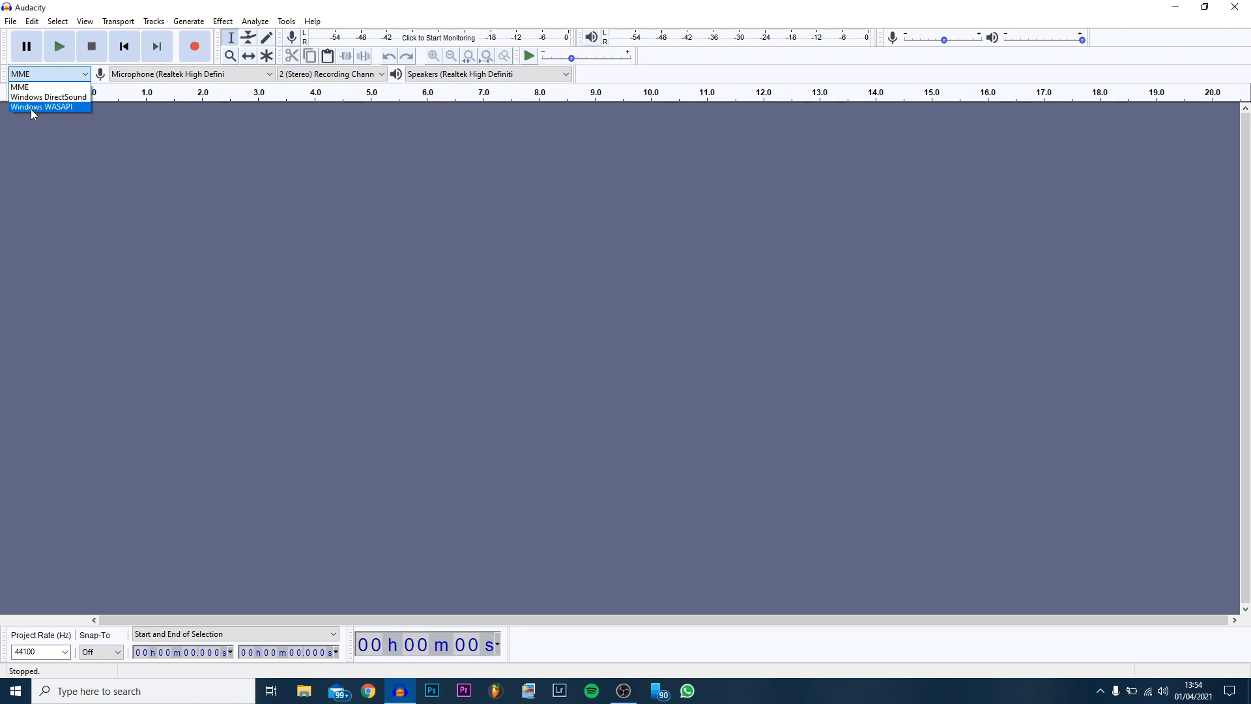
mouse_move(66, 114)
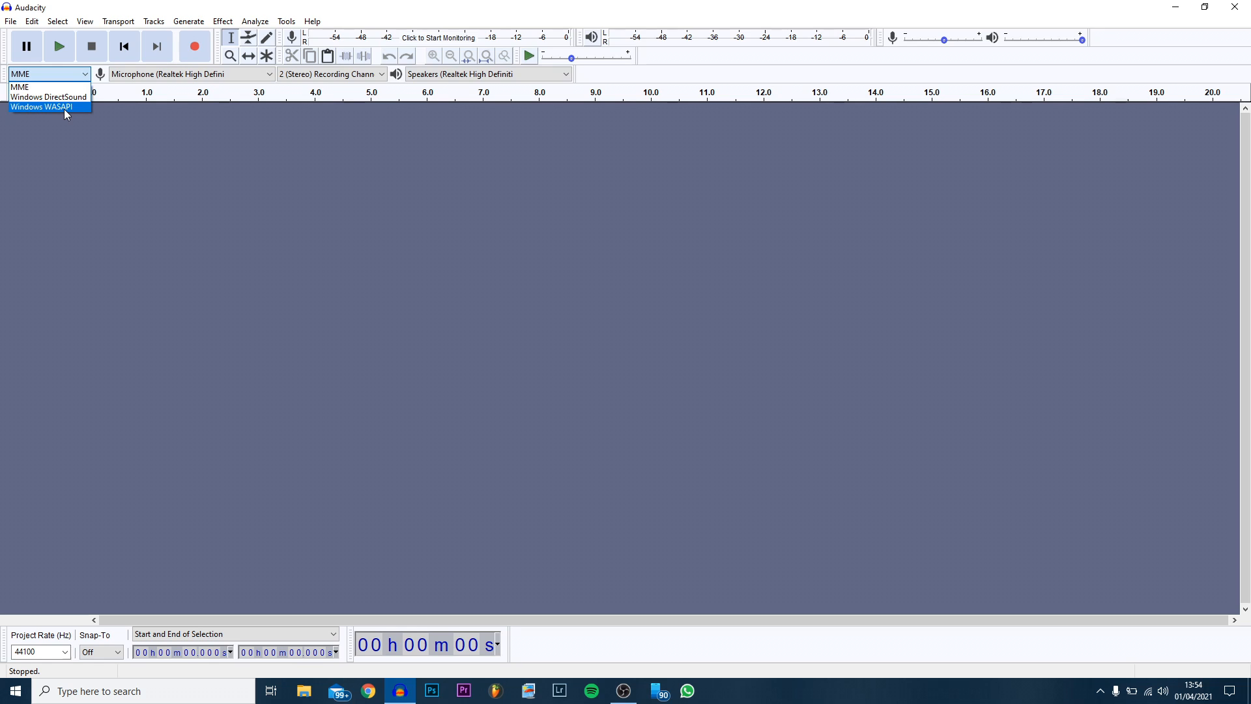
mouse_move(72, 86)
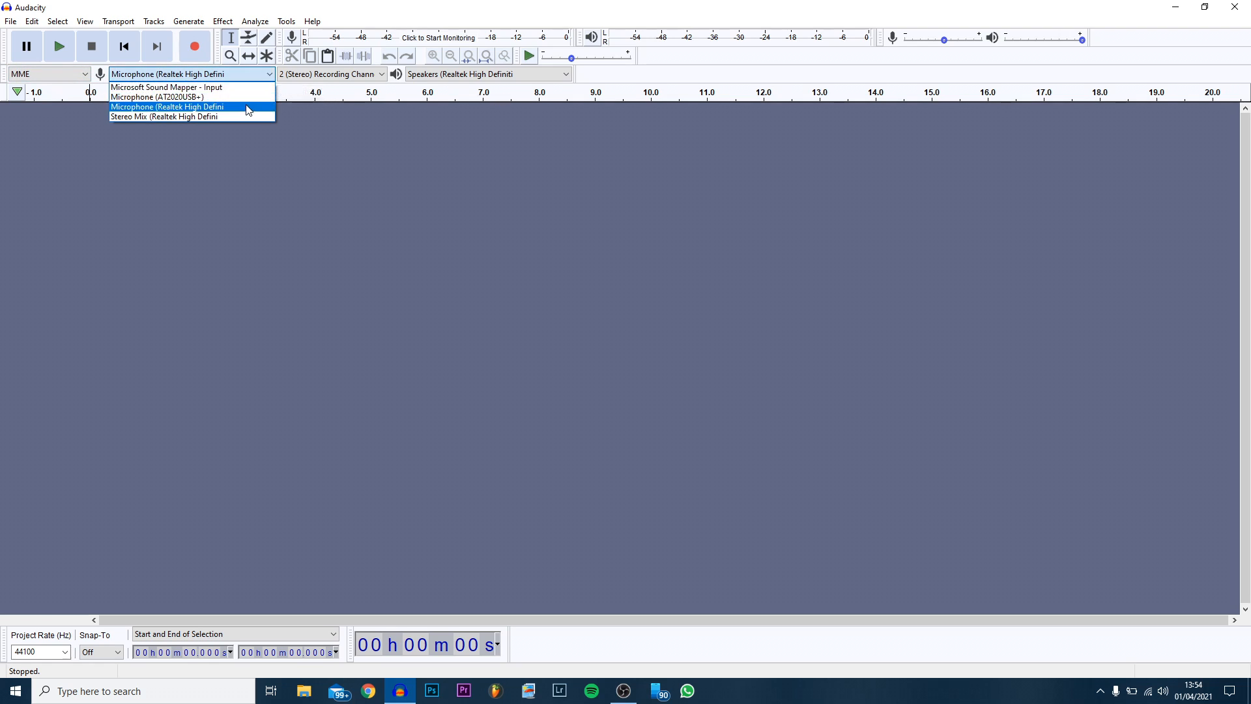
mouse_move(168, 96)
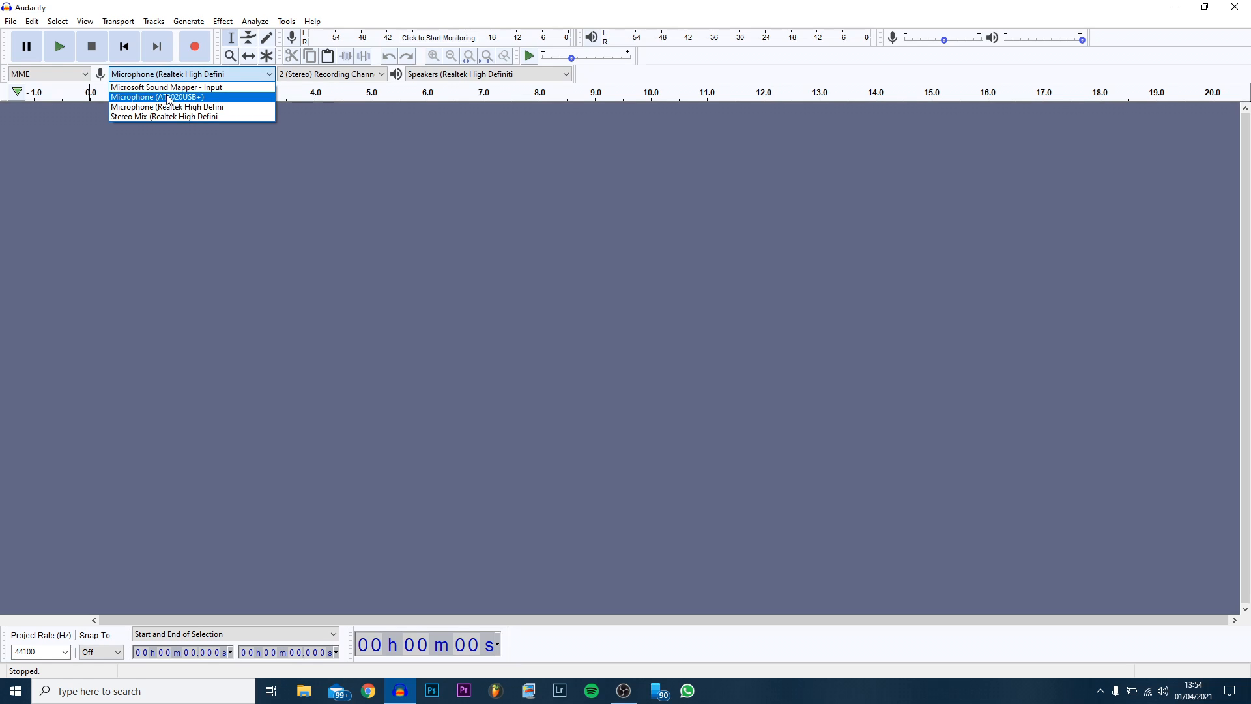
mouse_move(142, 96)
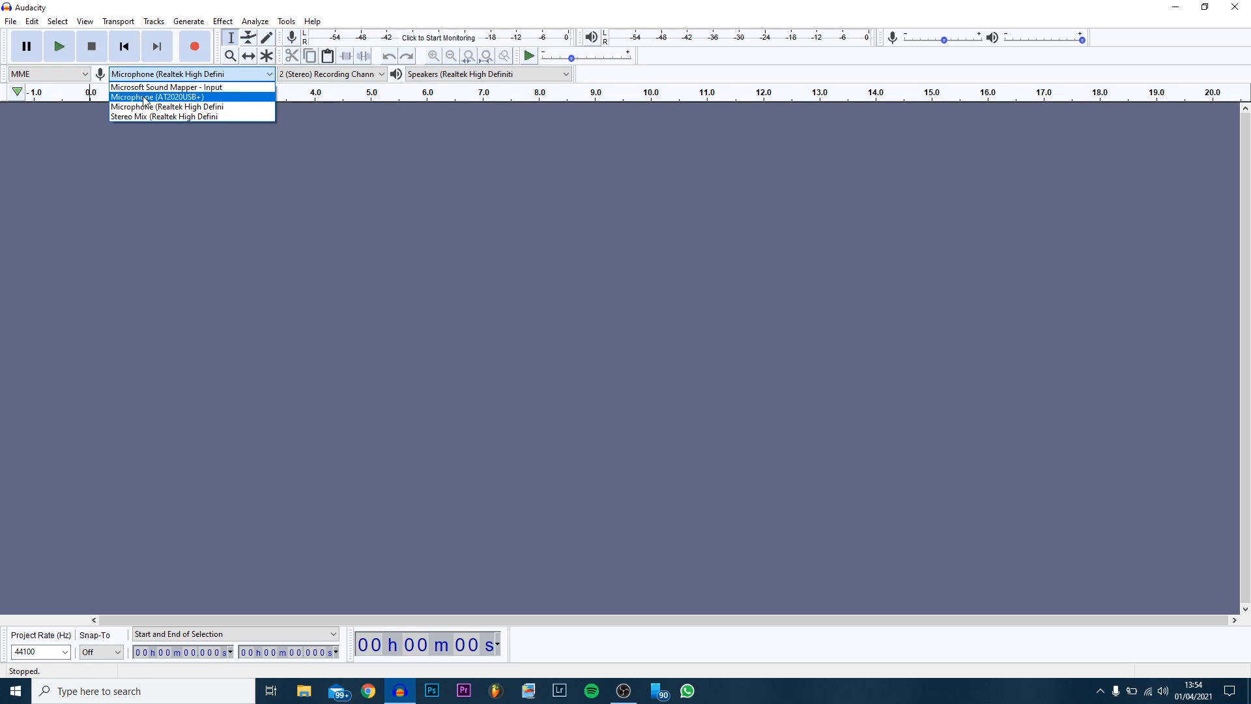
click(159, 96)
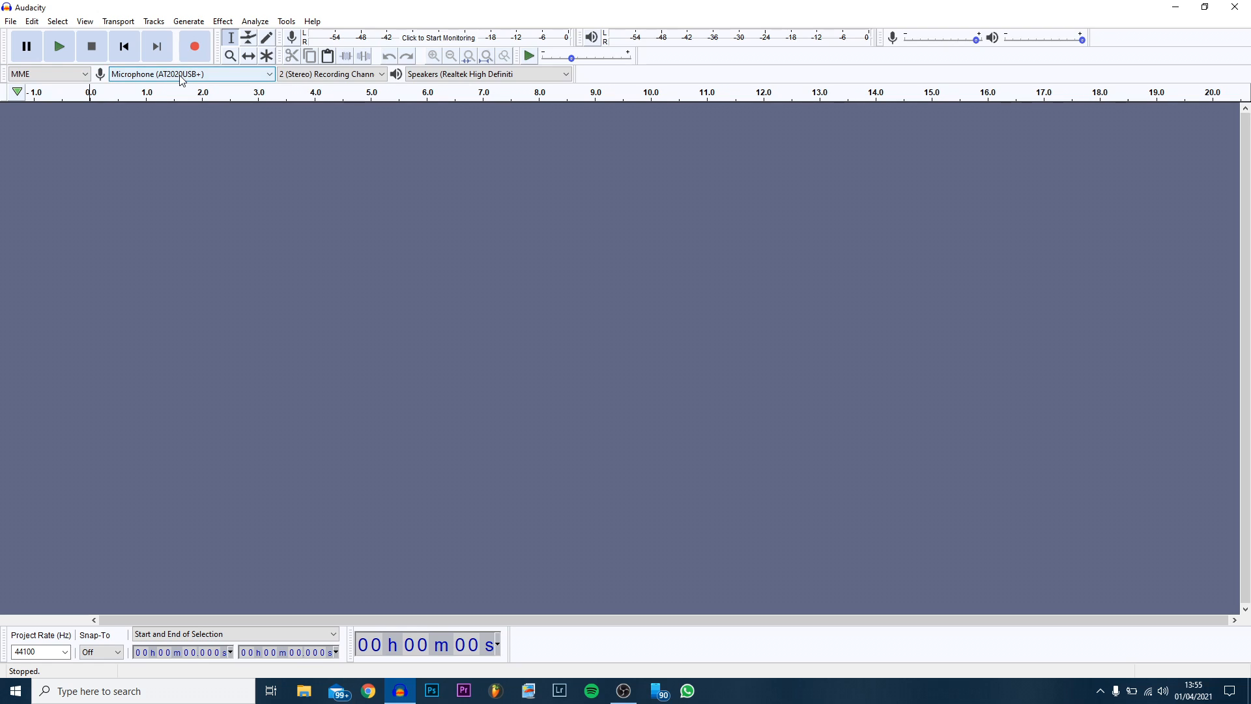
mouse_move(182, 82)
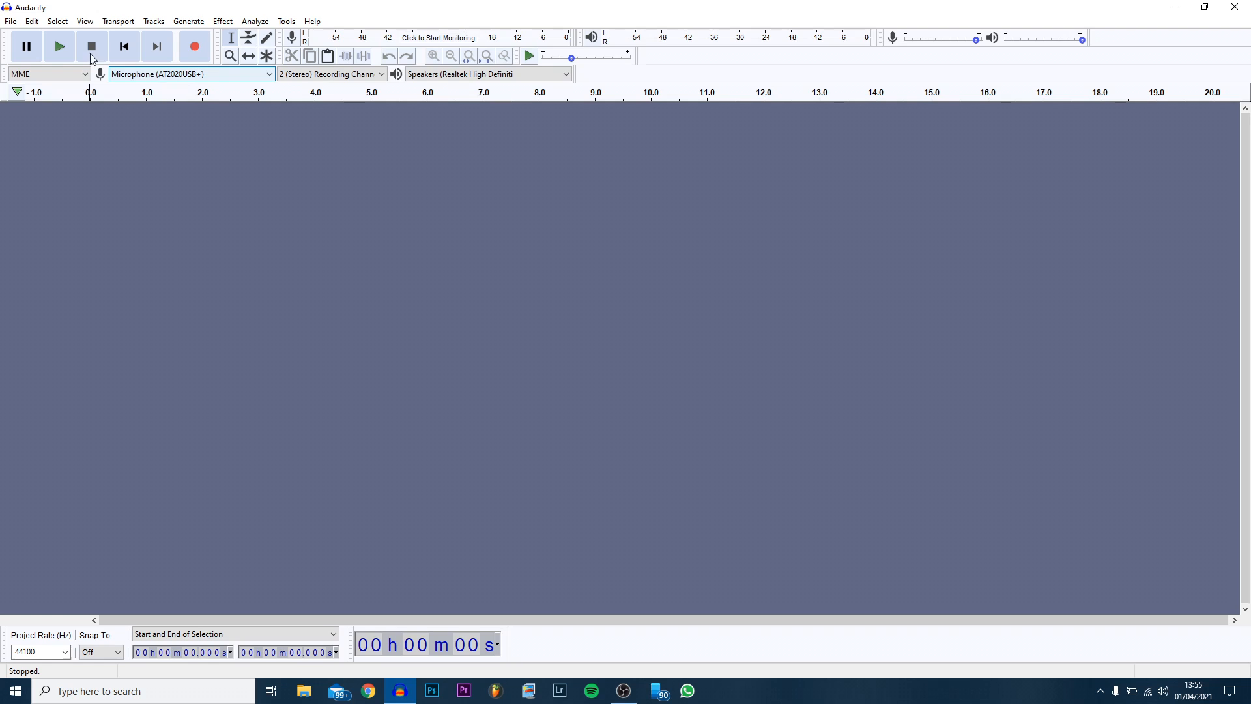
click(31, 21)
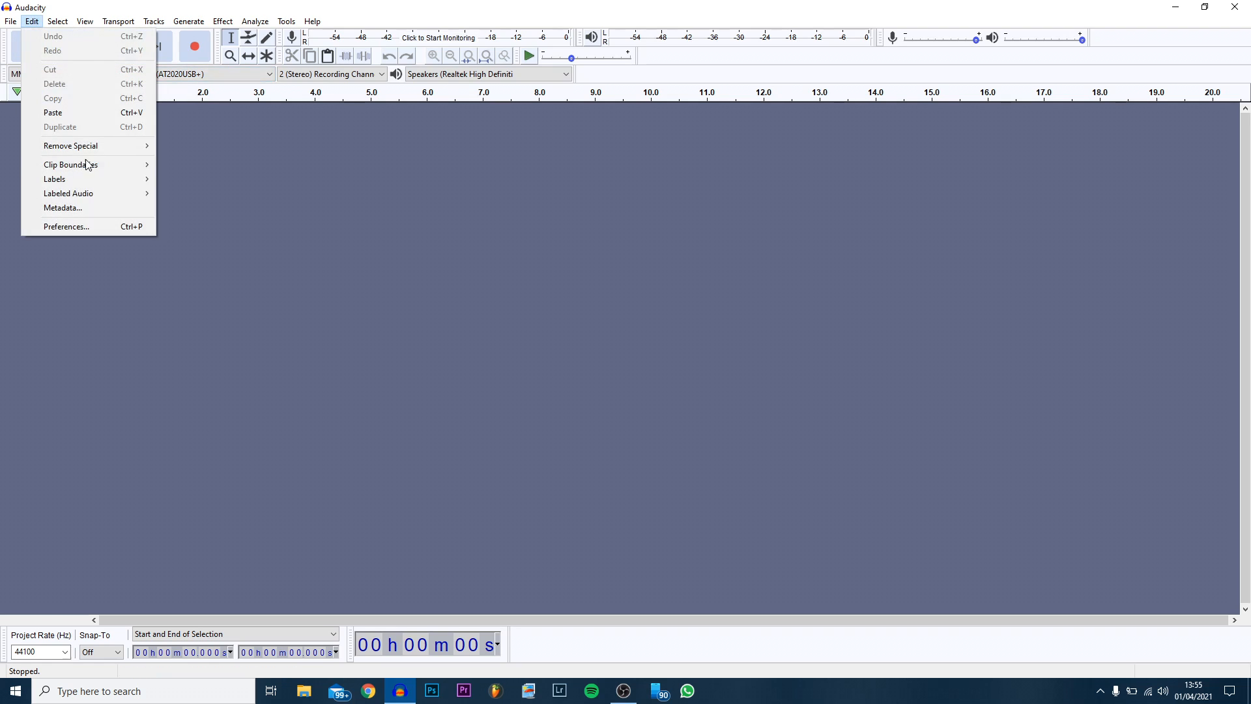
click(67, 225)
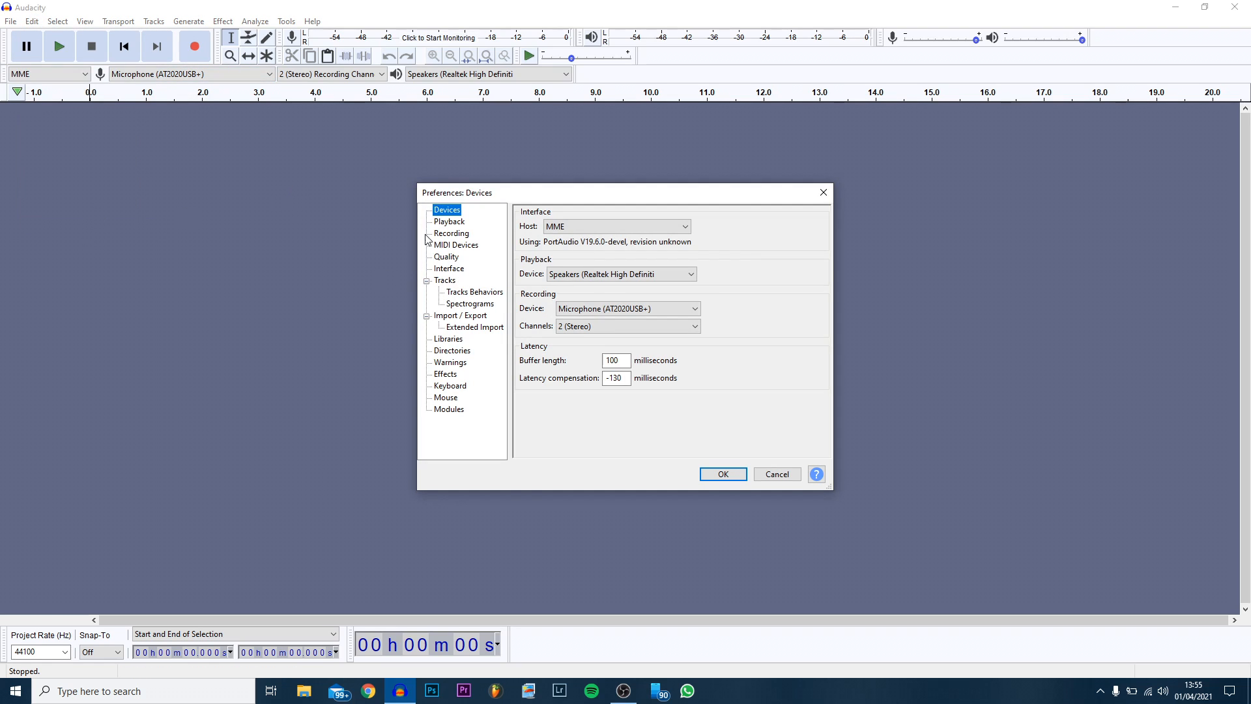
mouse_move(542, 304)
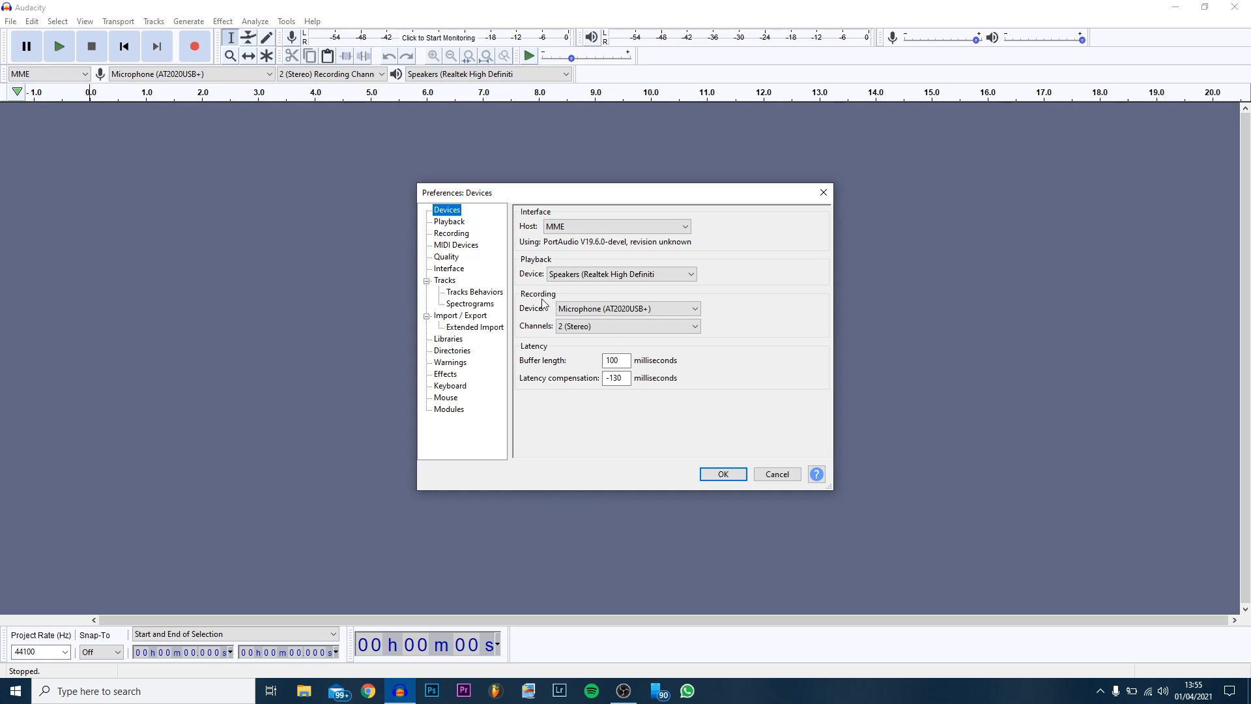
click(627, 308)
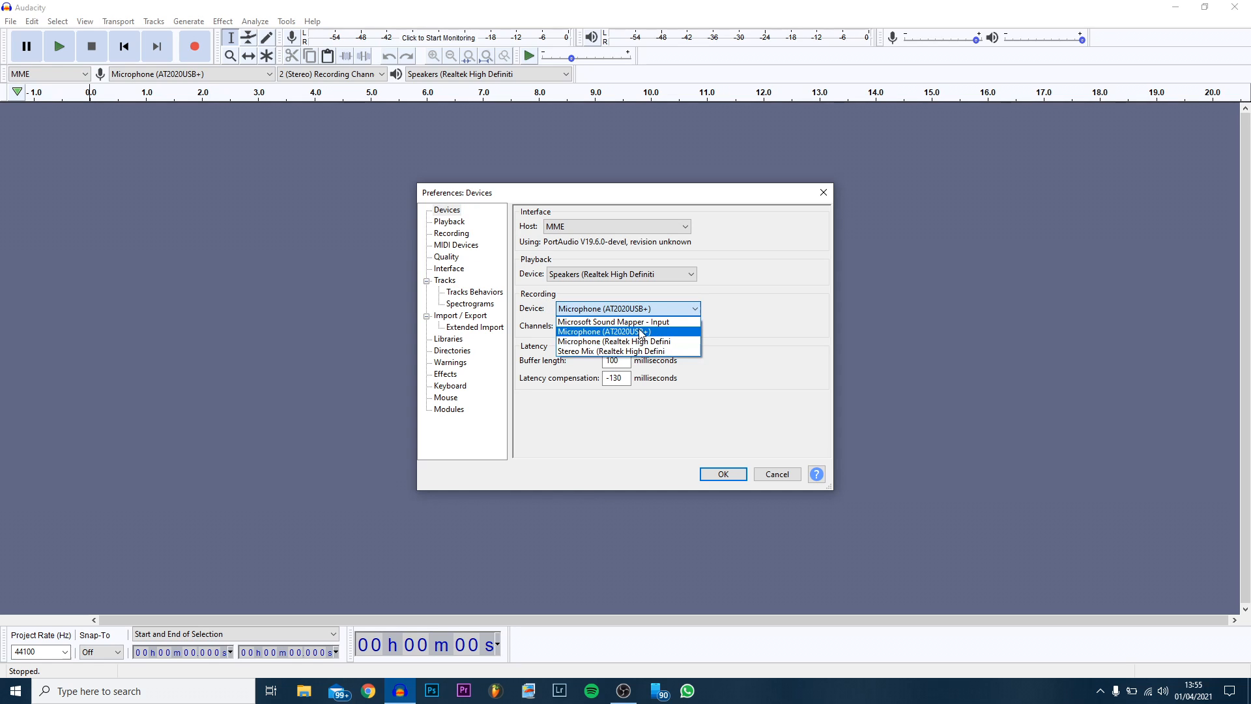
click(604, 331)
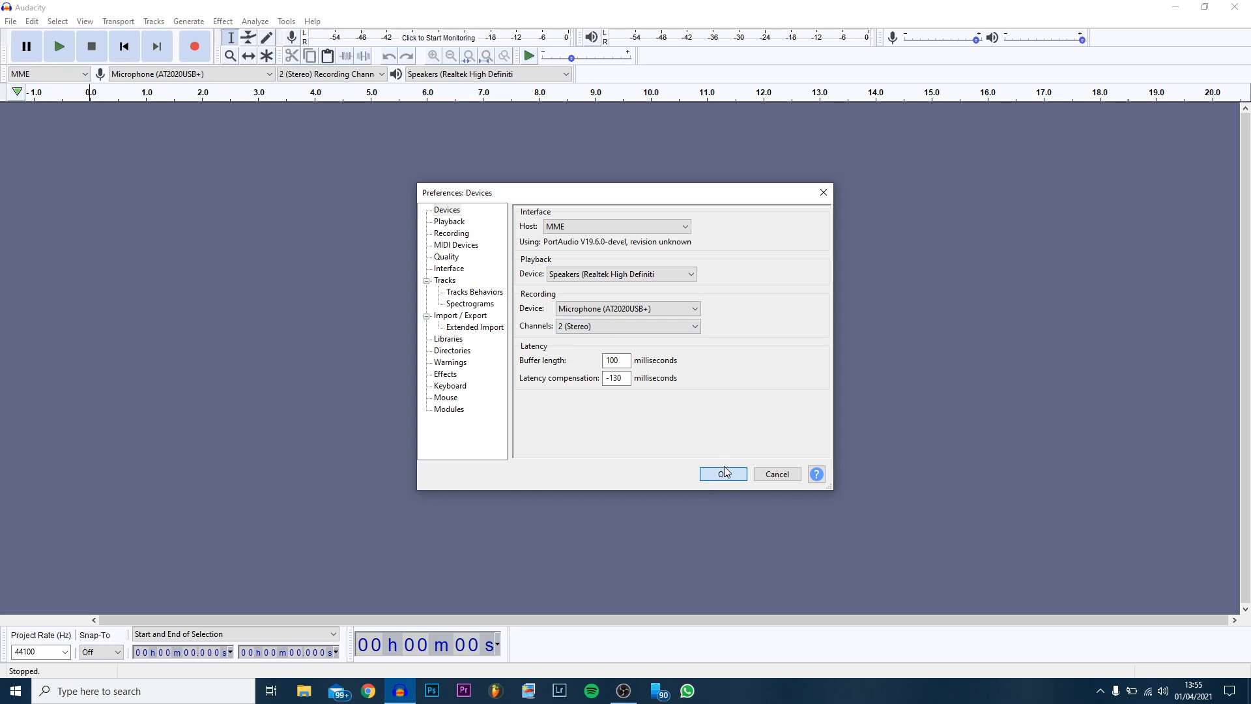
click(723, 475)
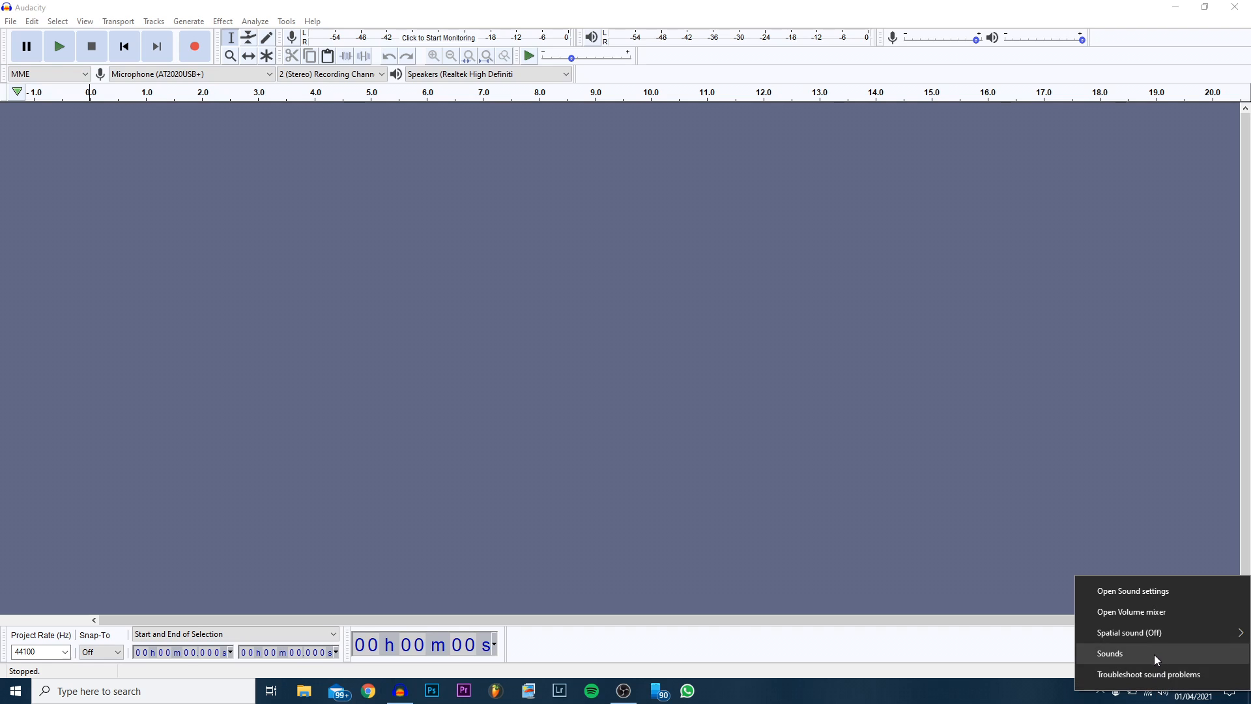
click(1109, 653)
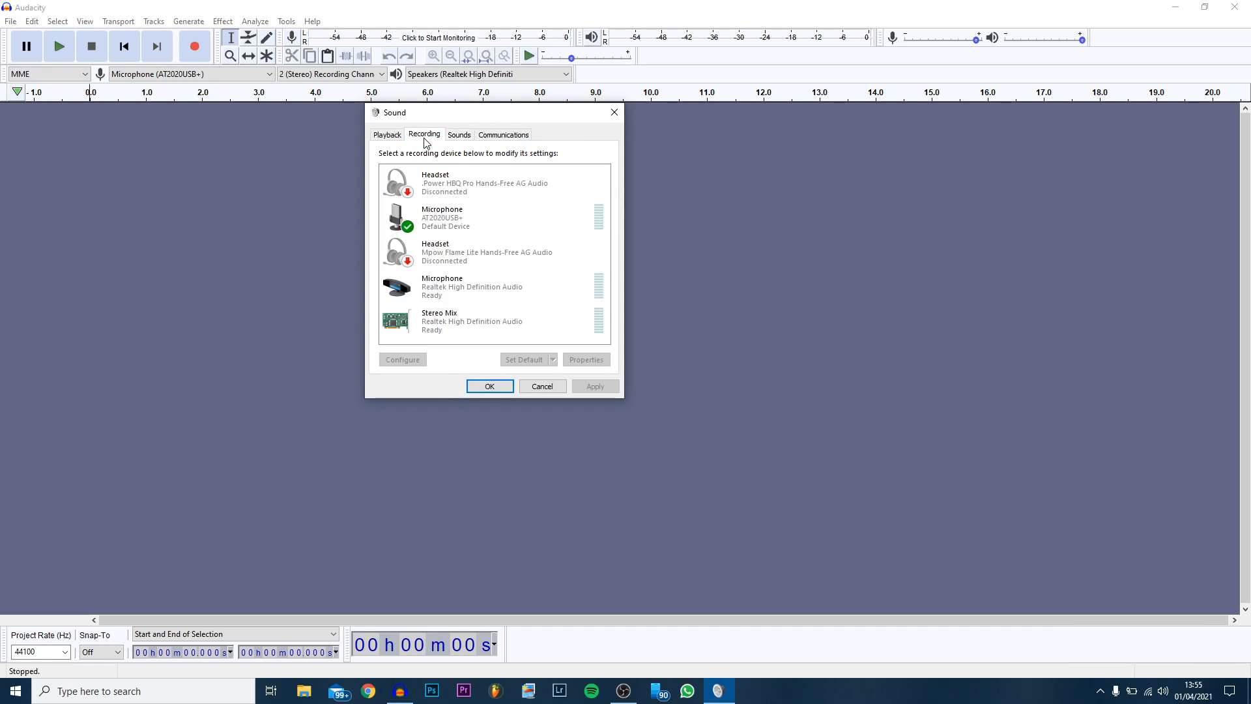
click(472, 287)
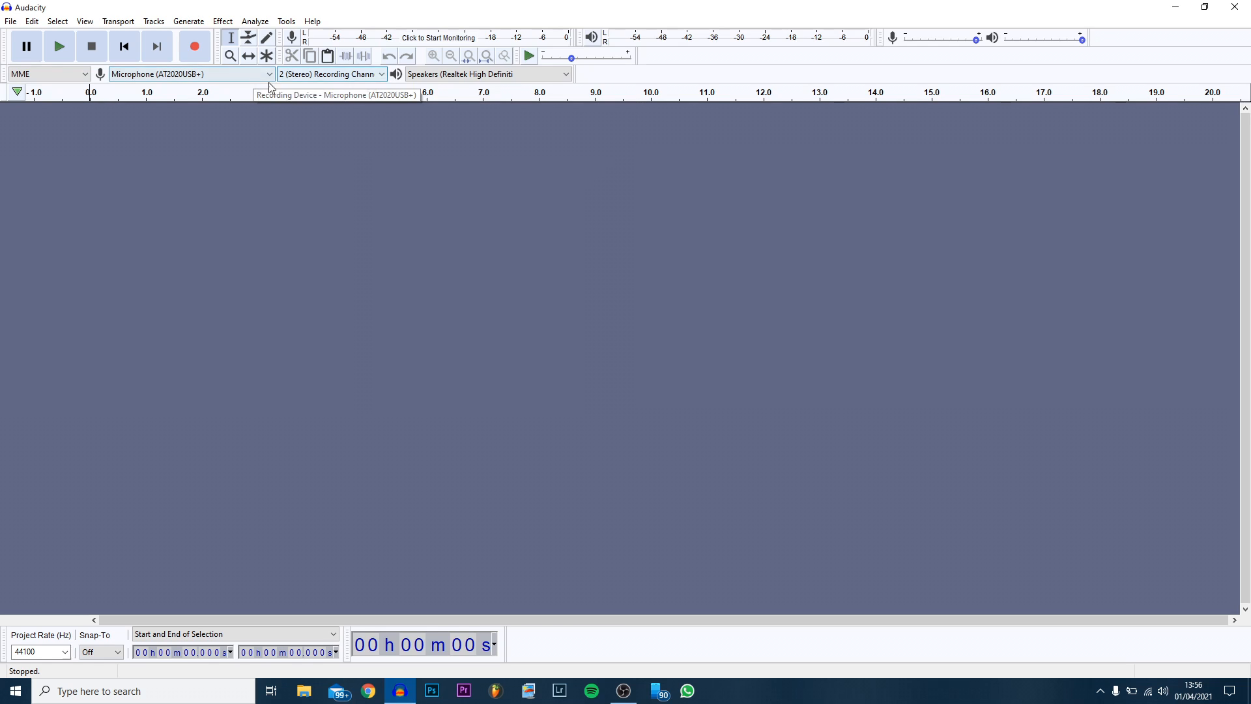
click(330, 73)
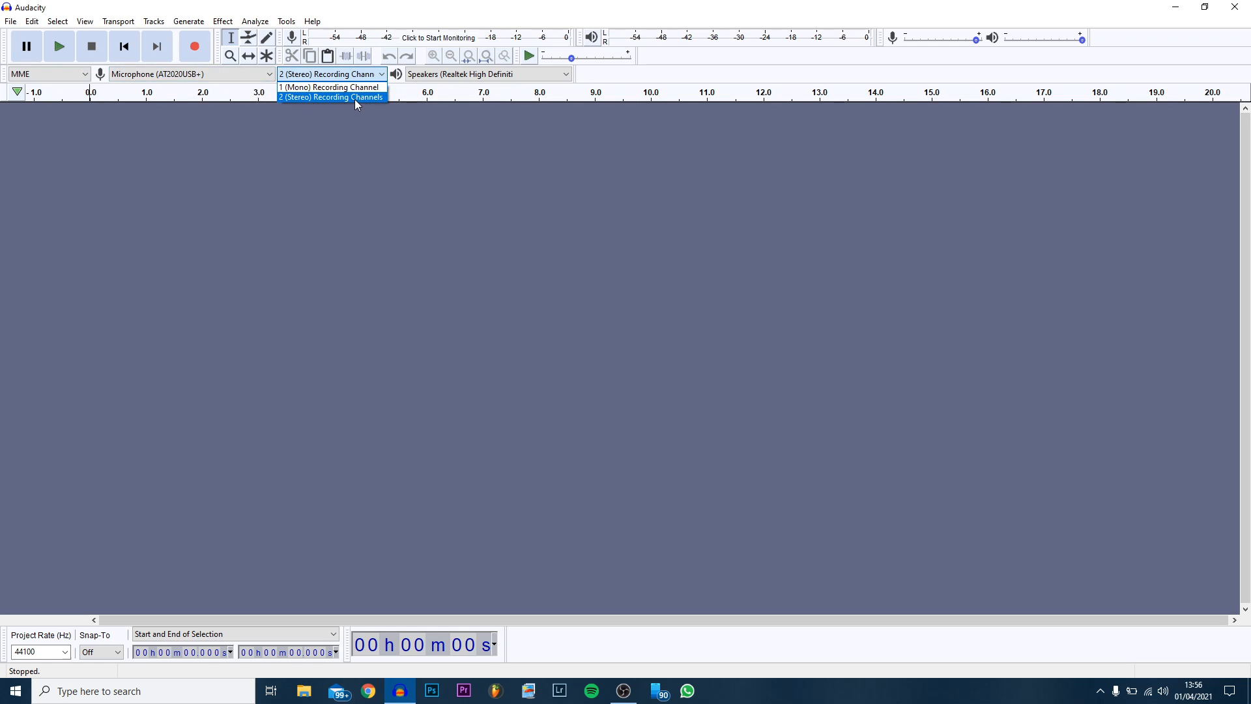
mouse_move(308, 100)
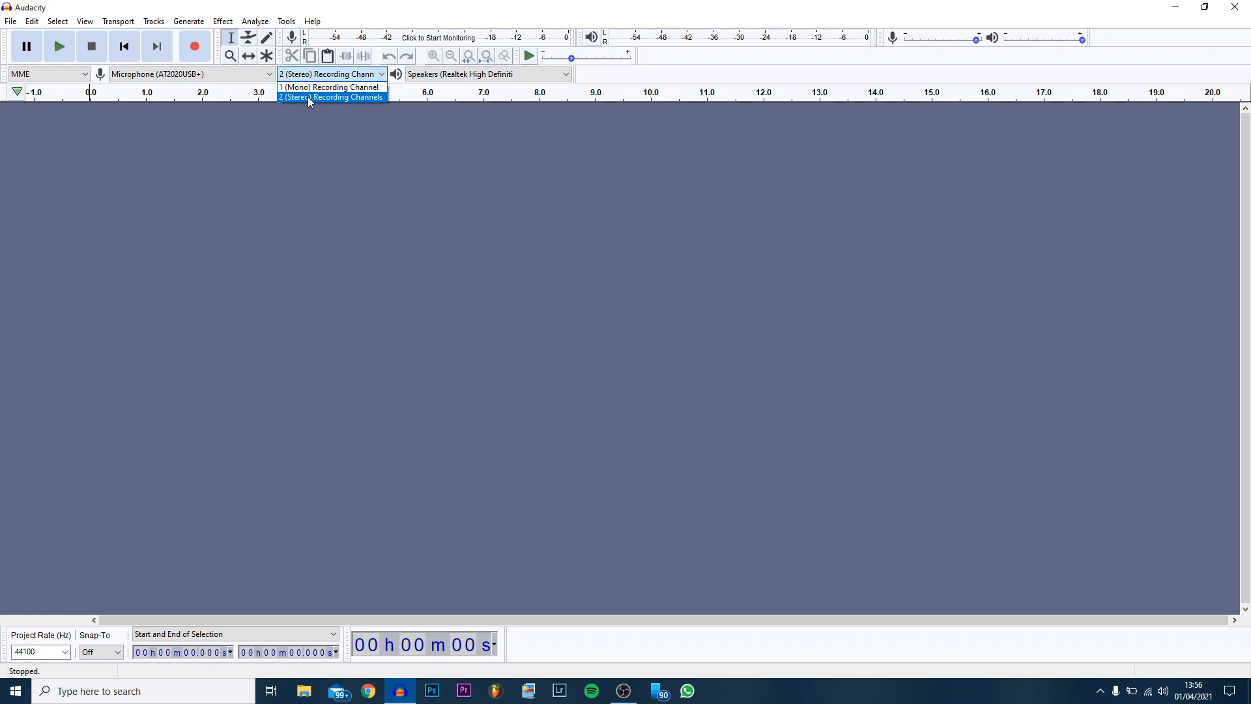
mouse_move(330, 87)
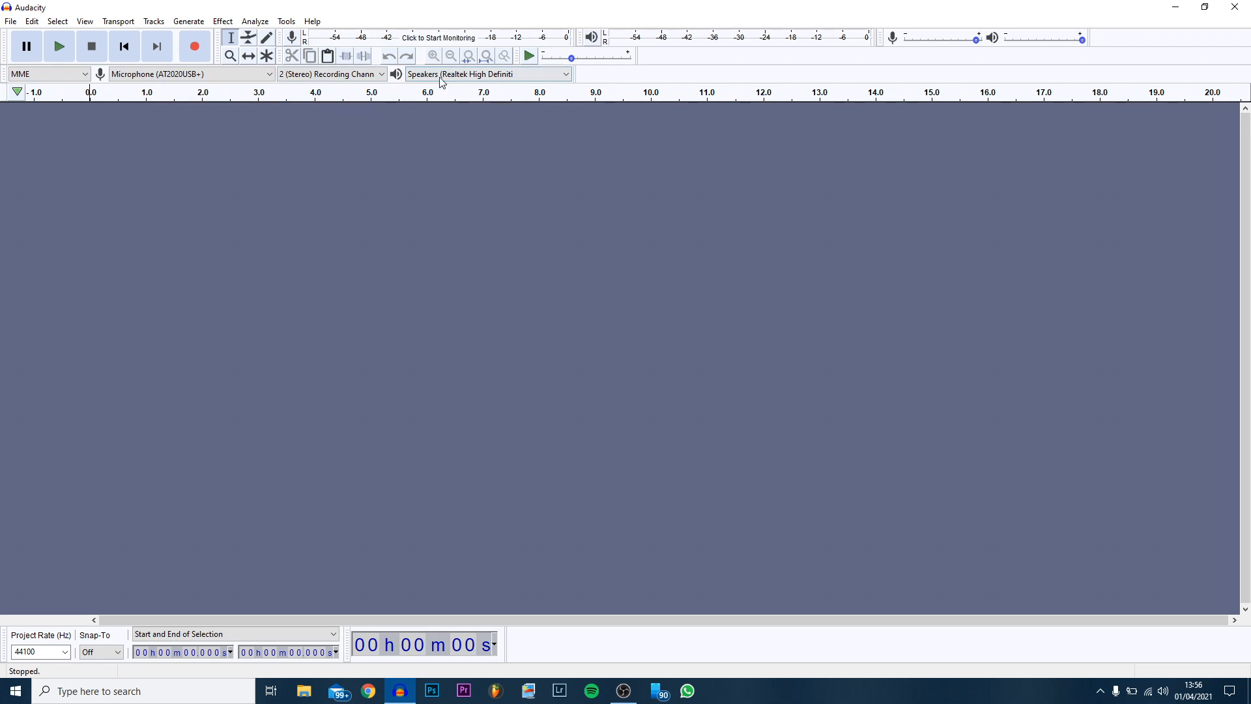
mouse_move(486, 73)
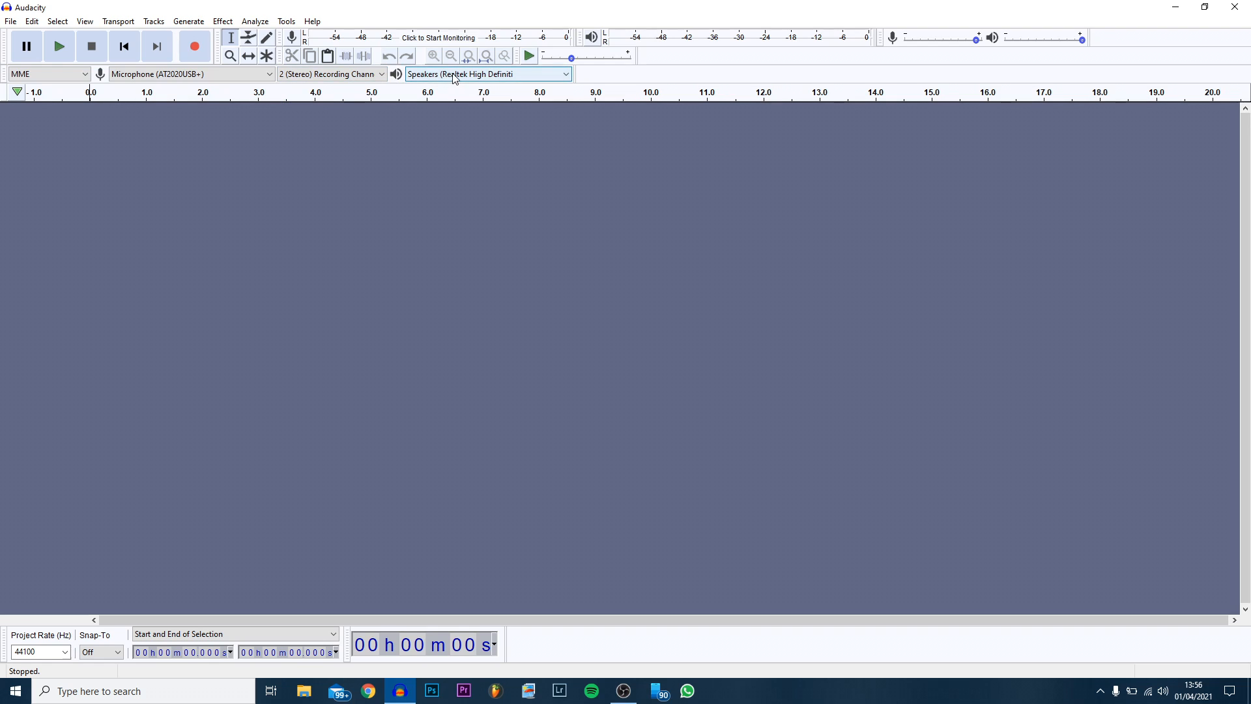
click(486, 73)
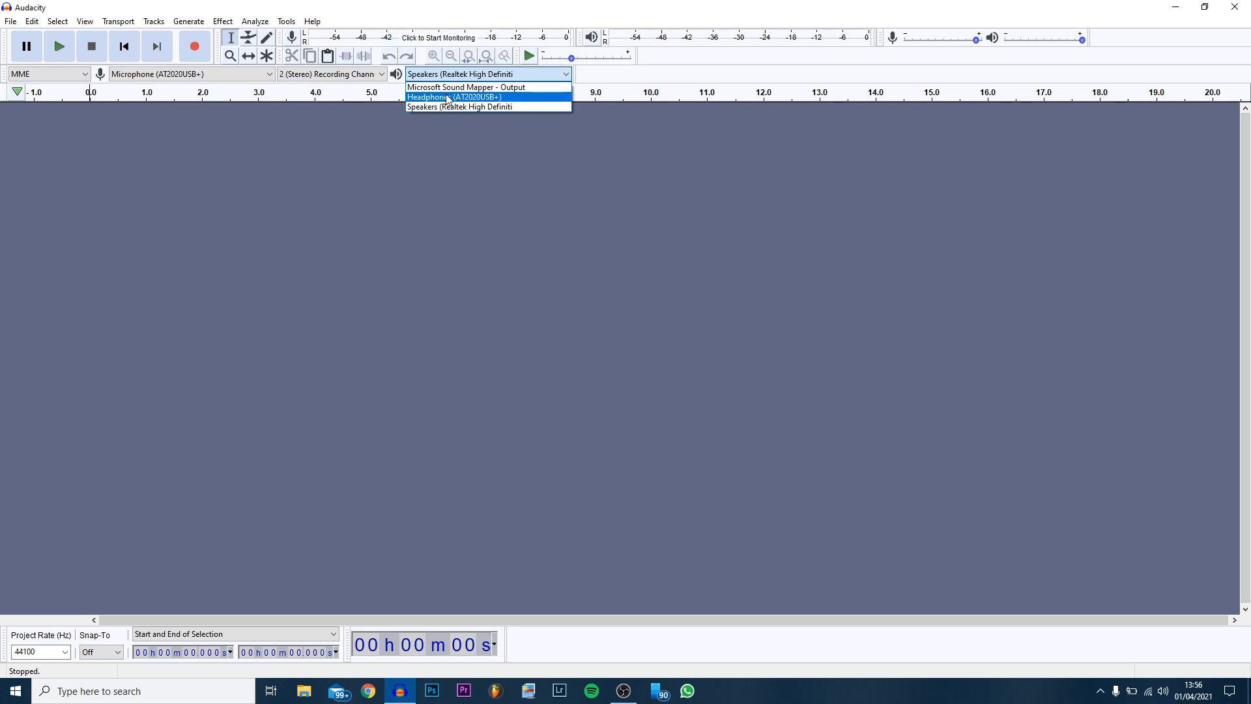
mouse_move(458, 106)
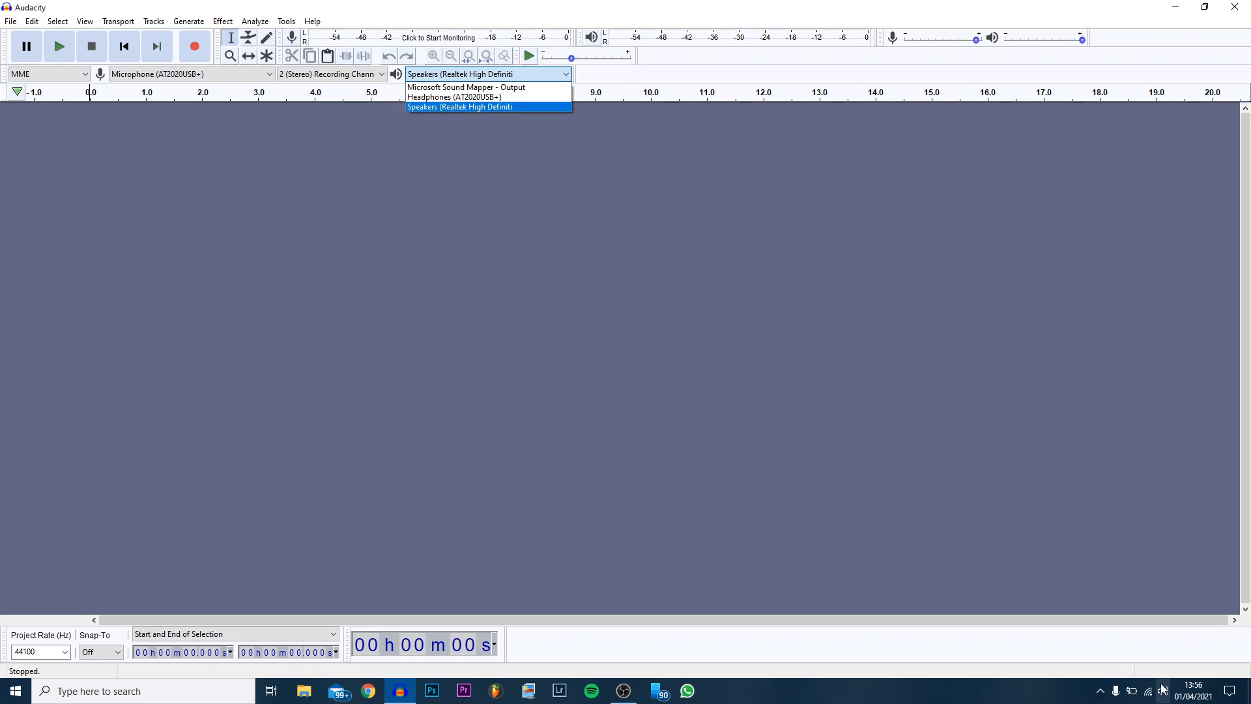
mouse_move(452, 96)
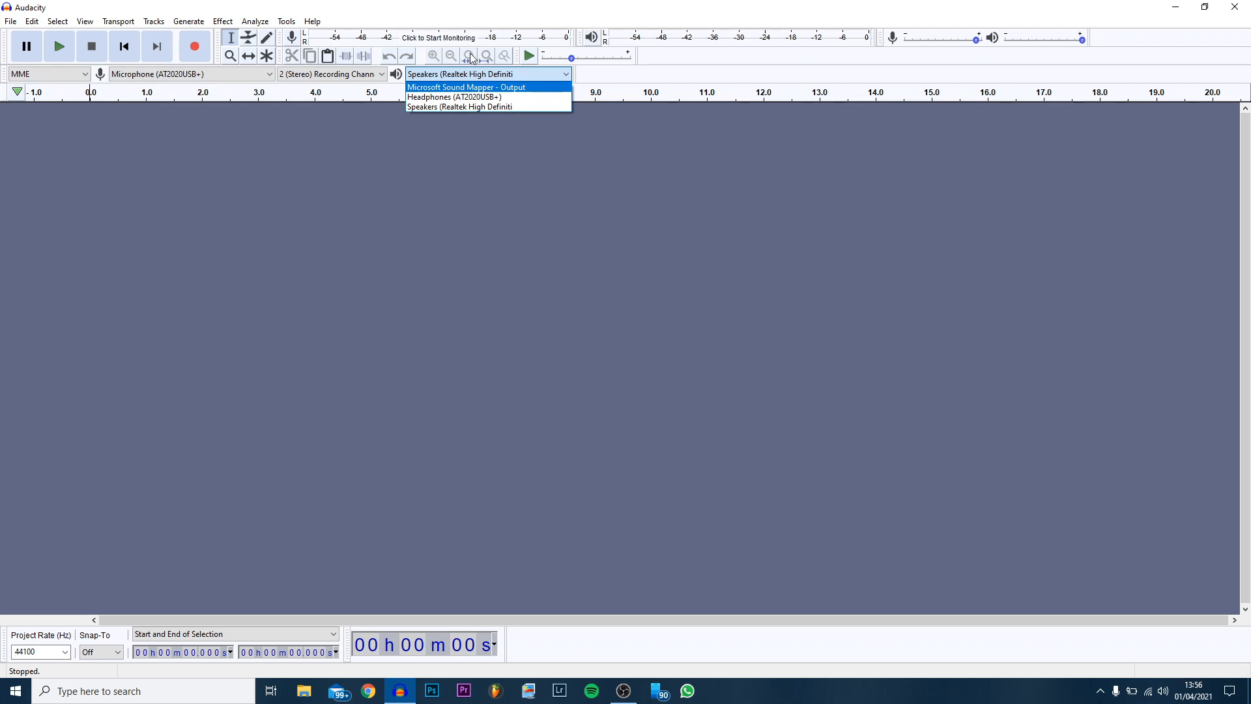
click(460, 105)
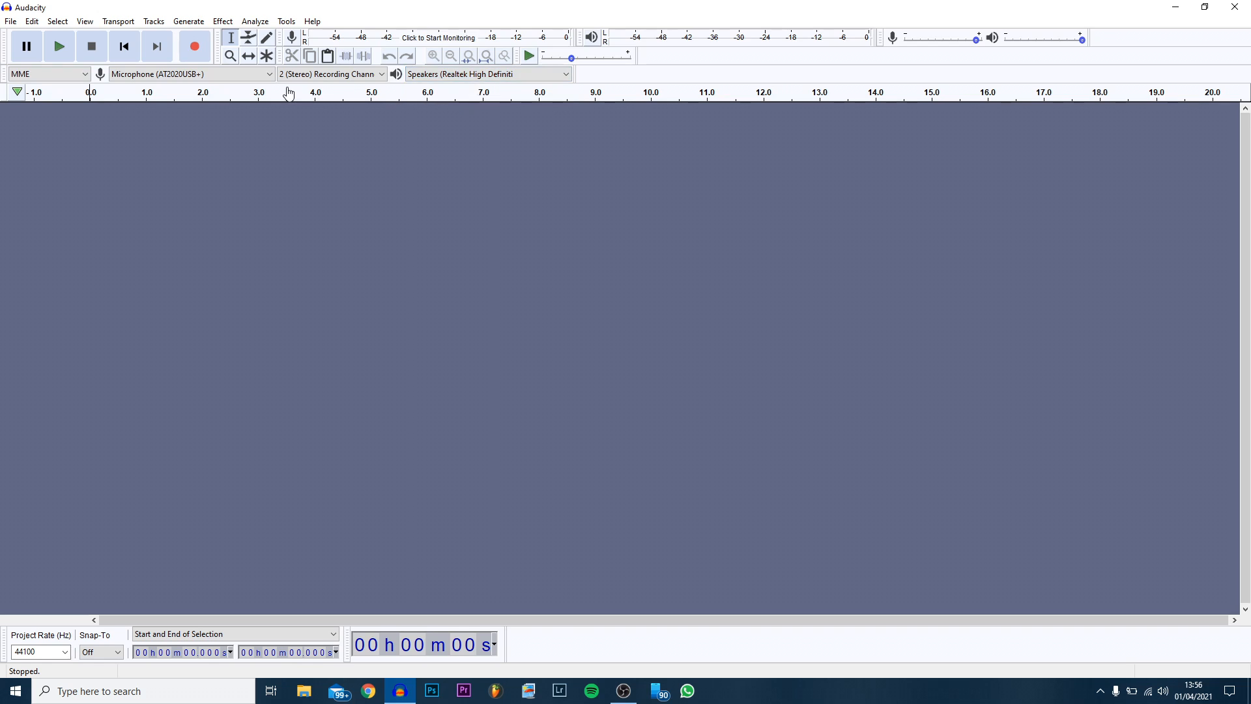
mouse_move(312, 88)
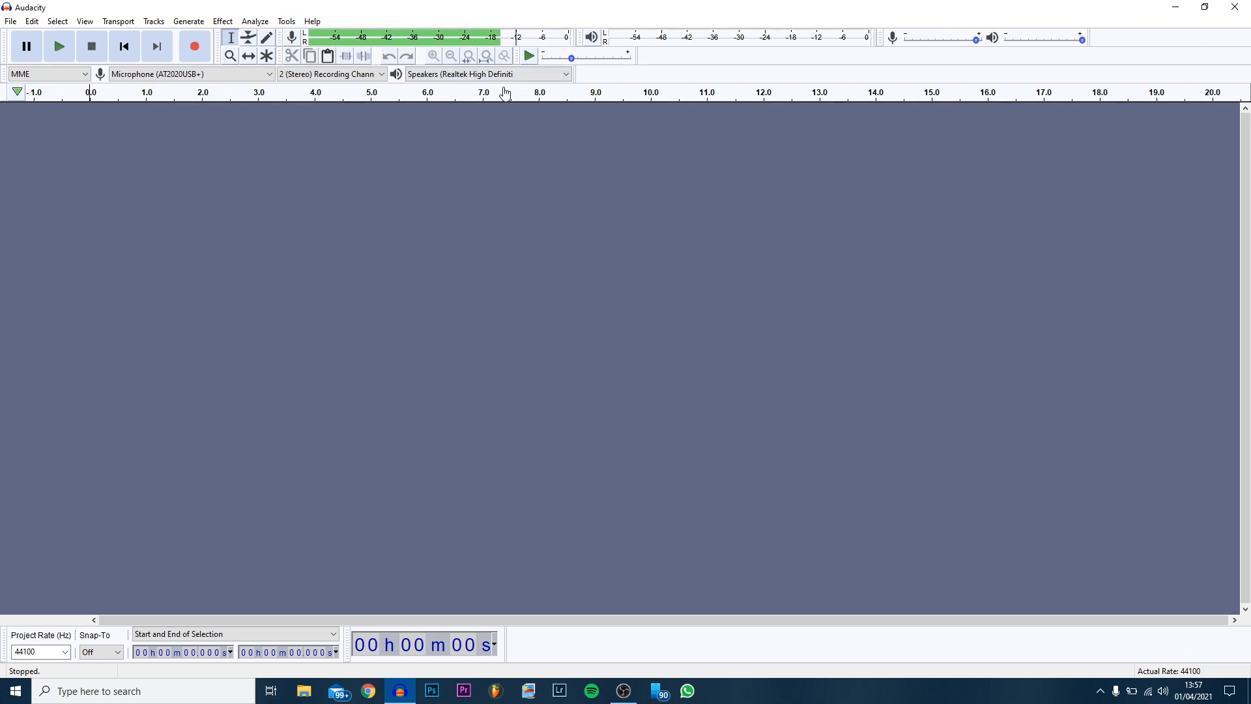
mouse_move(486, 56)
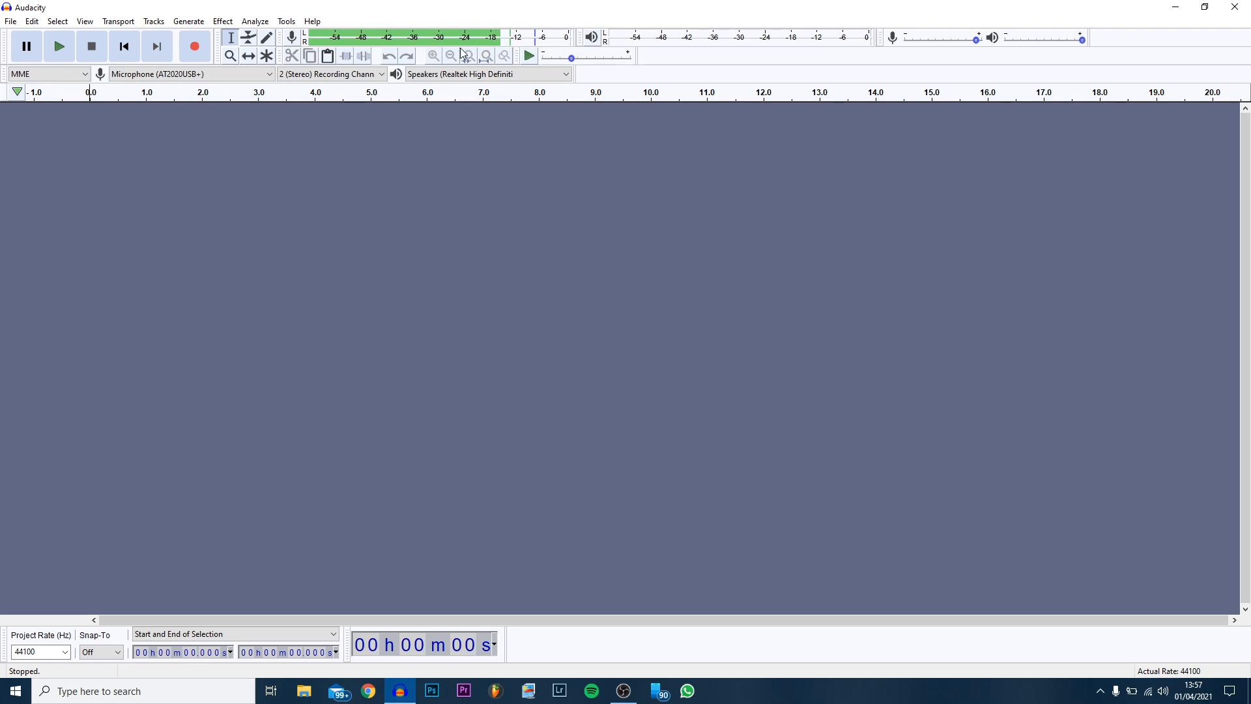
mouse_move(542, 45)
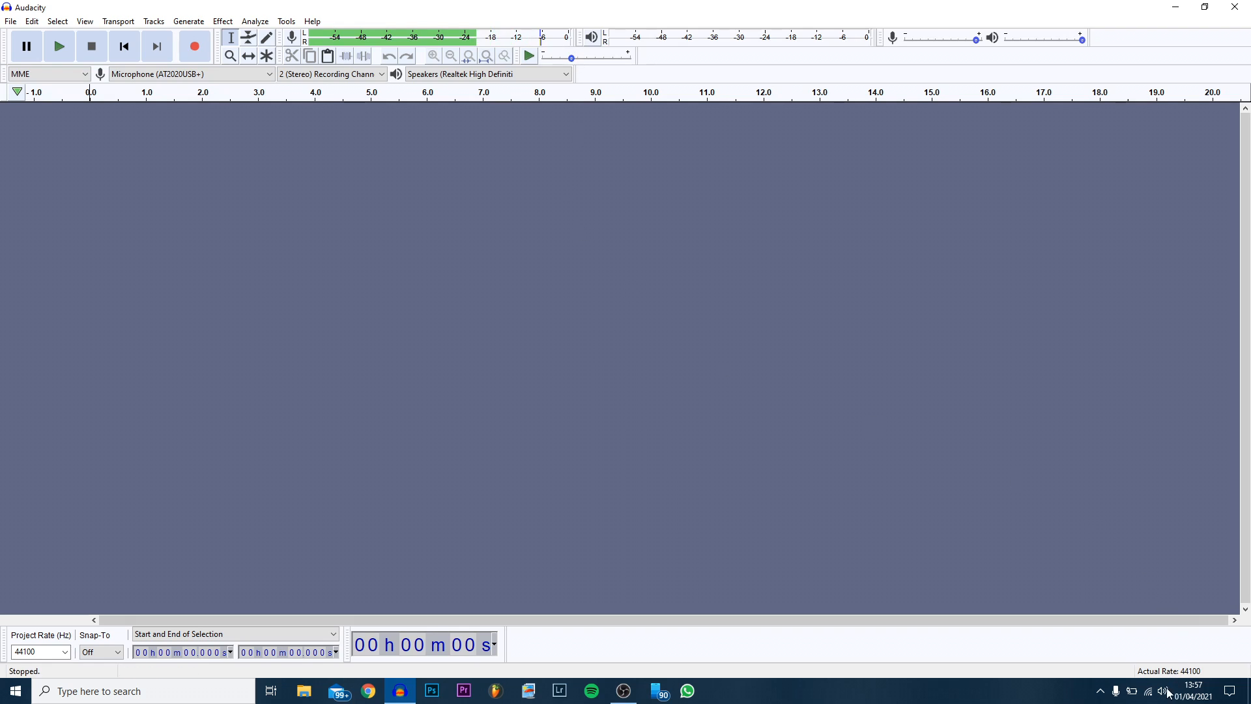
Review the AT2020USB+ microphone's properties in Windows Sound recording devices
right_click(1162, 691)
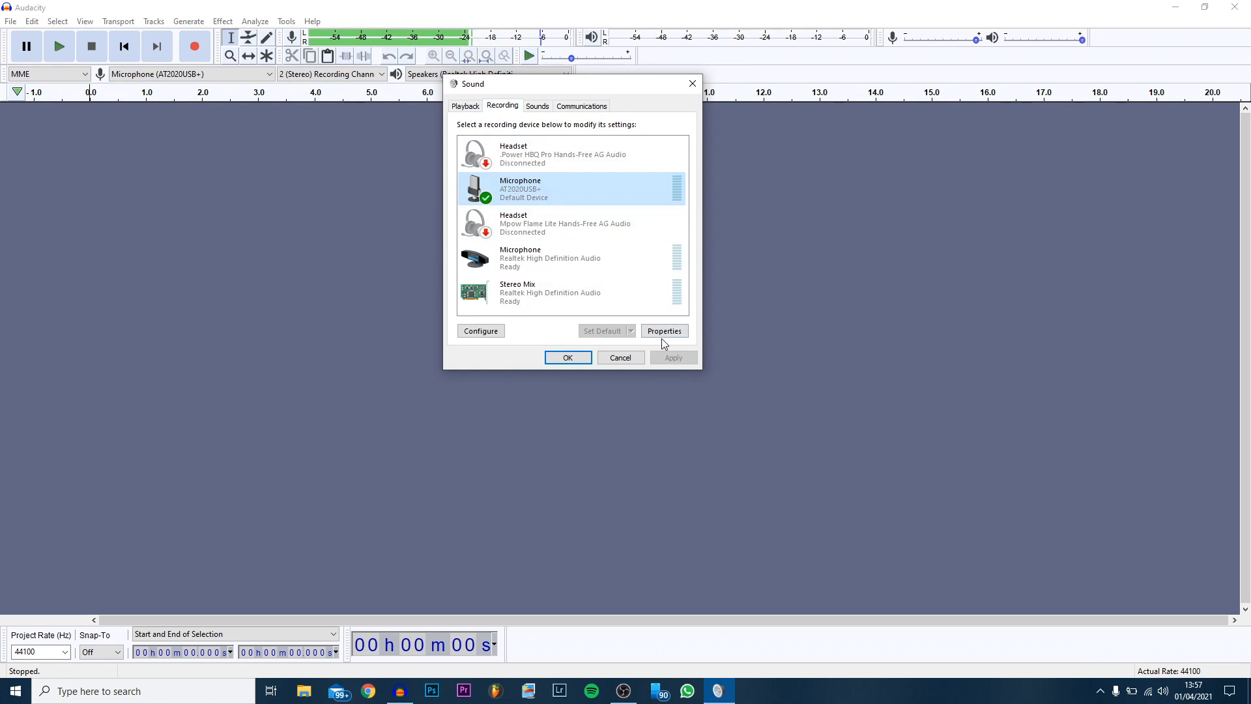
click(664, 330)
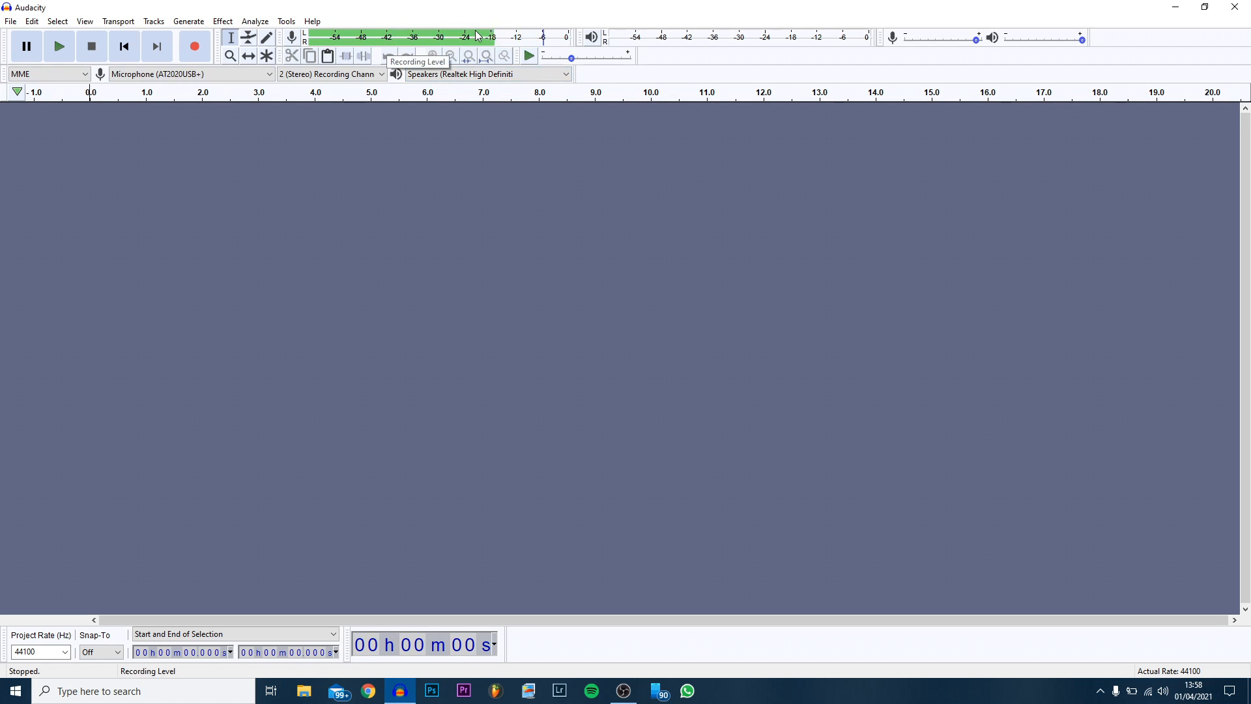
mouse_move(610, 52)
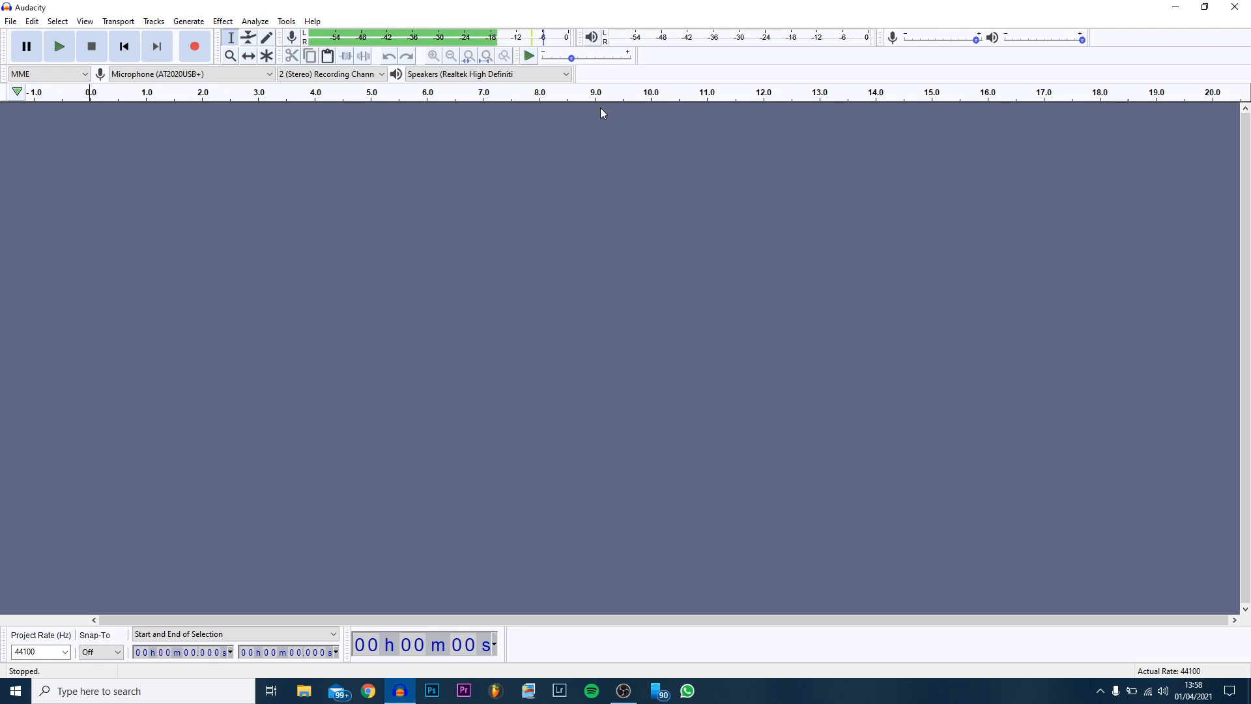
mouse_move(614, 109)
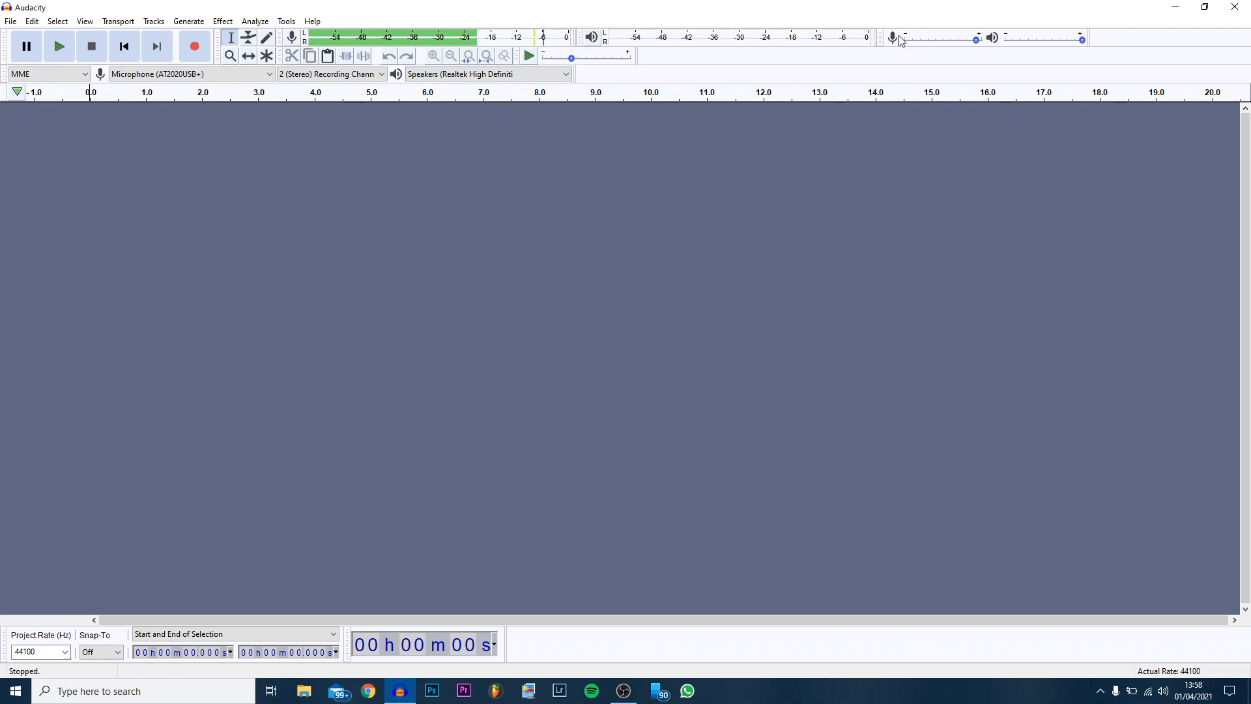
Raise the Recording Volume slider to a sensible microphone input level
drag(977, 38, 1081, 38)
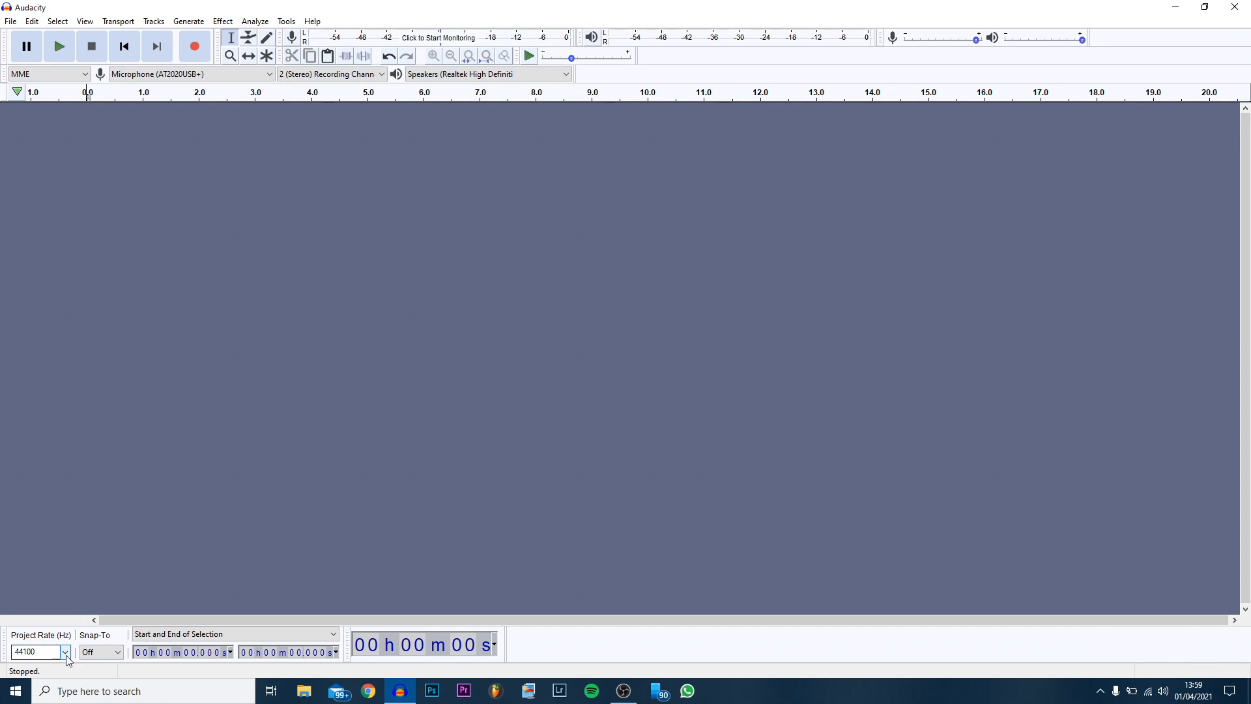
Review the Project Rate list and keep the project at 44100 Hz
click(65, 651)
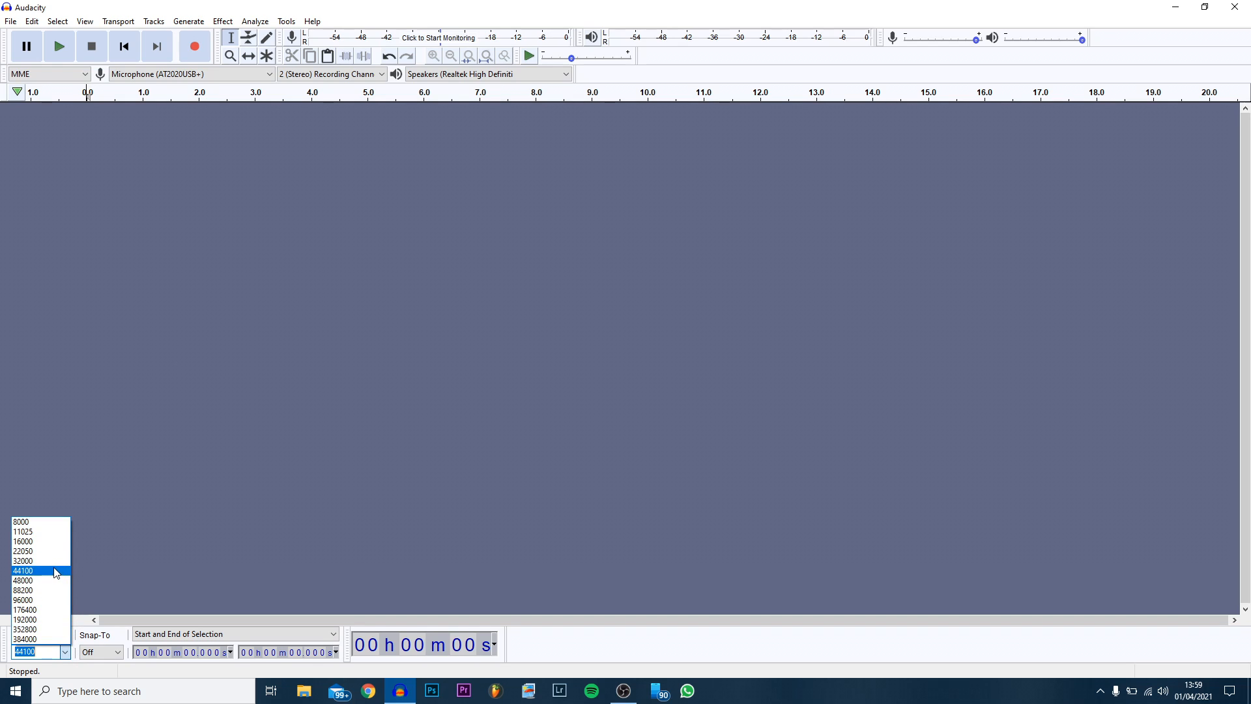
mouse_move(38, 580)
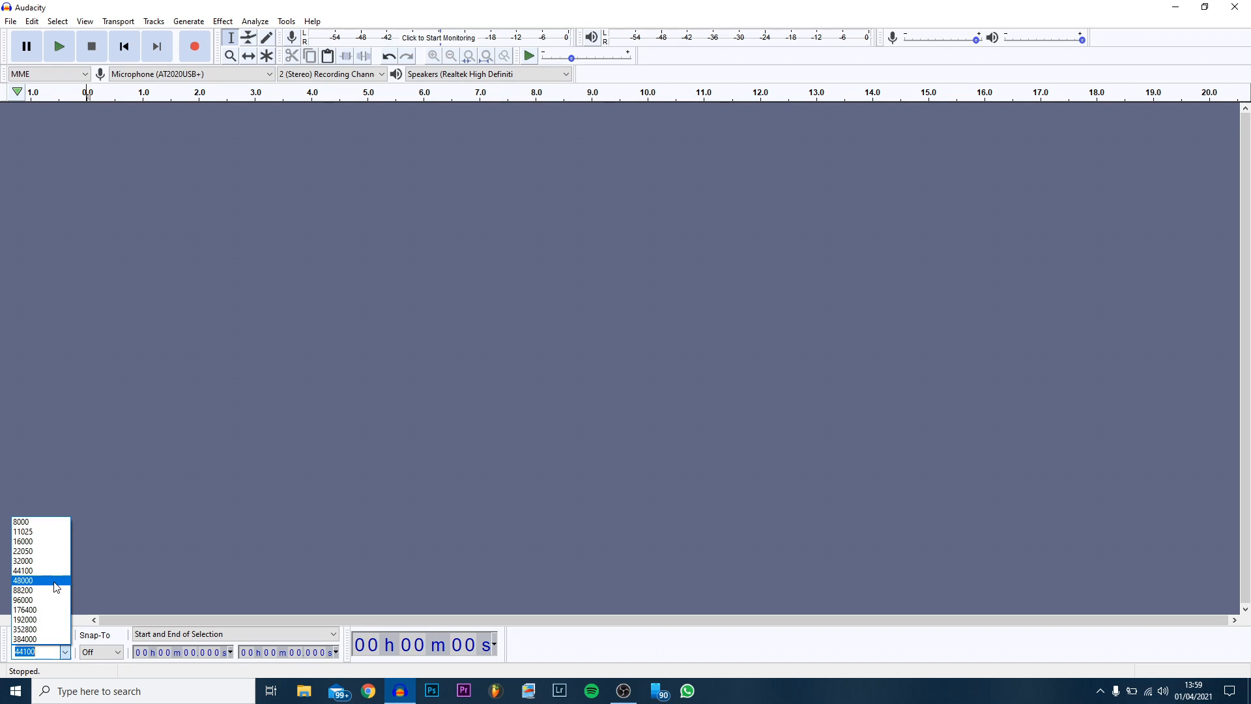
mouse_move(23, 571)
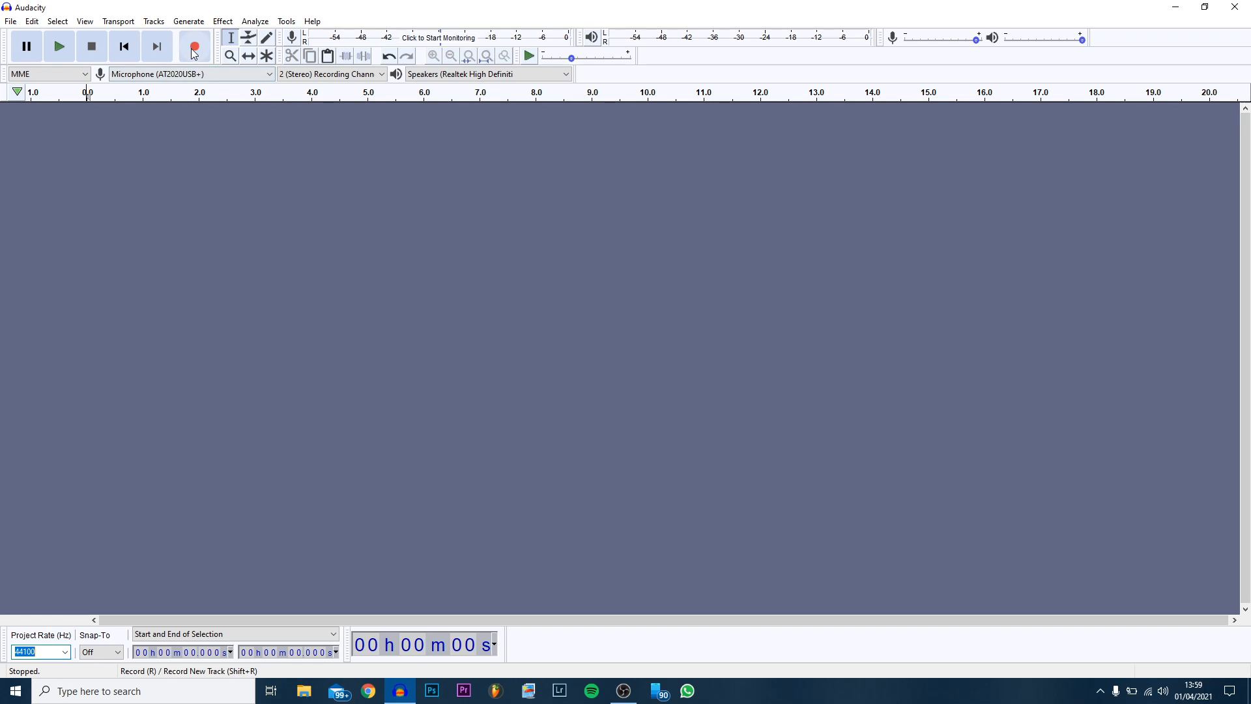
mouse_move(194, 47)
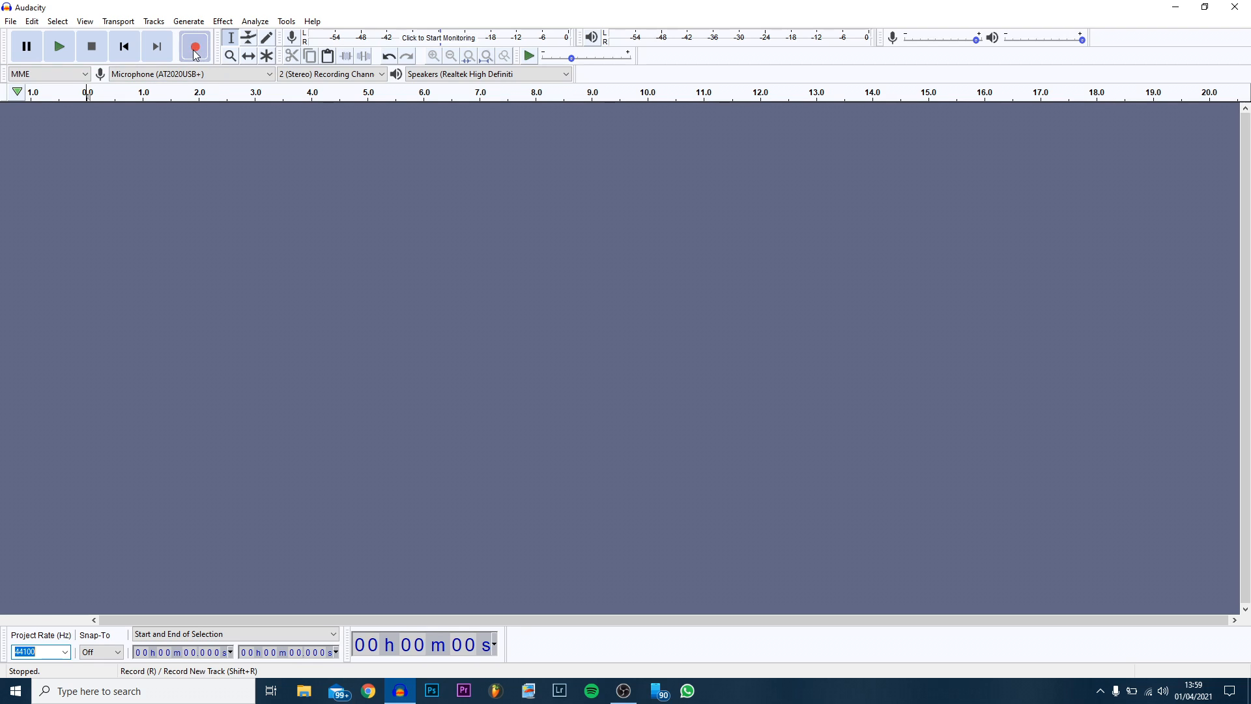
Record a short stereo voice clip of about ten seconds onto a new track
click(194, 47)
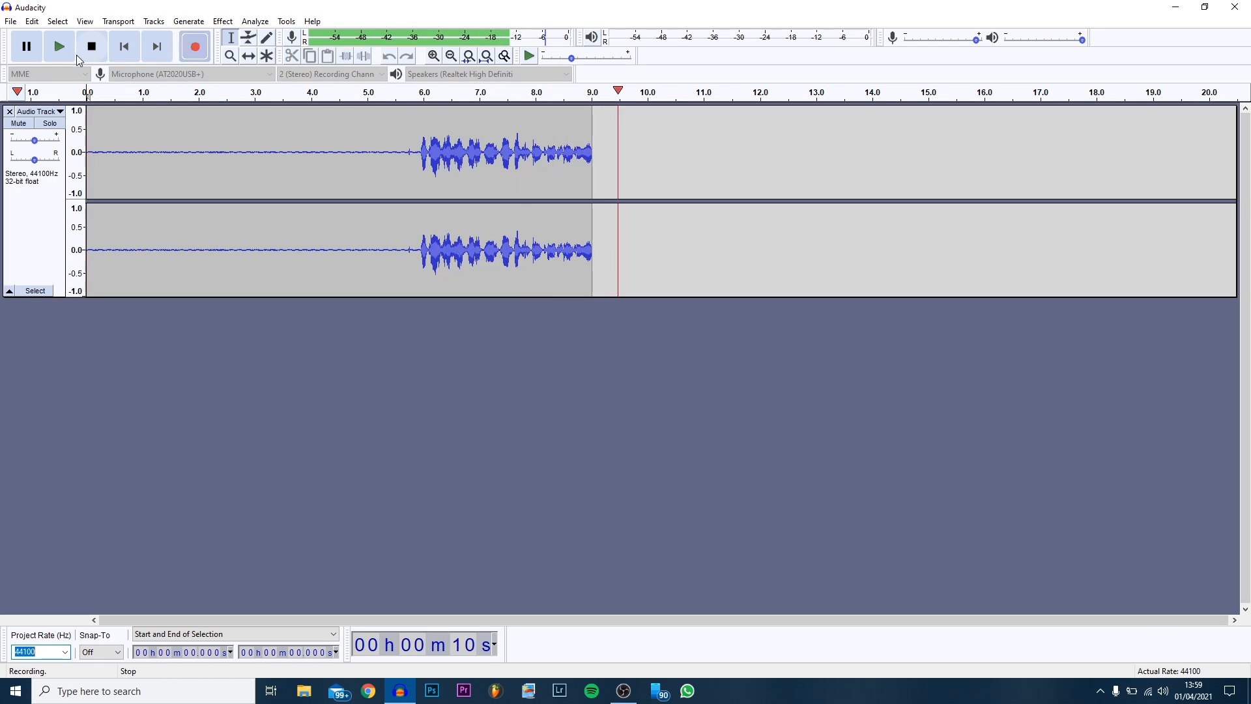
click(91, 46)
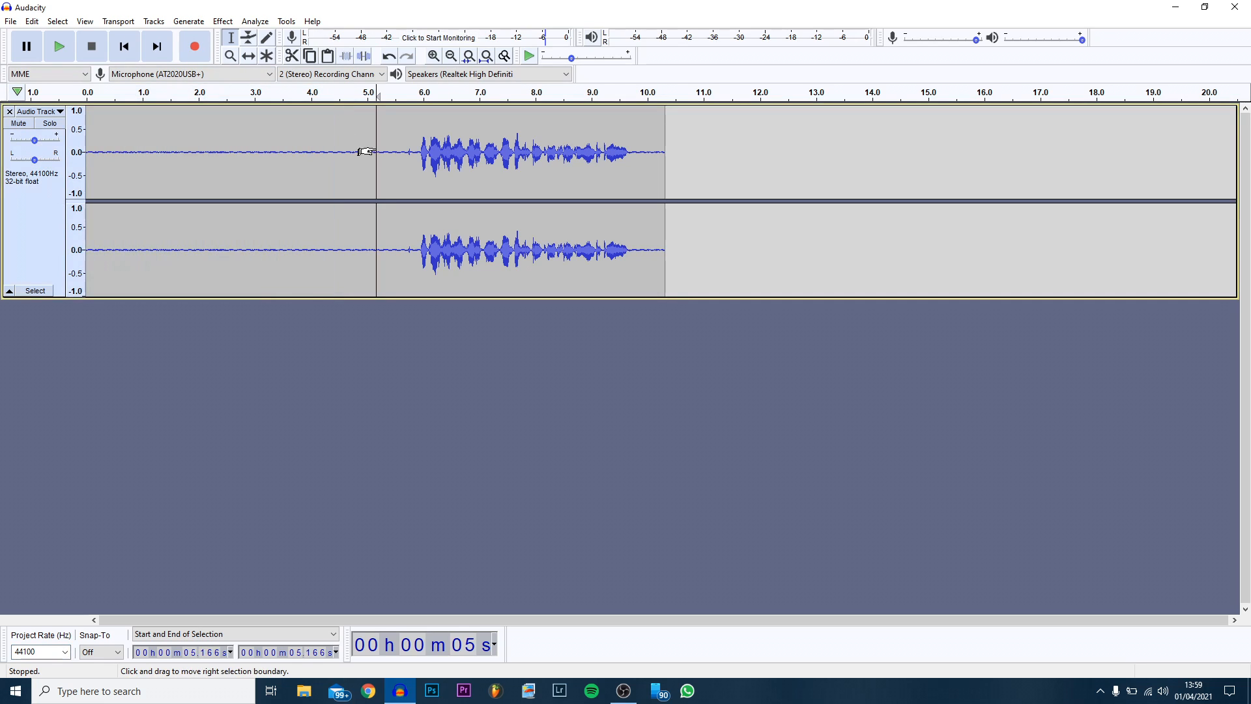
mouse_move(374, 146)
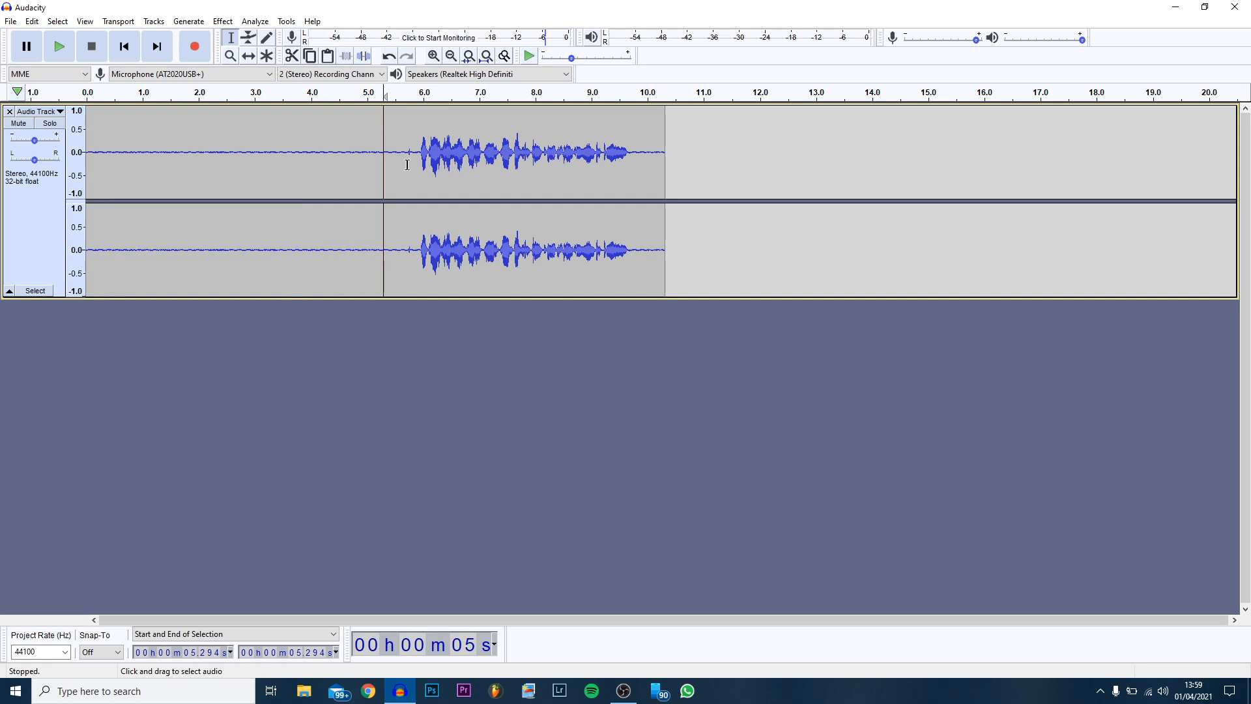
mouse_move(319, 149)
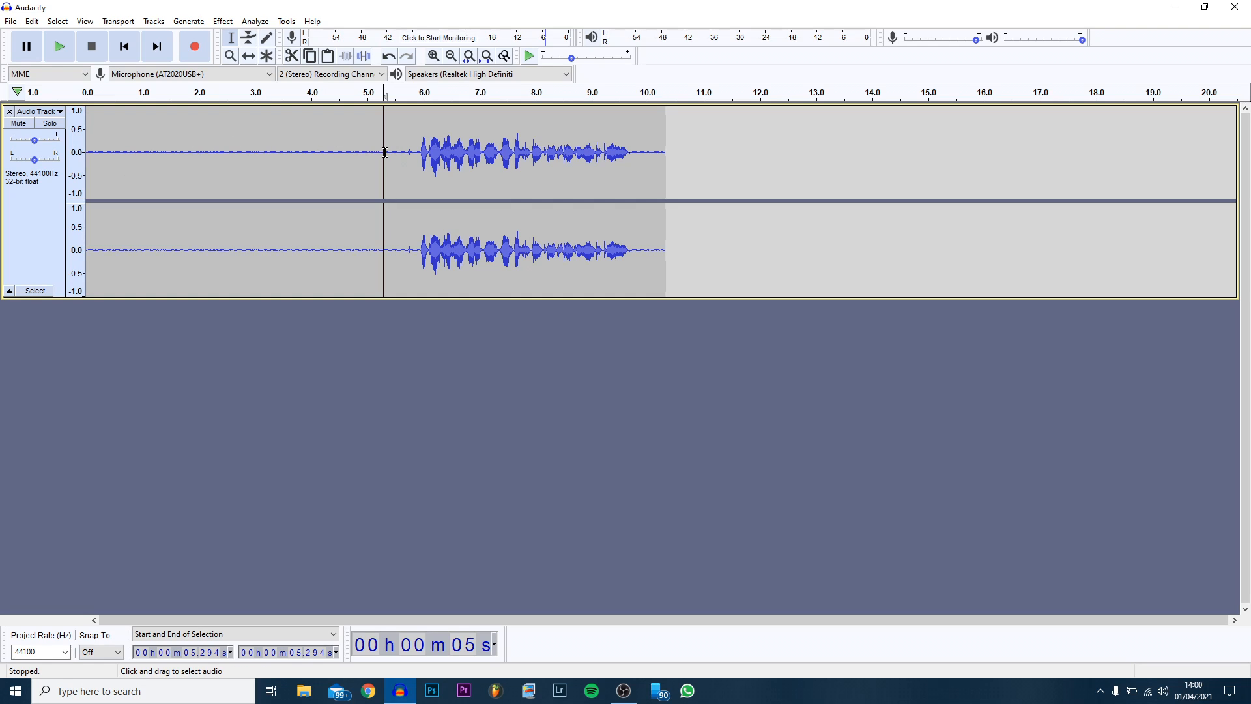
Capture a noise profile from the silent 0–5.4 s lead-in with Noise Reduction
drag(169, 152, 387, 151)
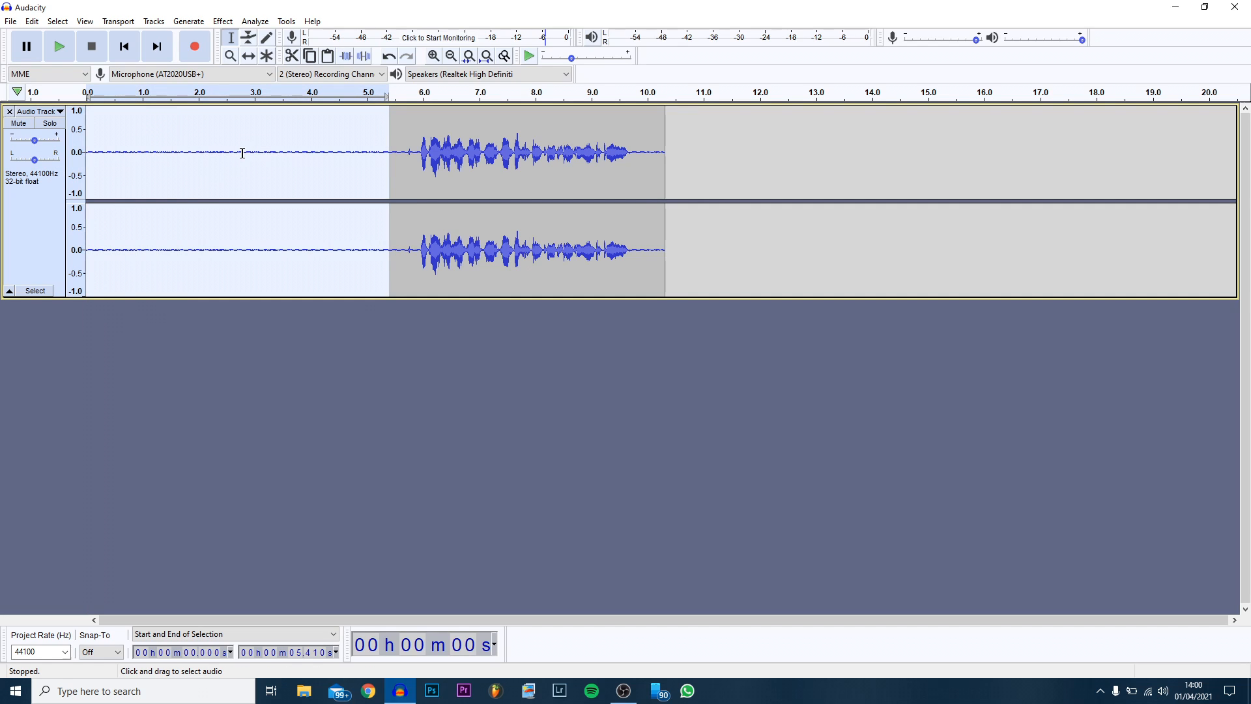
click(222, 21)
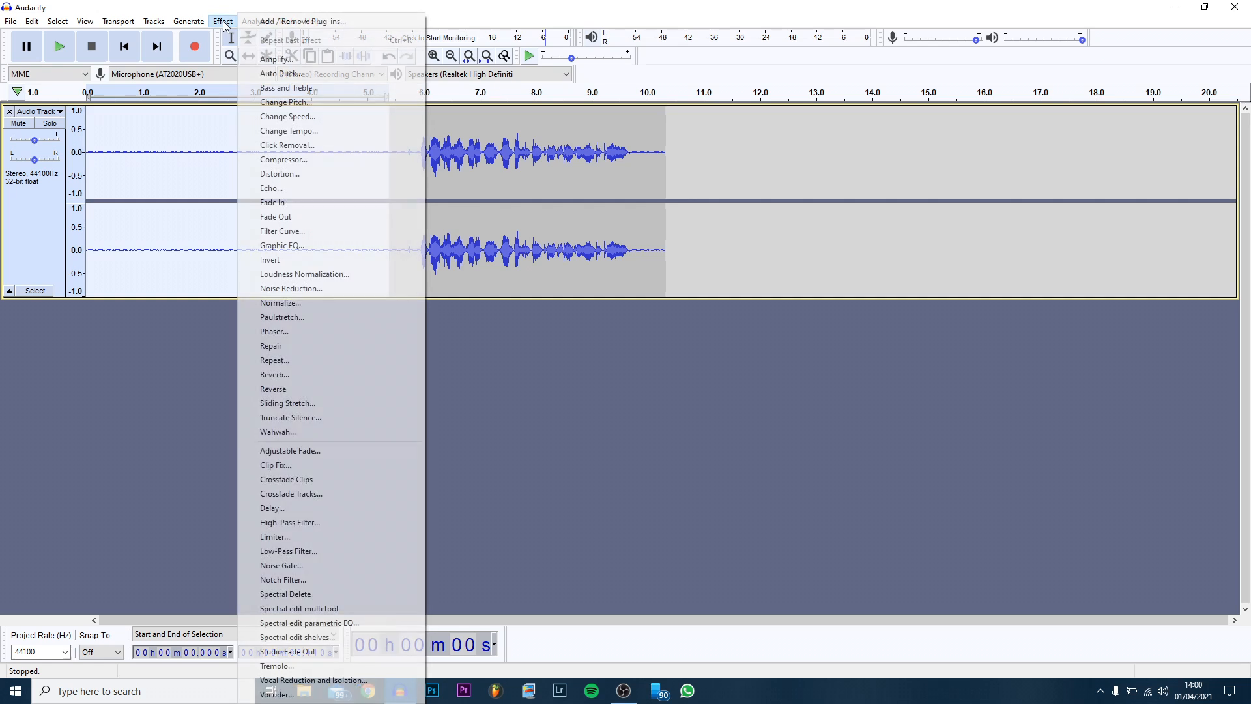
mouse_move(282, 159)
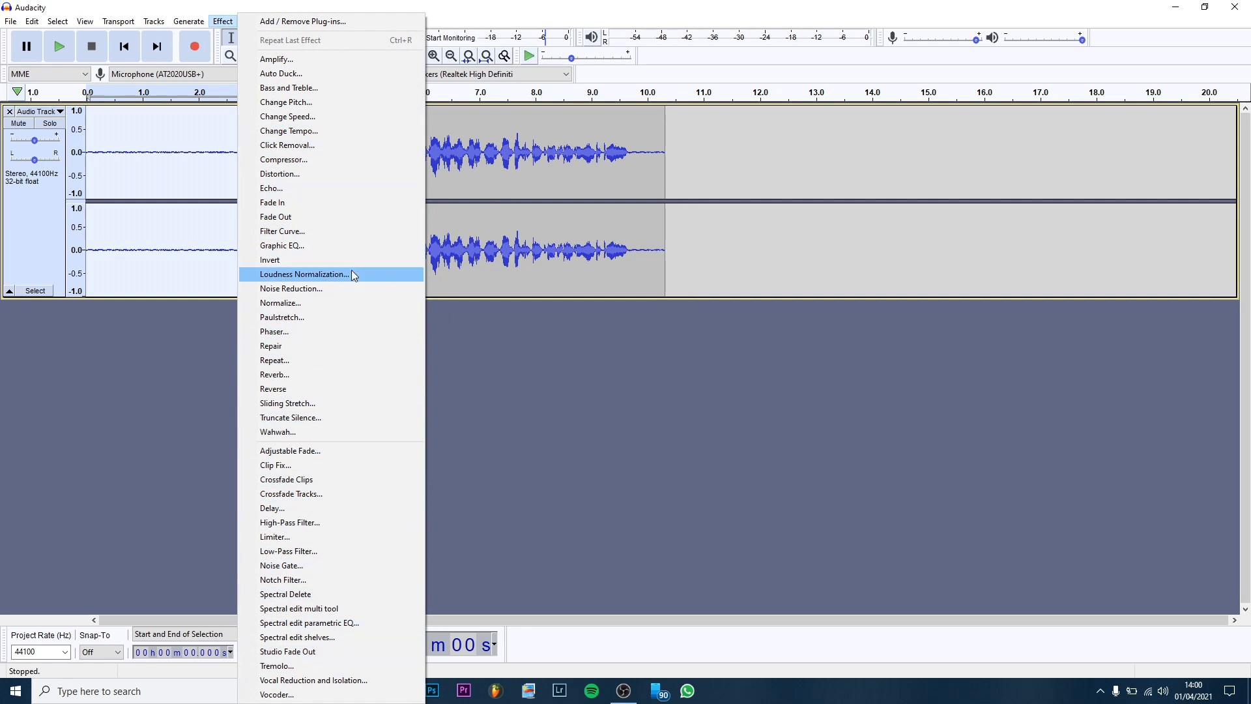
mouse_move(323, 288)
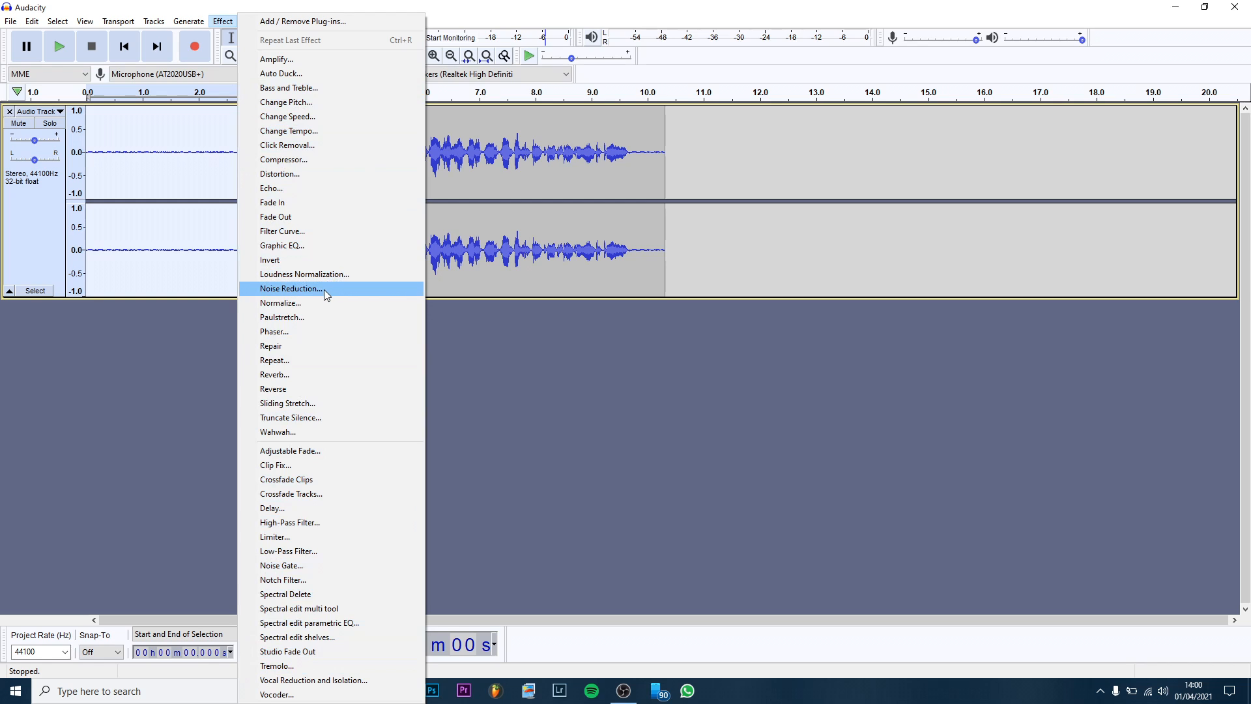
click(291, 288)
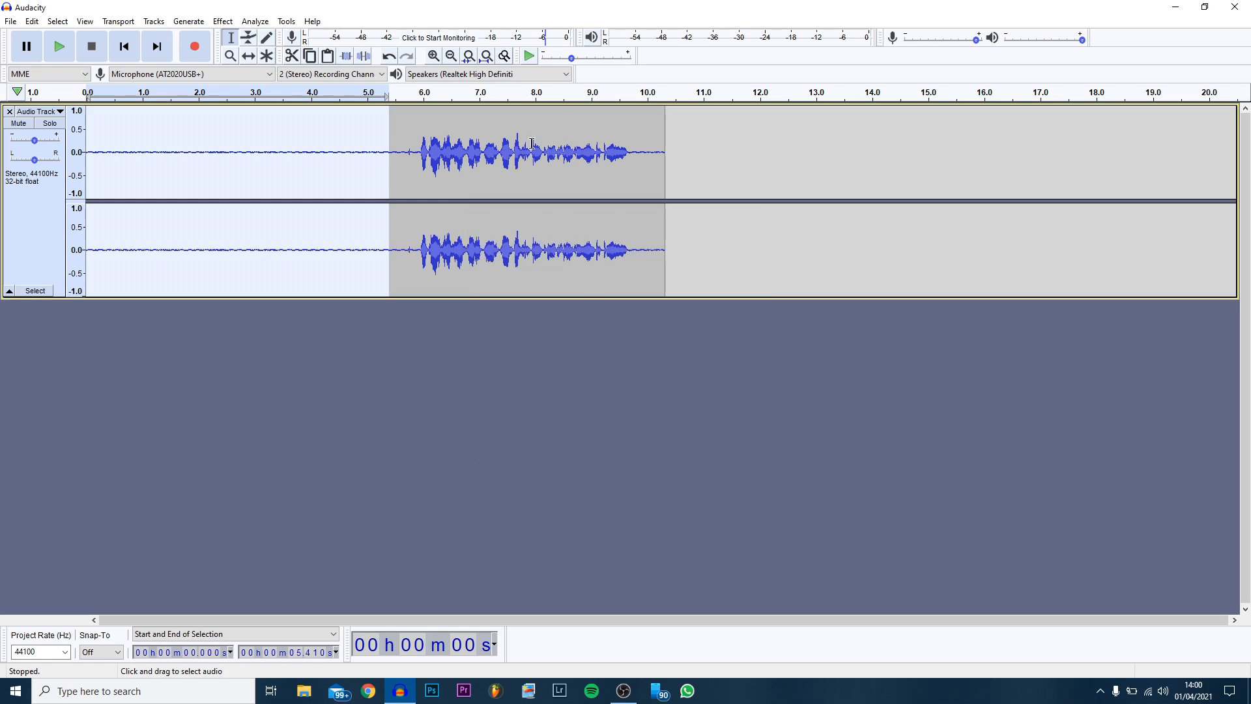
mouse_move(107, 257)
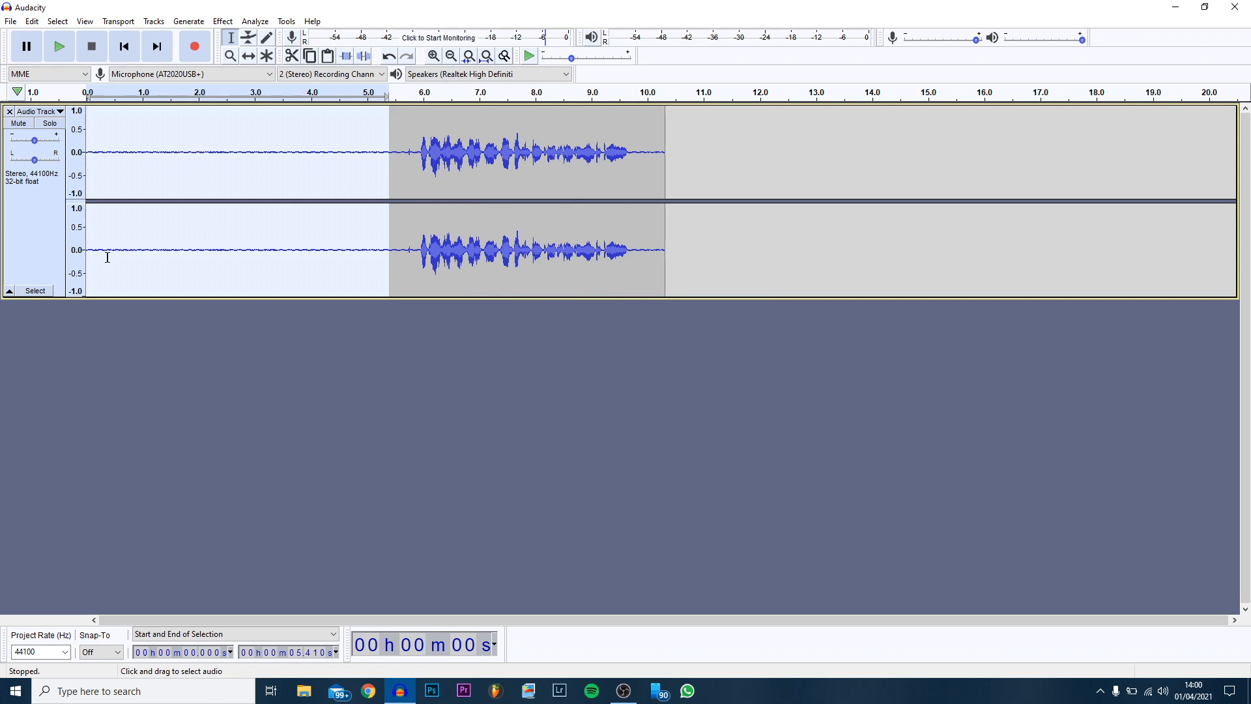
mouse_move(37, 225)
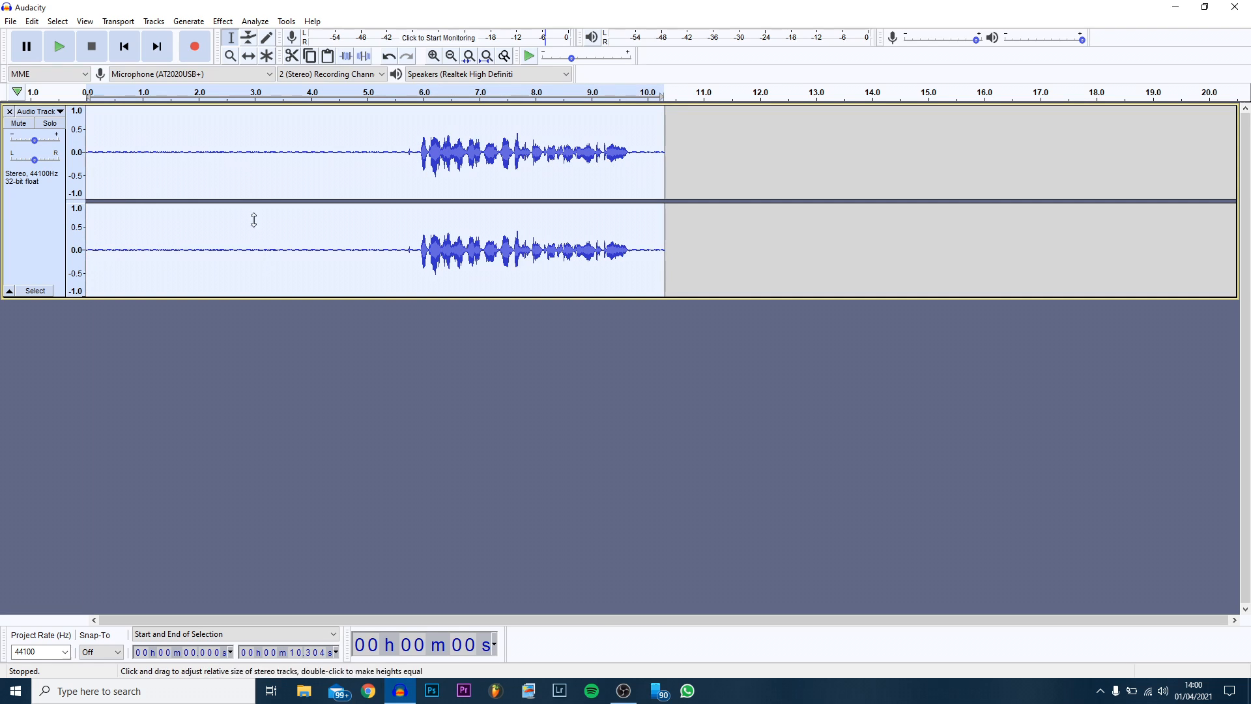
Apply Noise Reduction (12 dB / 6 / 3) to the whole recording
click(222, 21)
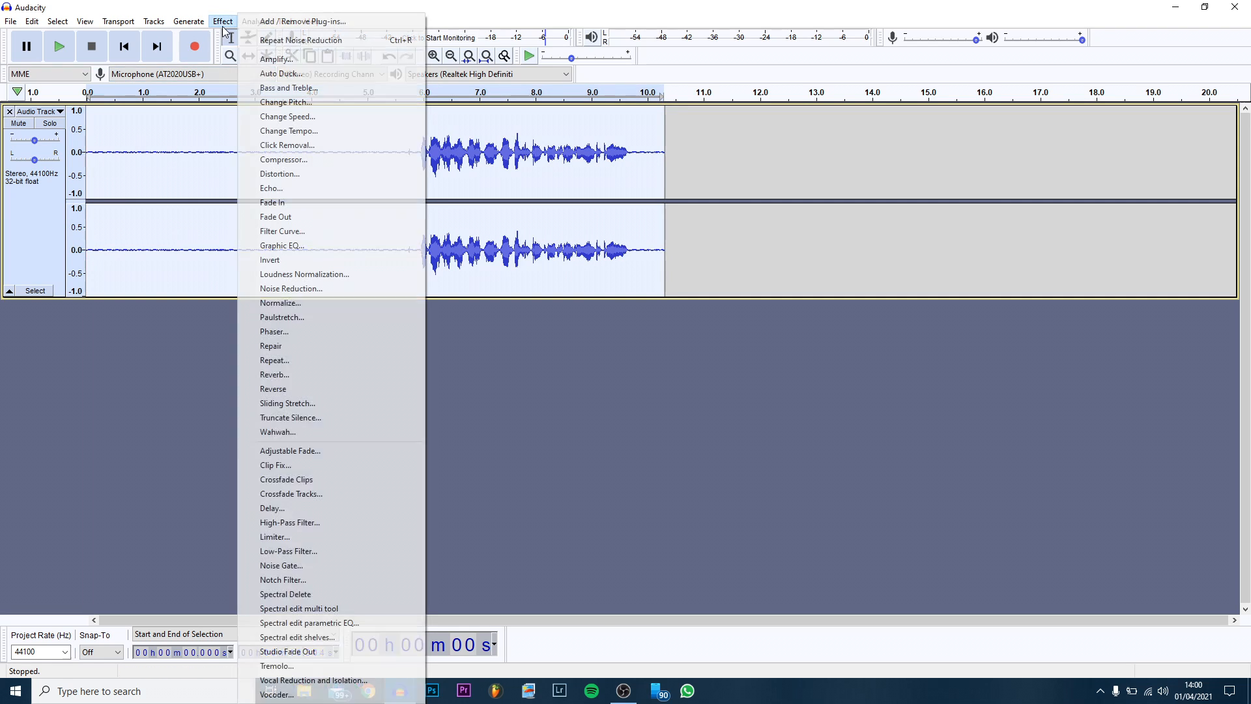
click(291, 288)
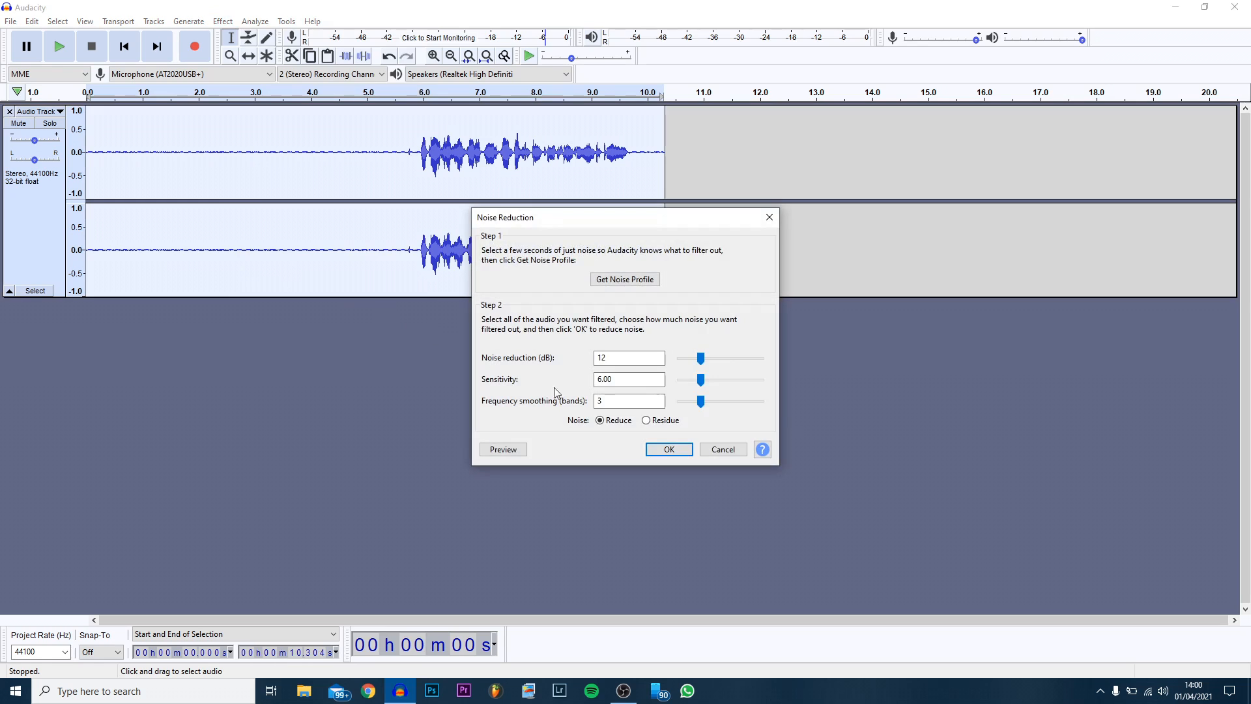
click(669, 448)
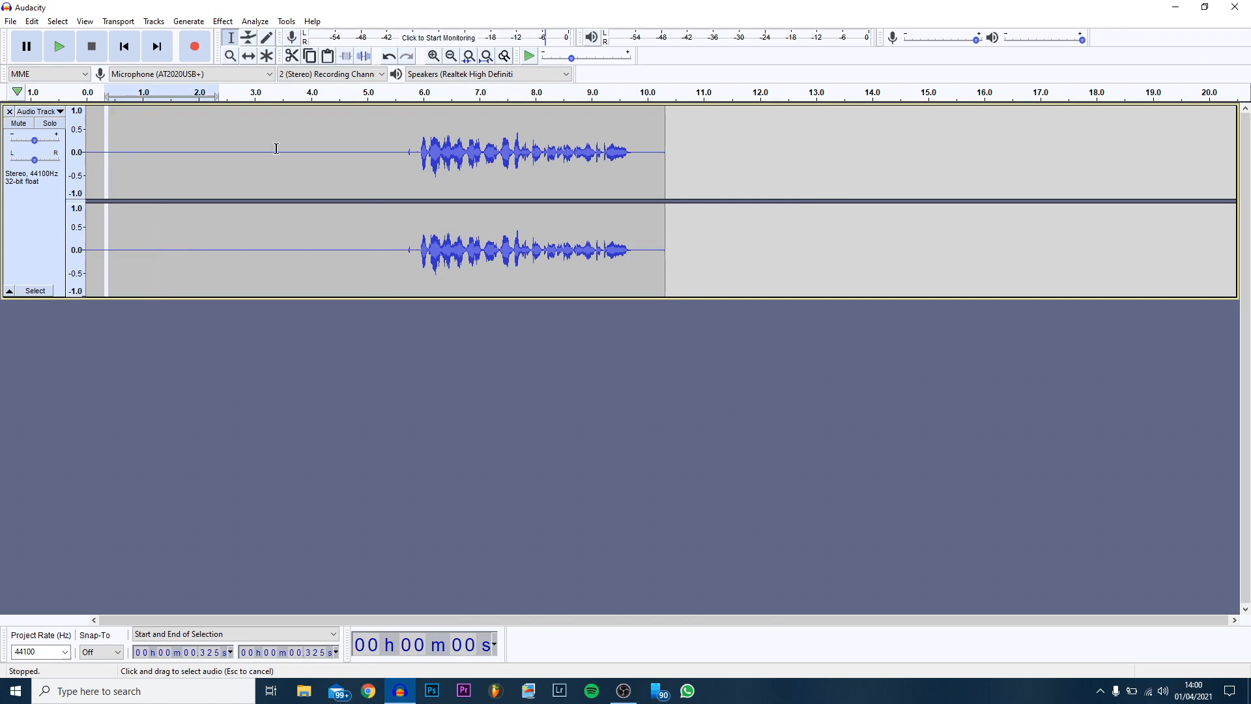
drag(91, 151, 399, 151)
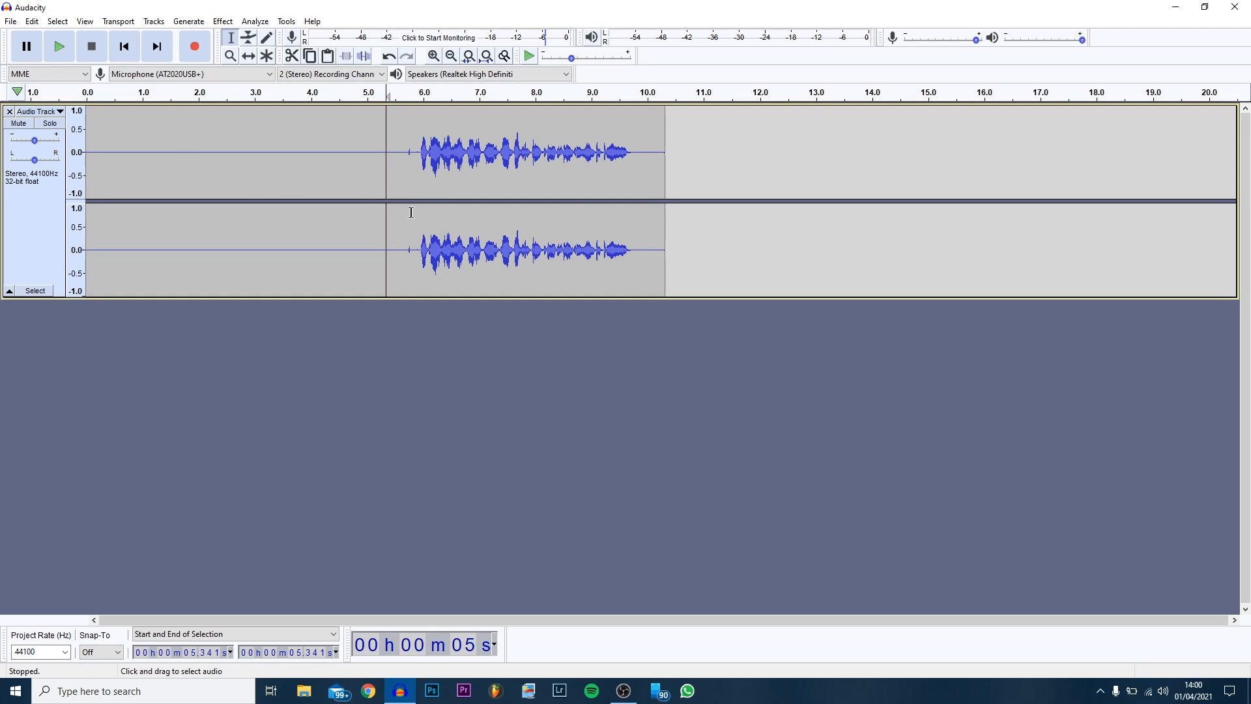
mouse_move(201, 176)
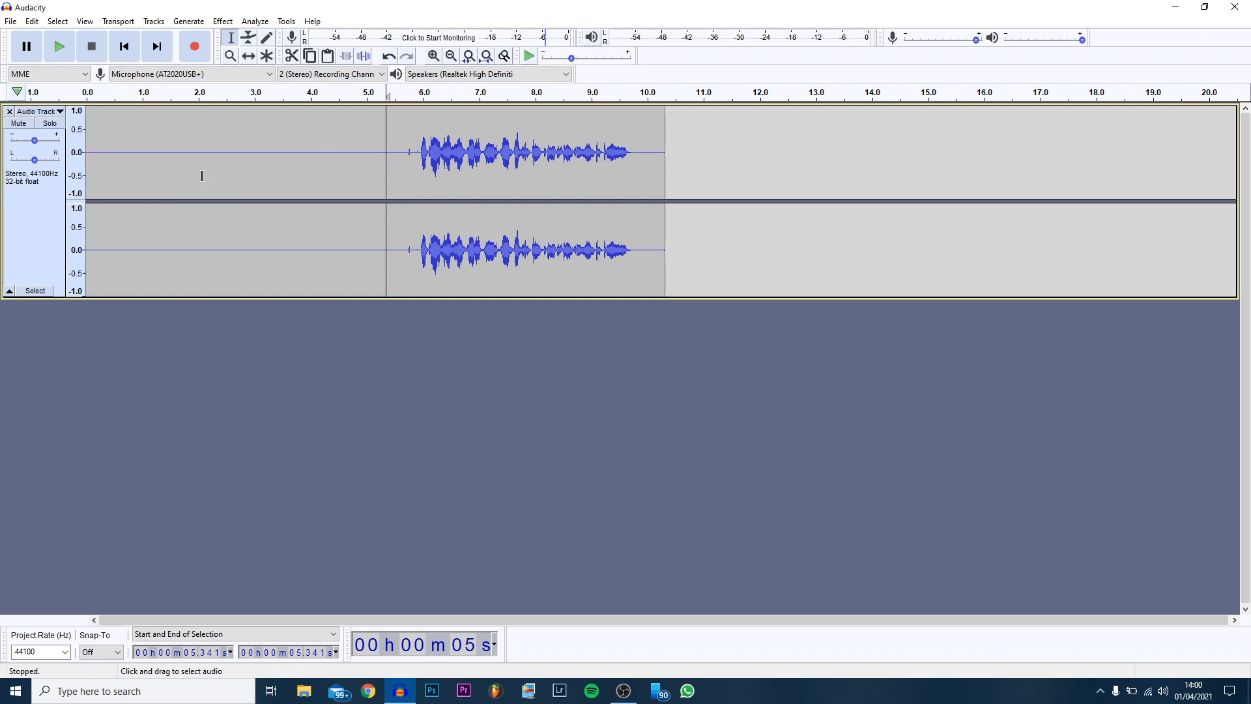
drag(409, 151, 489, 151)
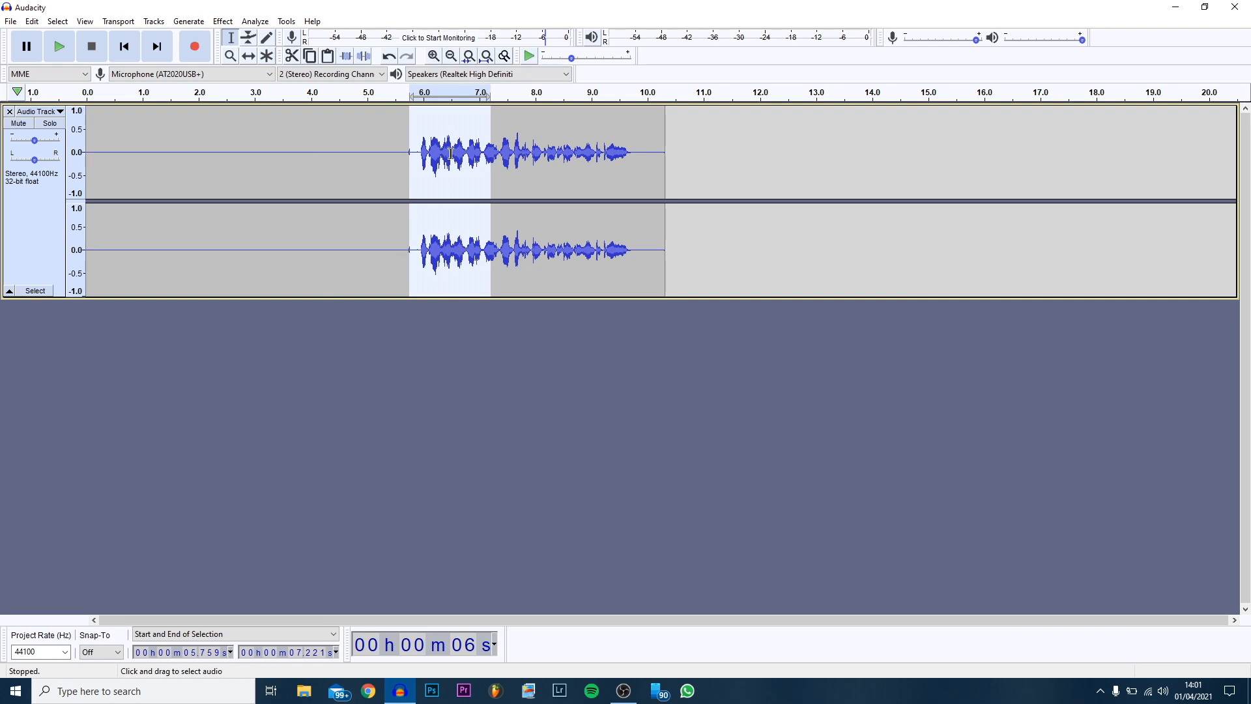
click(223, 21)
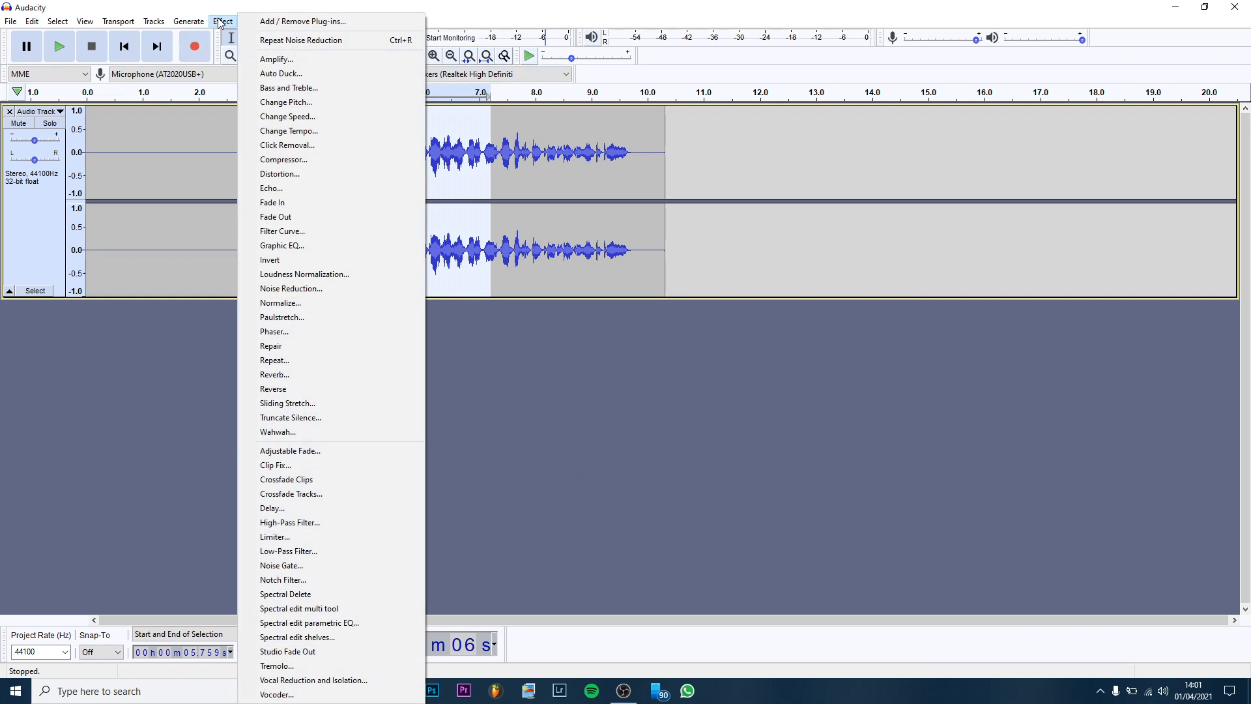
mouse_move(275, 216)
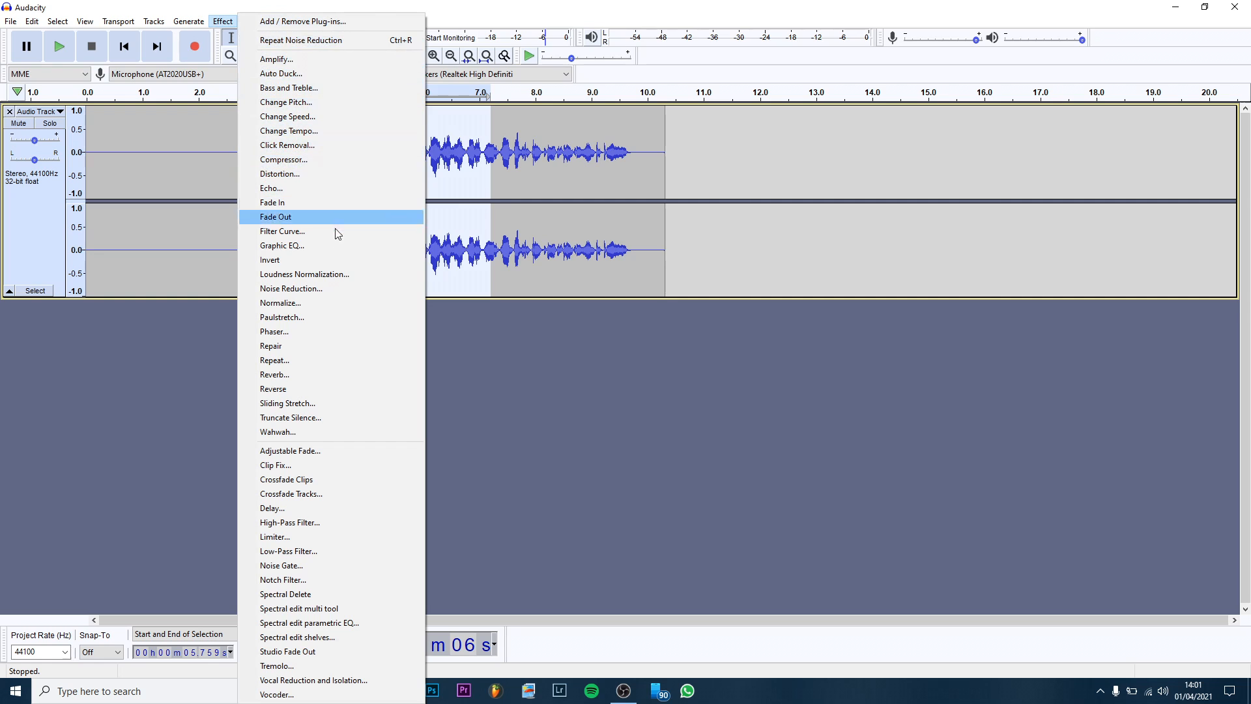
mouse_move(323, 72)
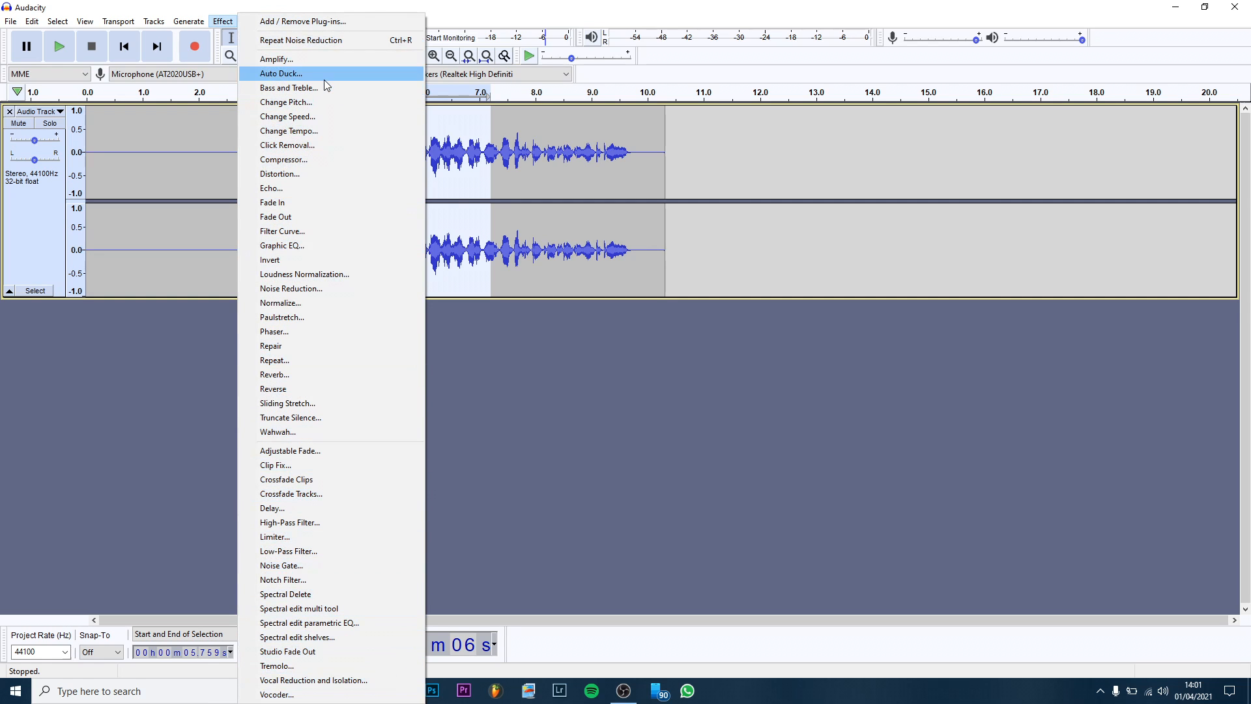
mouse_move(314, 316)
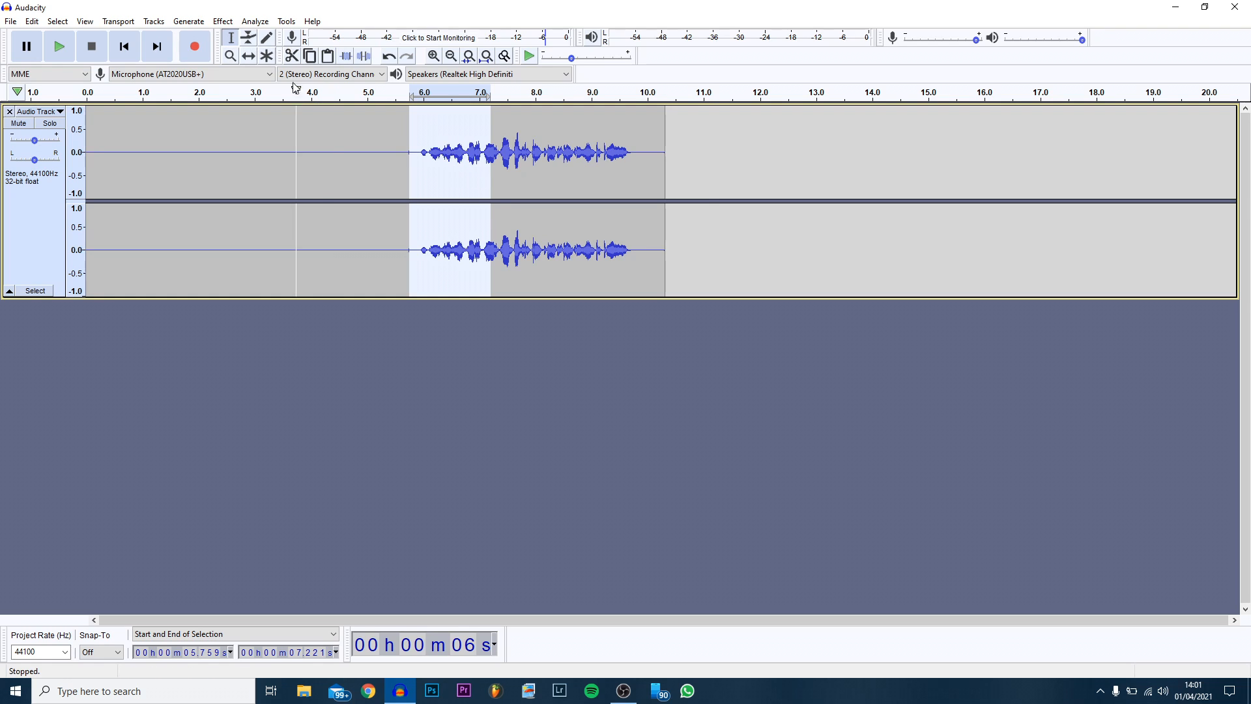
mouse_move(231, 38)
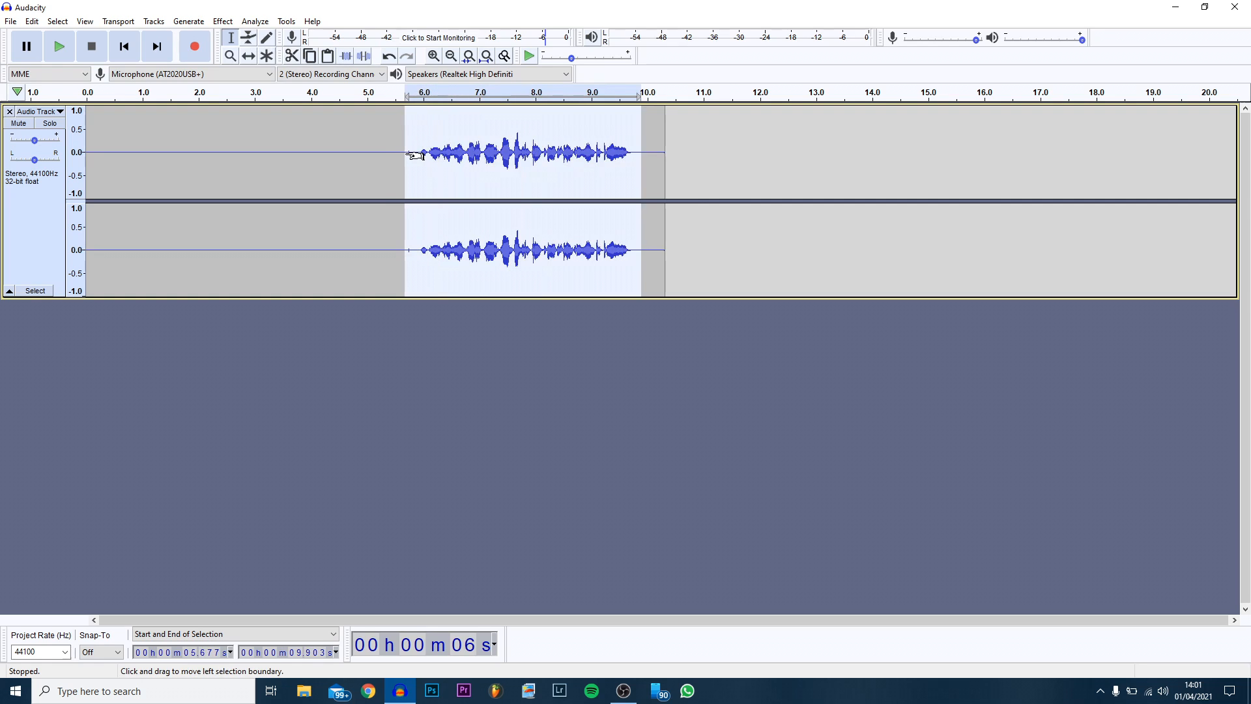
mouse_move(413, 136)
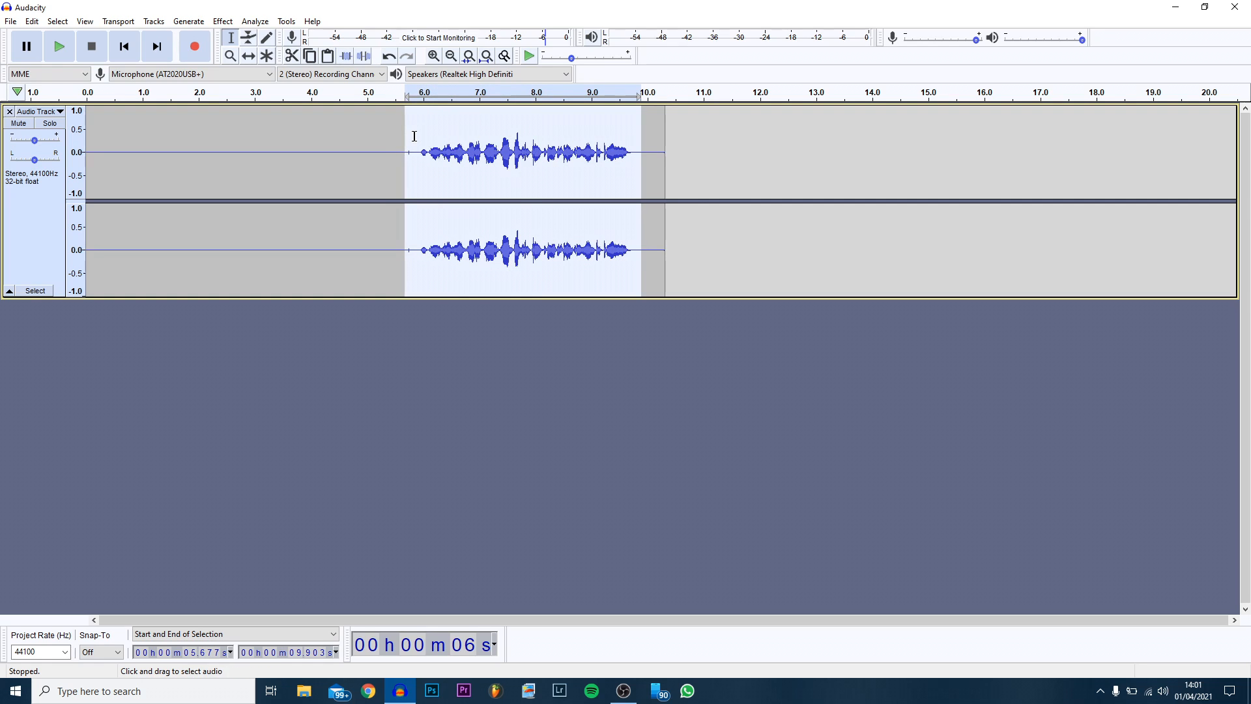
click(247, 38)
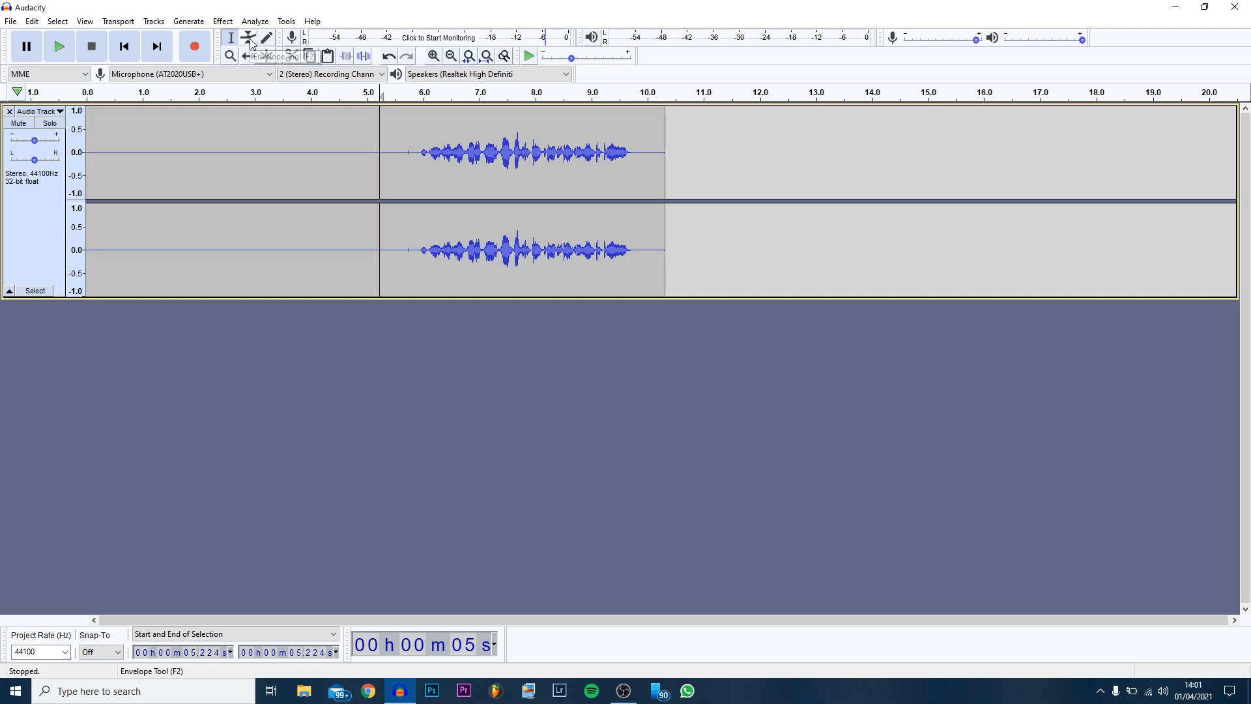
Reshape the volume envelope near 6.5 s with the Envelope Tool, ending flat at full level
click(248, 38)
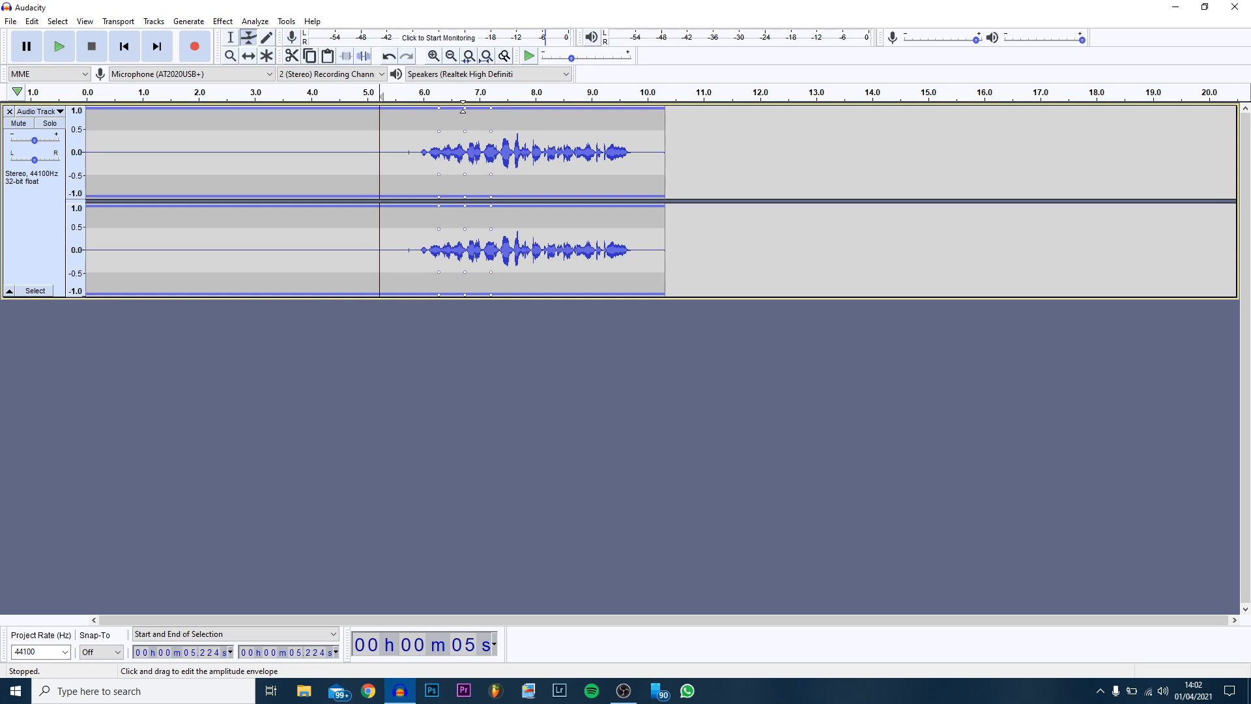
drag(462, 108, 447, 136)
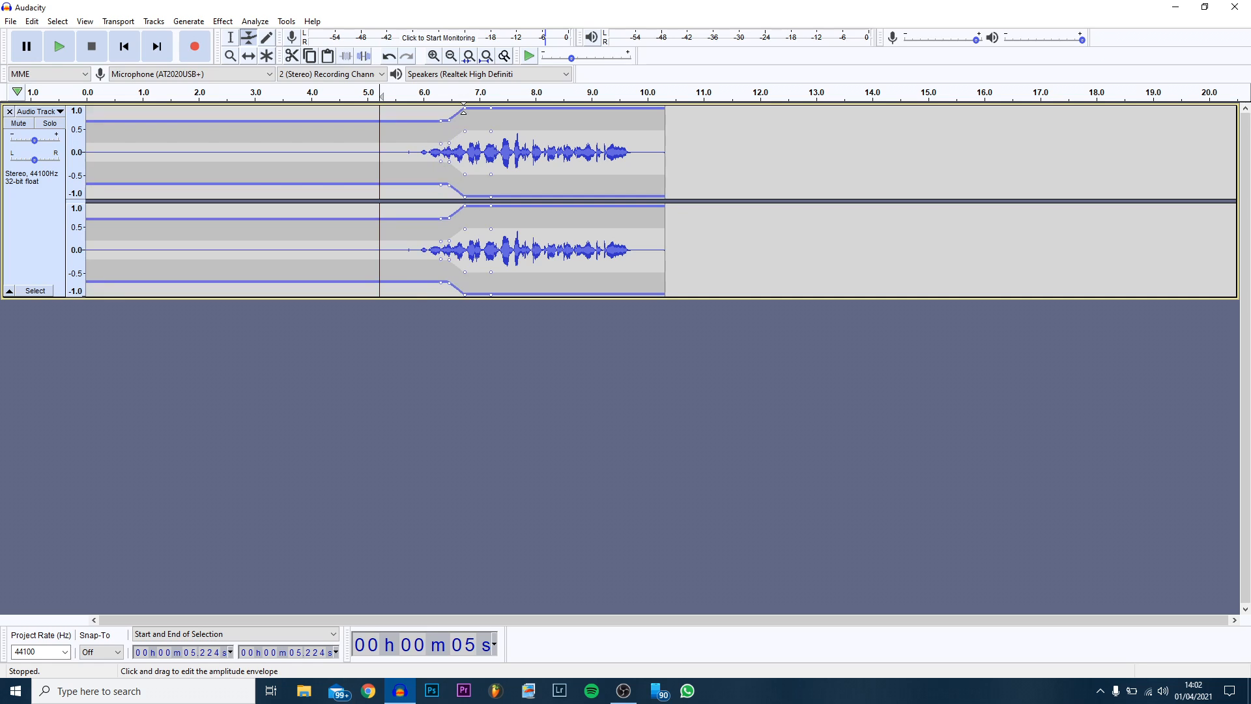
drag(470, 110, 470, 128)
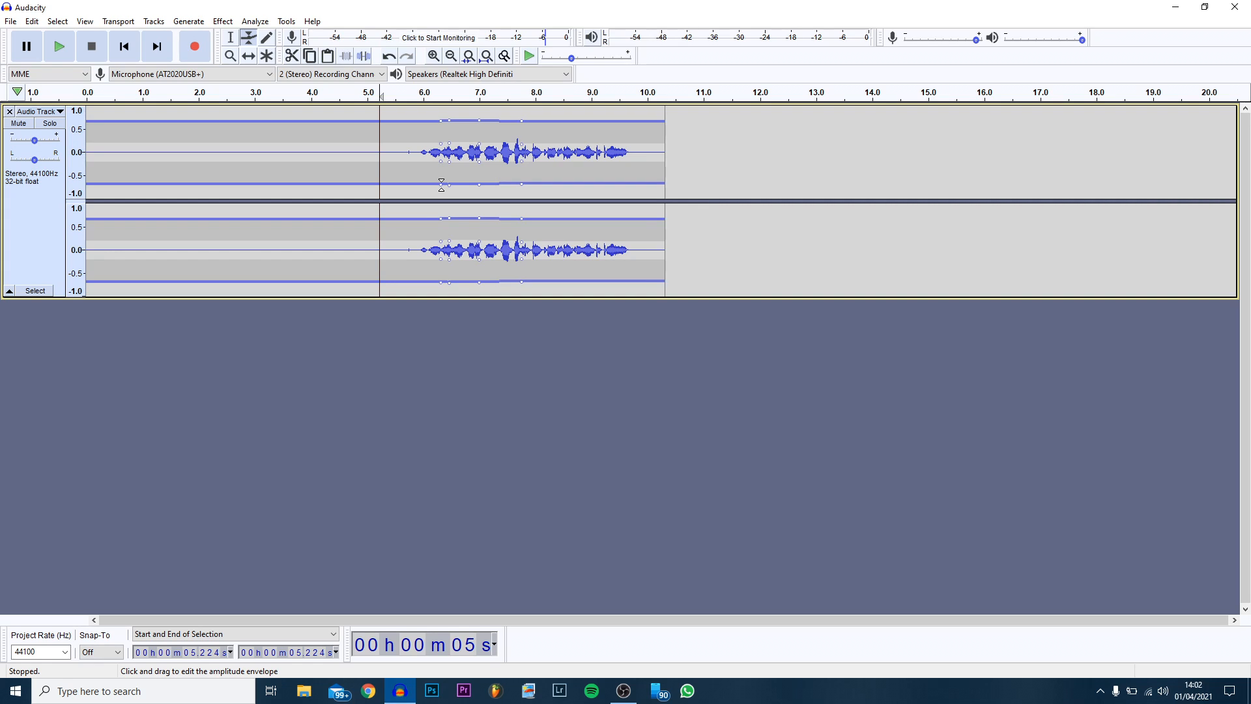
Hand-redraw samples around 6.712 s with the Draw Tool into dips
click(265, 38)
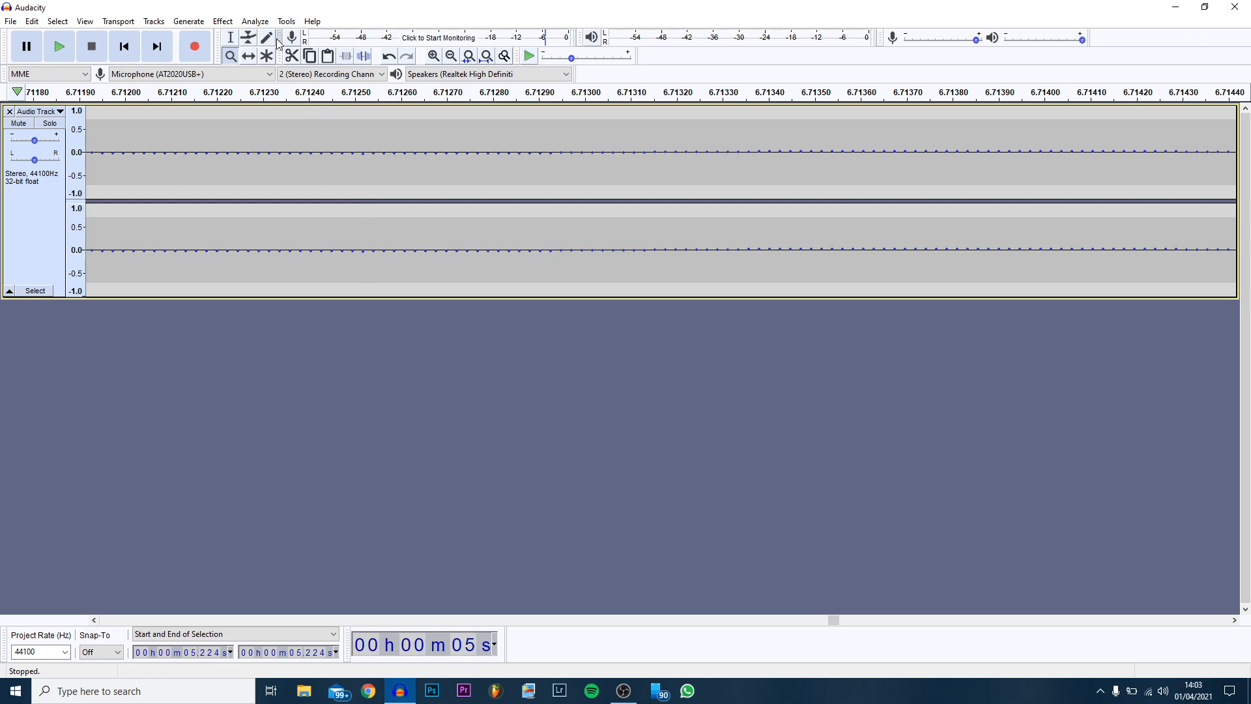
click(266, 37)
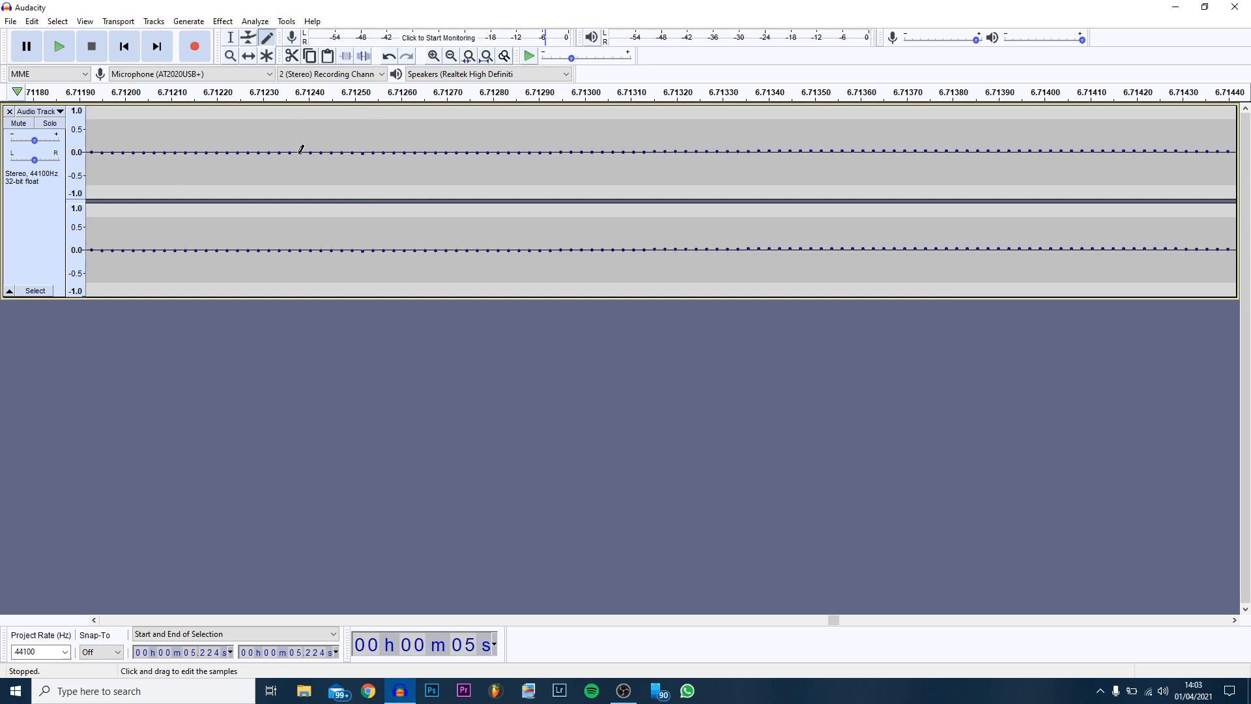
drag(300, 151, 311, 179)
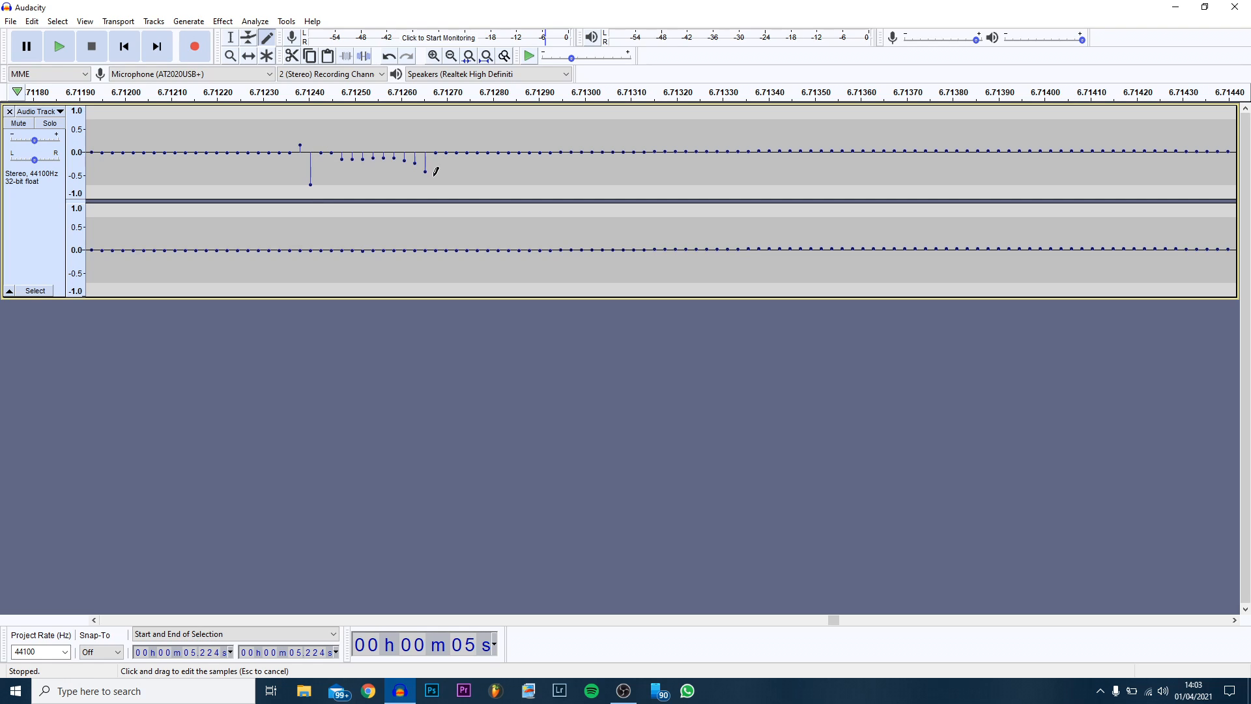
drag(431, 168, 722, 153)
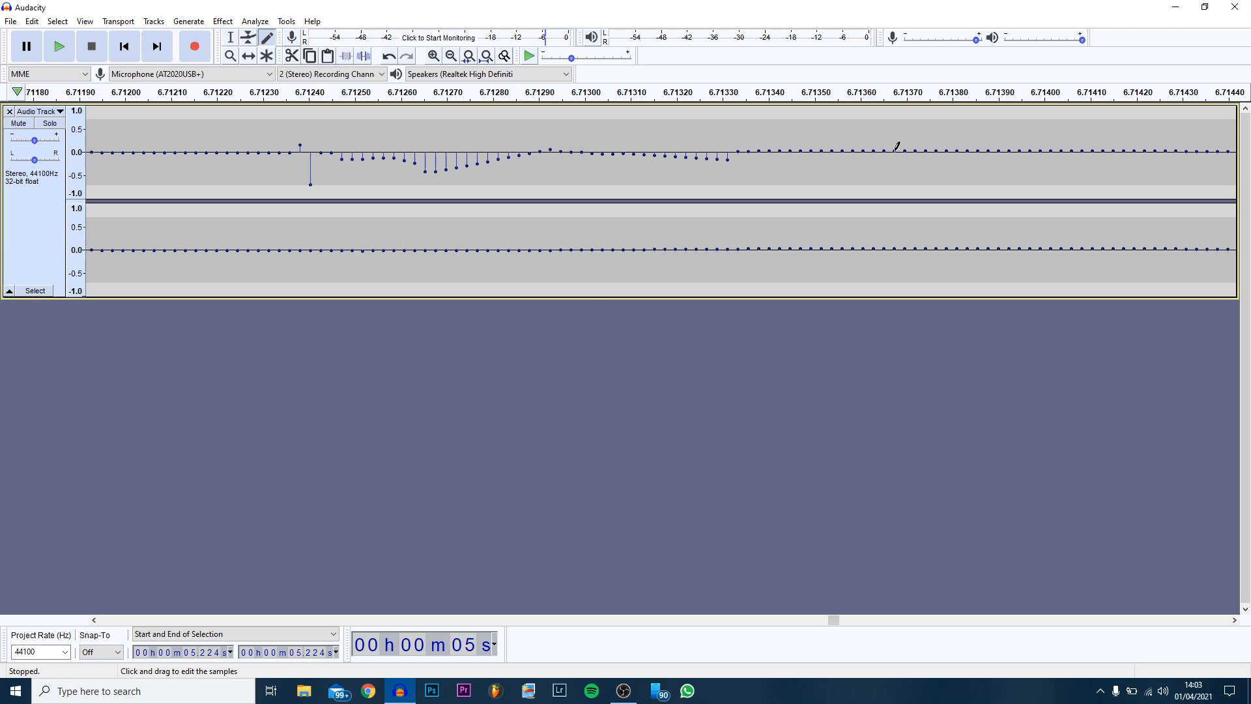
drag(896, 147, 1195, 128)
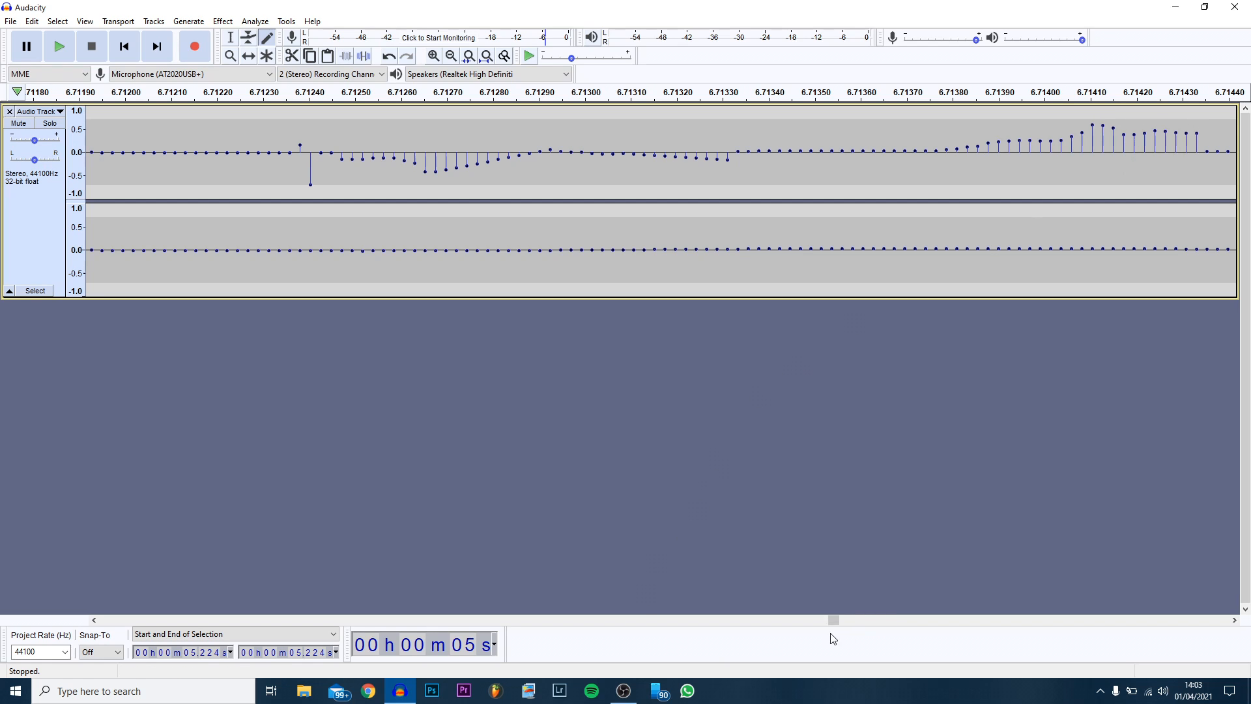
Zoom back out from sample level to show the whole recording
drag(834, 620, 812, 621)
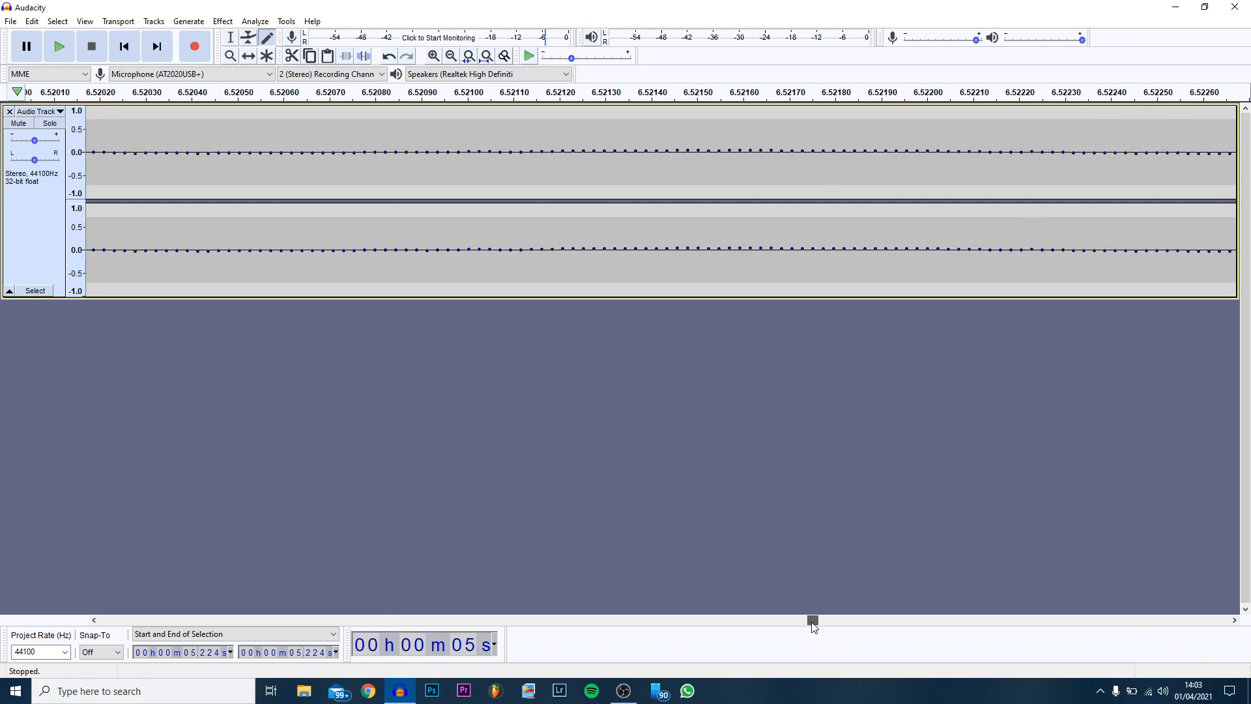
drag(811, 620, 828, 620)
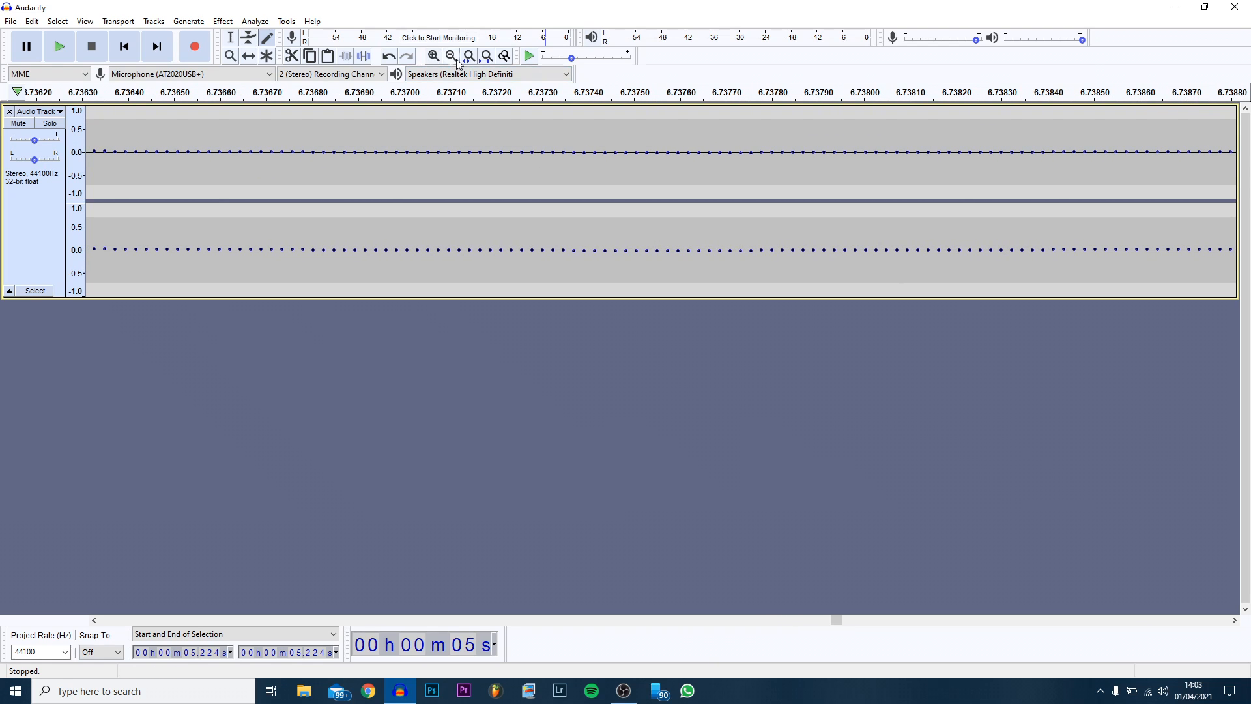
click(451, 56)
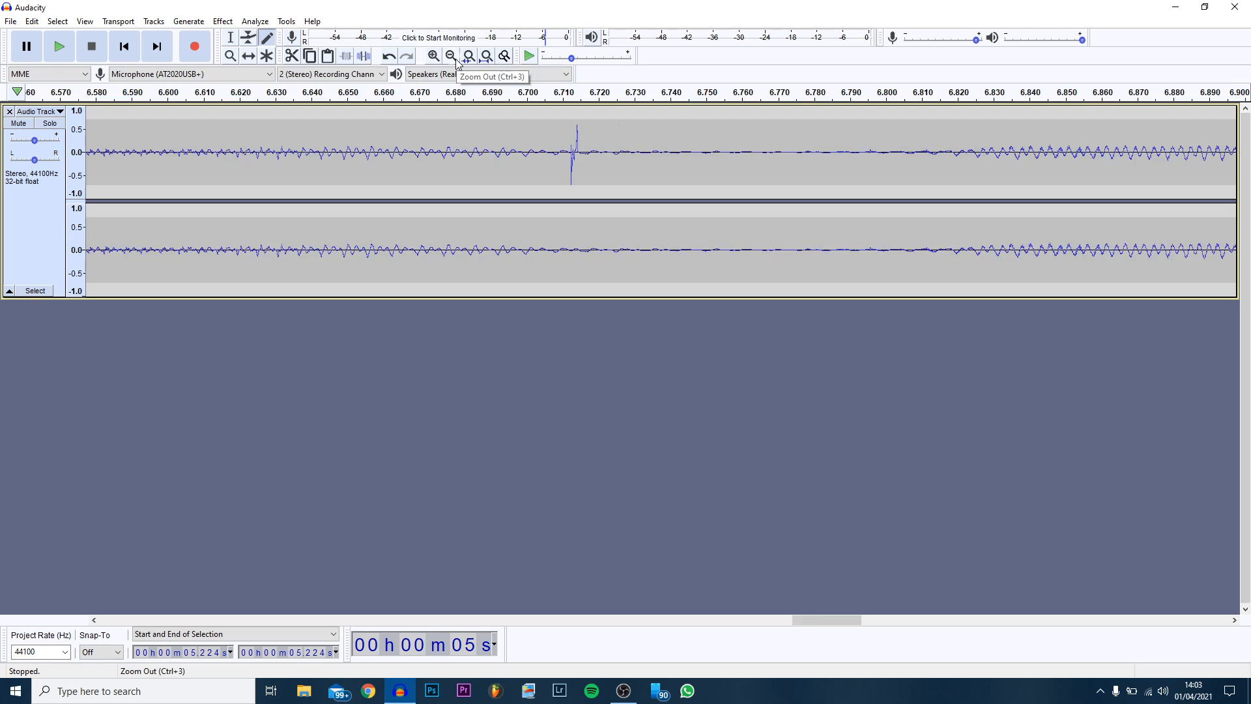
click(450, 56)
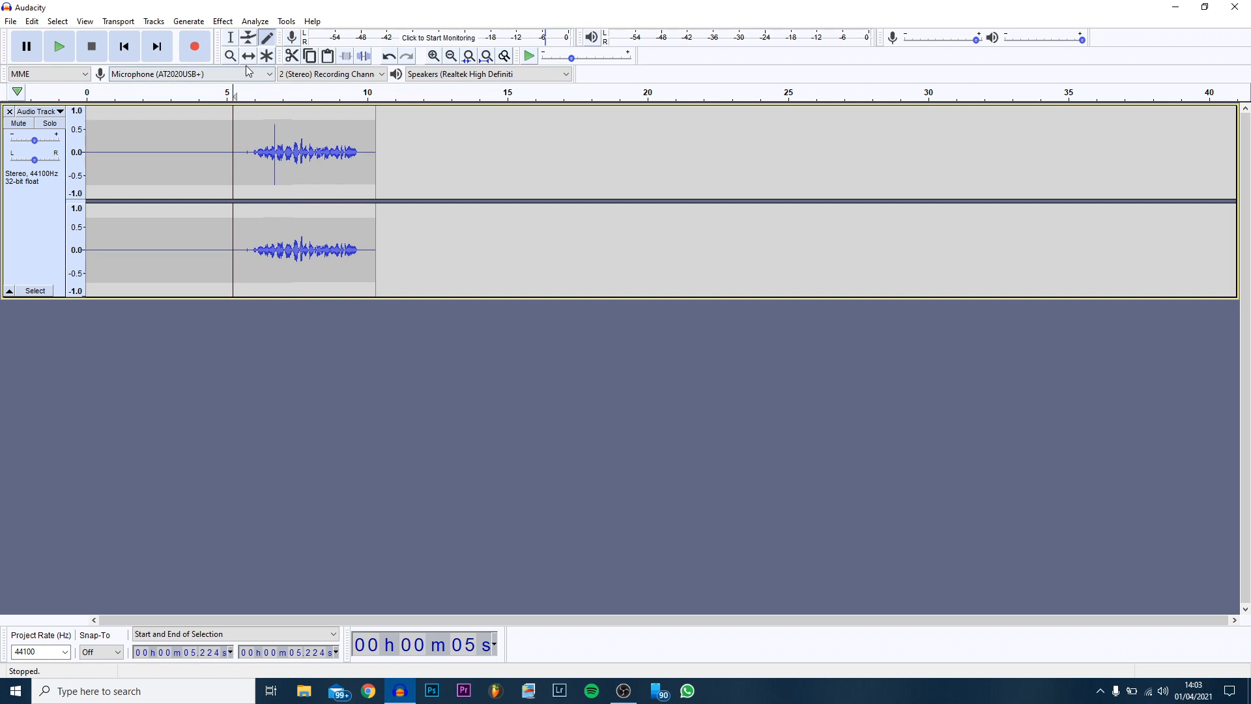
Slide the clip with the Time Shift Tool so speech starts at 0.0 s, then return to selection
click(248, 57)
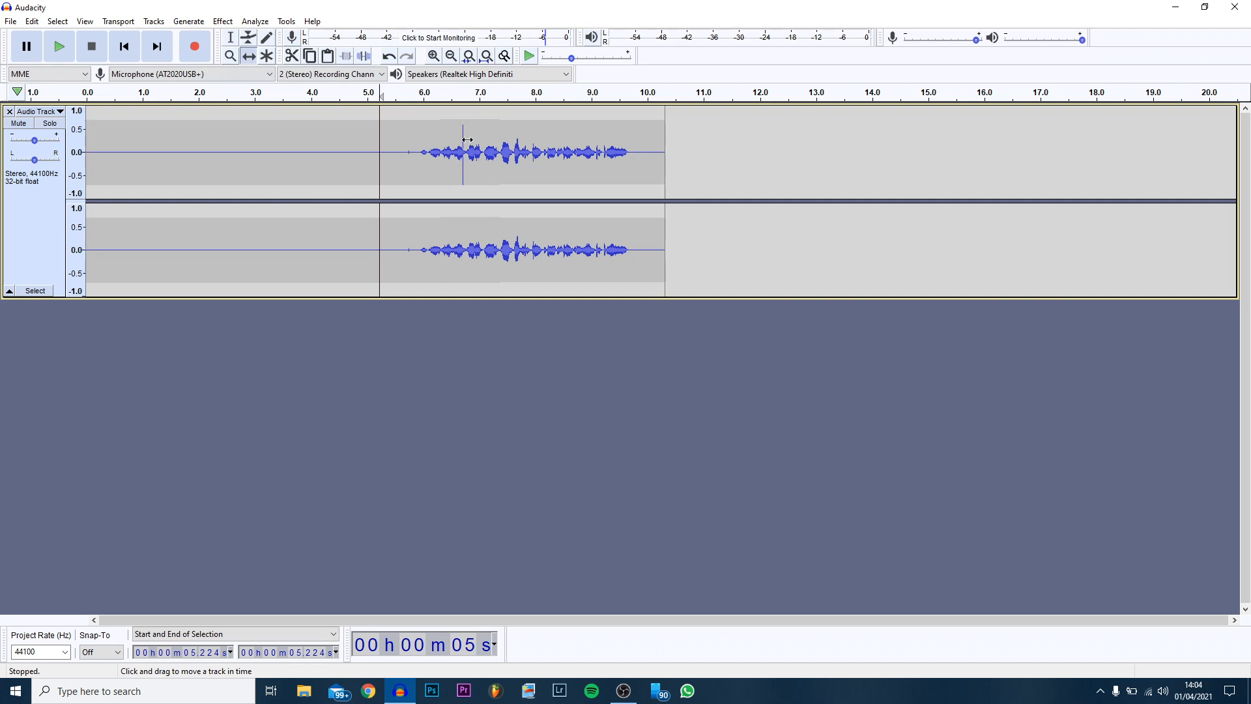
drag(518, 151, 590, 151)
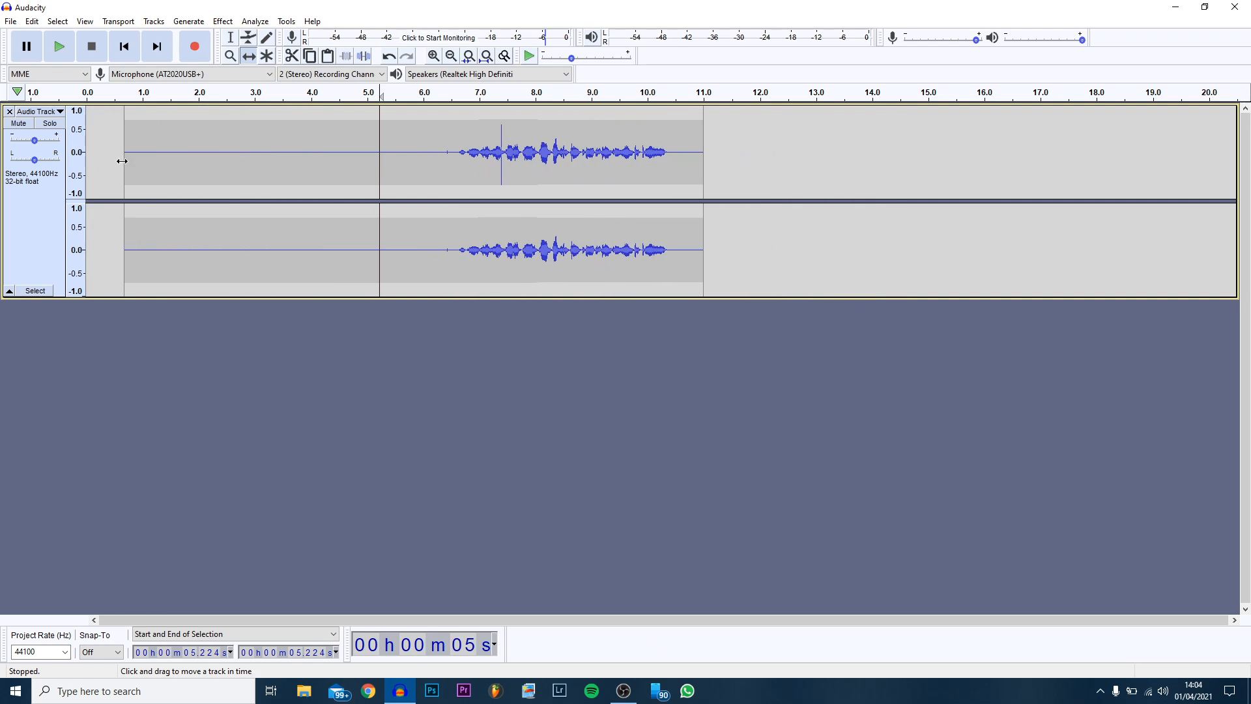
mouse_move(396, 155)
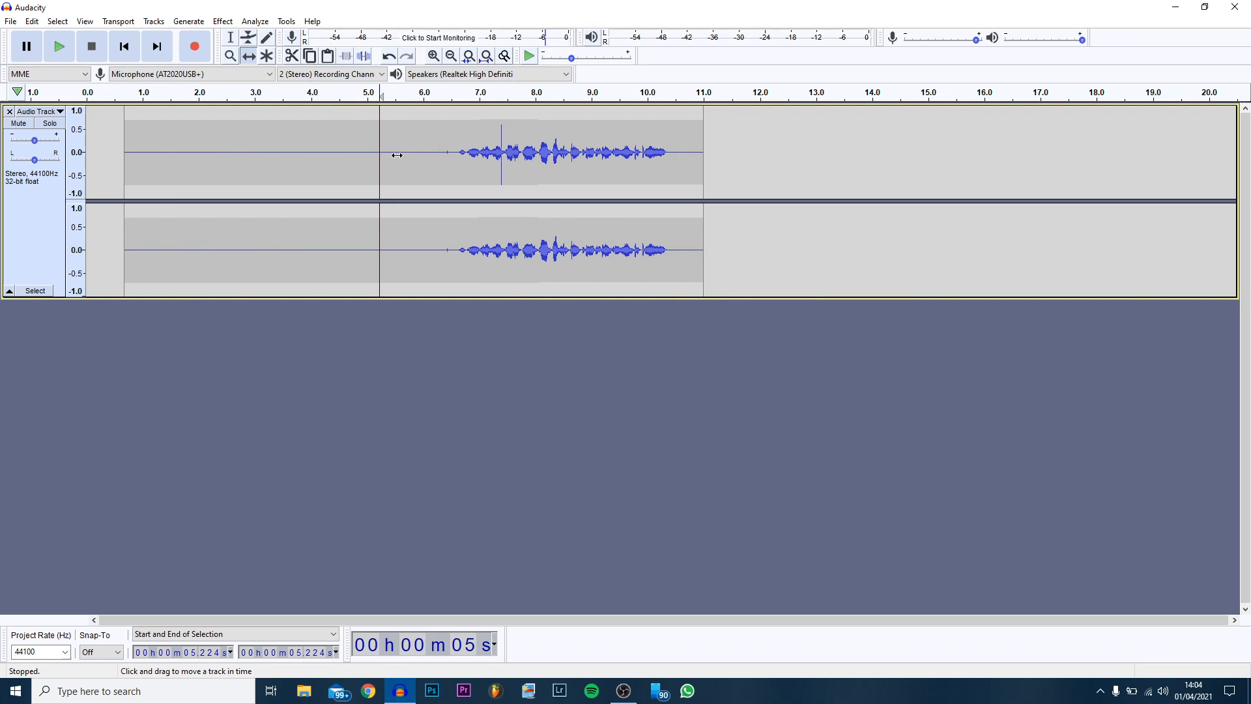
mouse_move(492, 137)
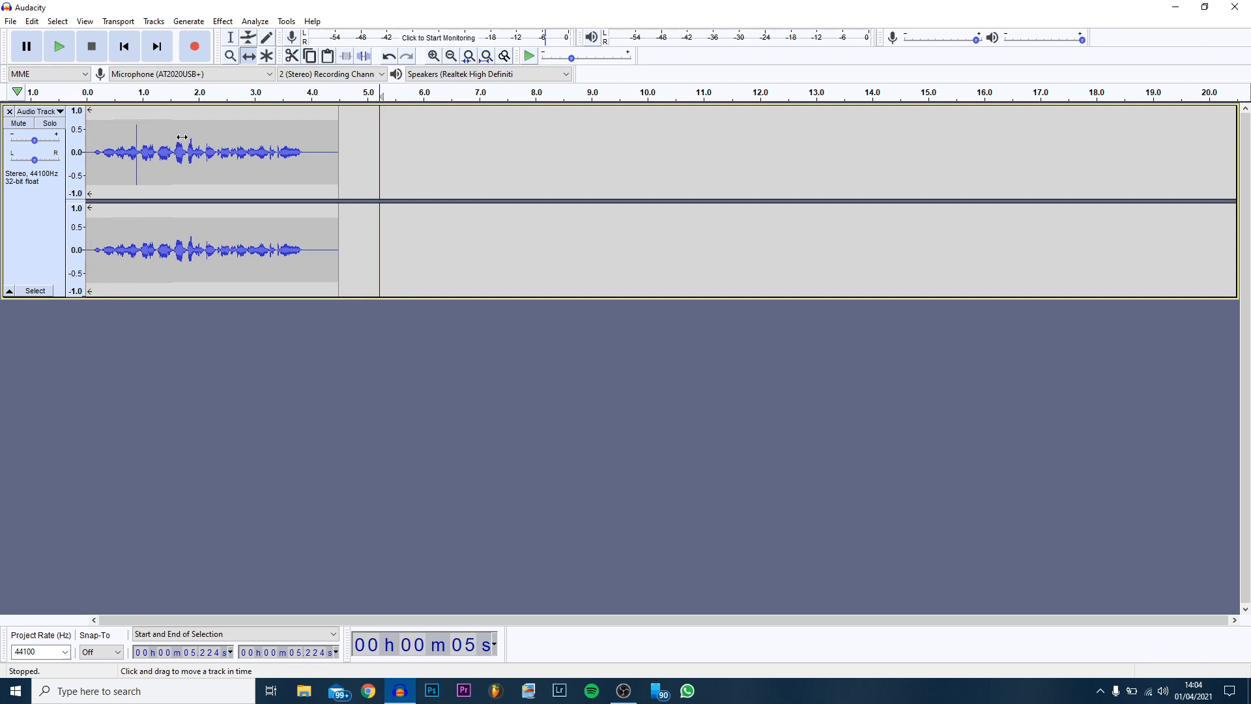
drag(184, 151, 232, 151)
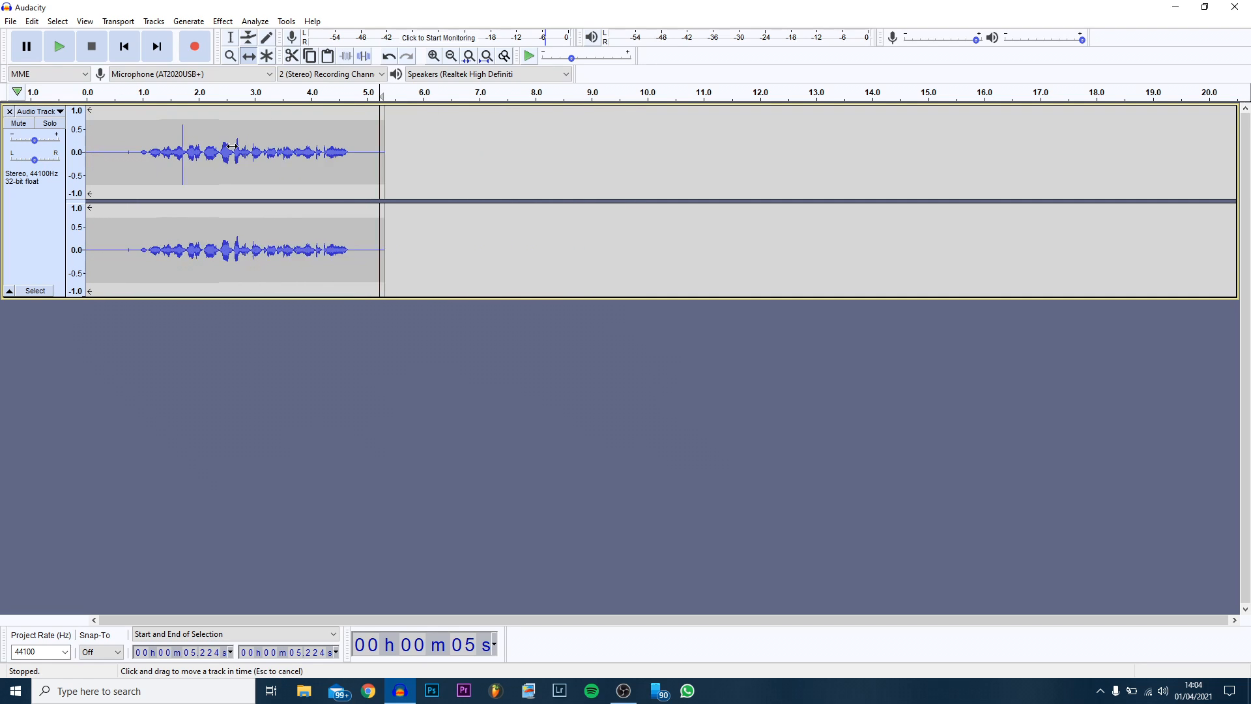
drag(240, 151, 200, 151)
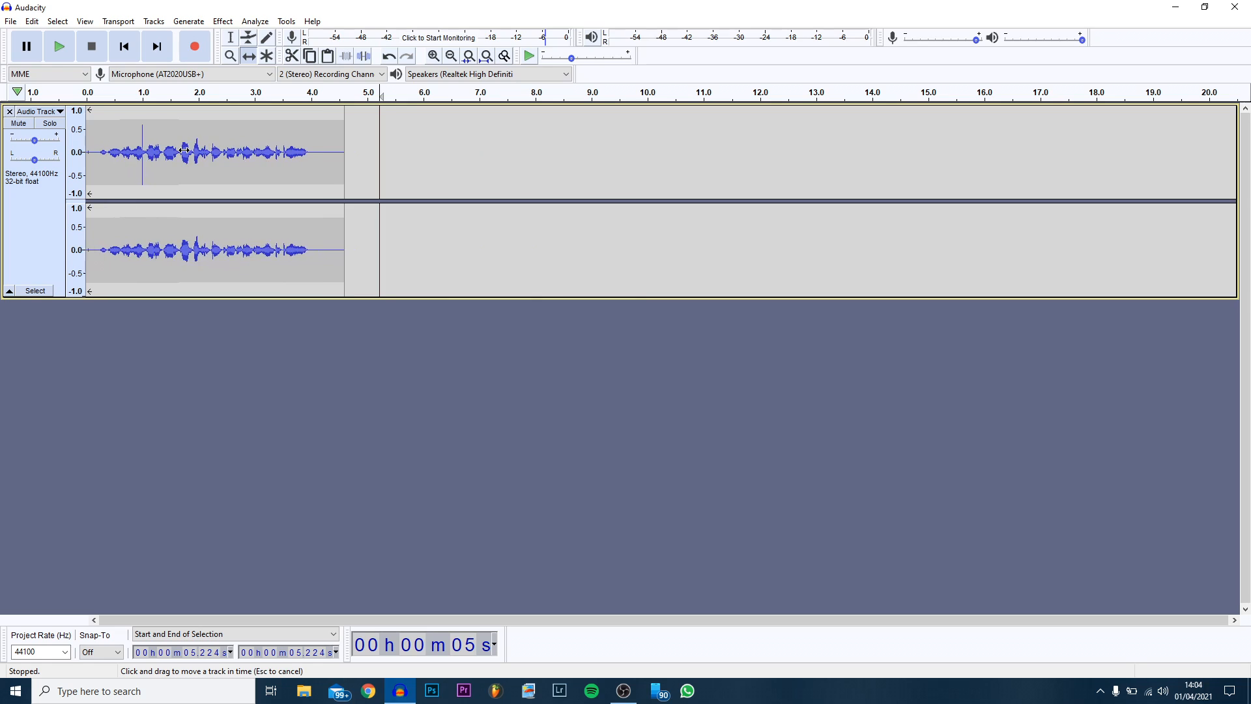
mouse_move(357, 326)
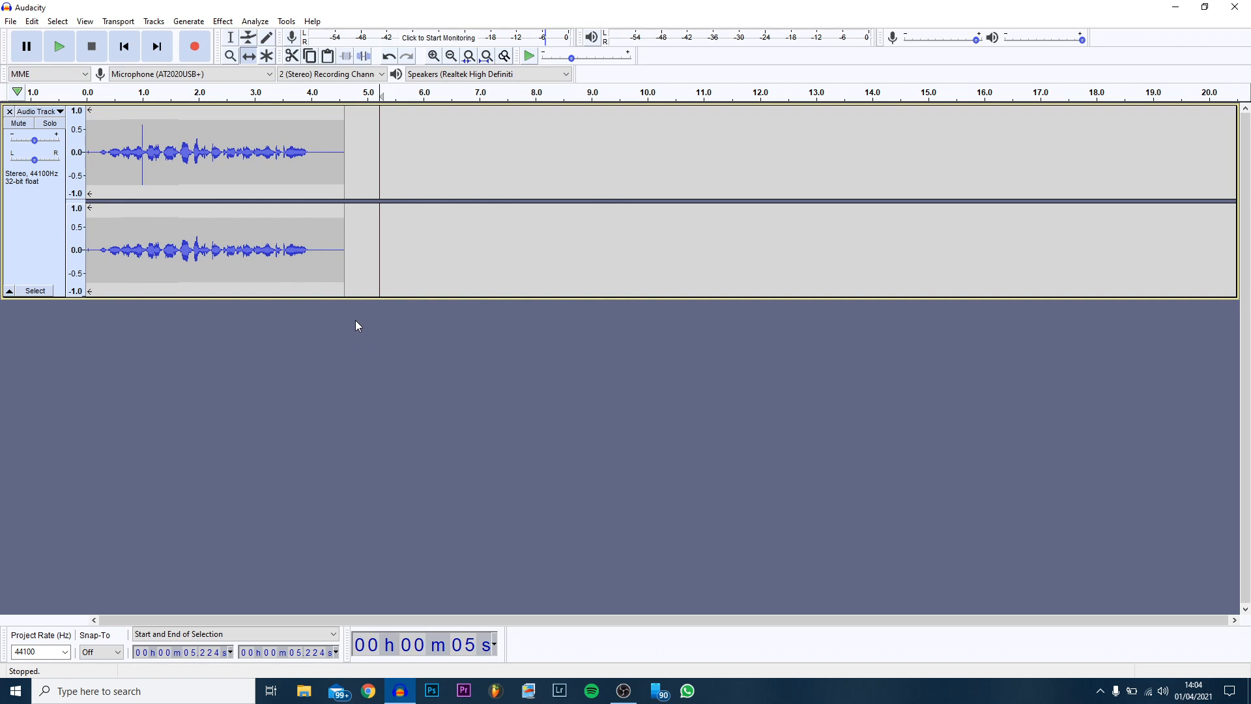
mouse_move(391, 465)
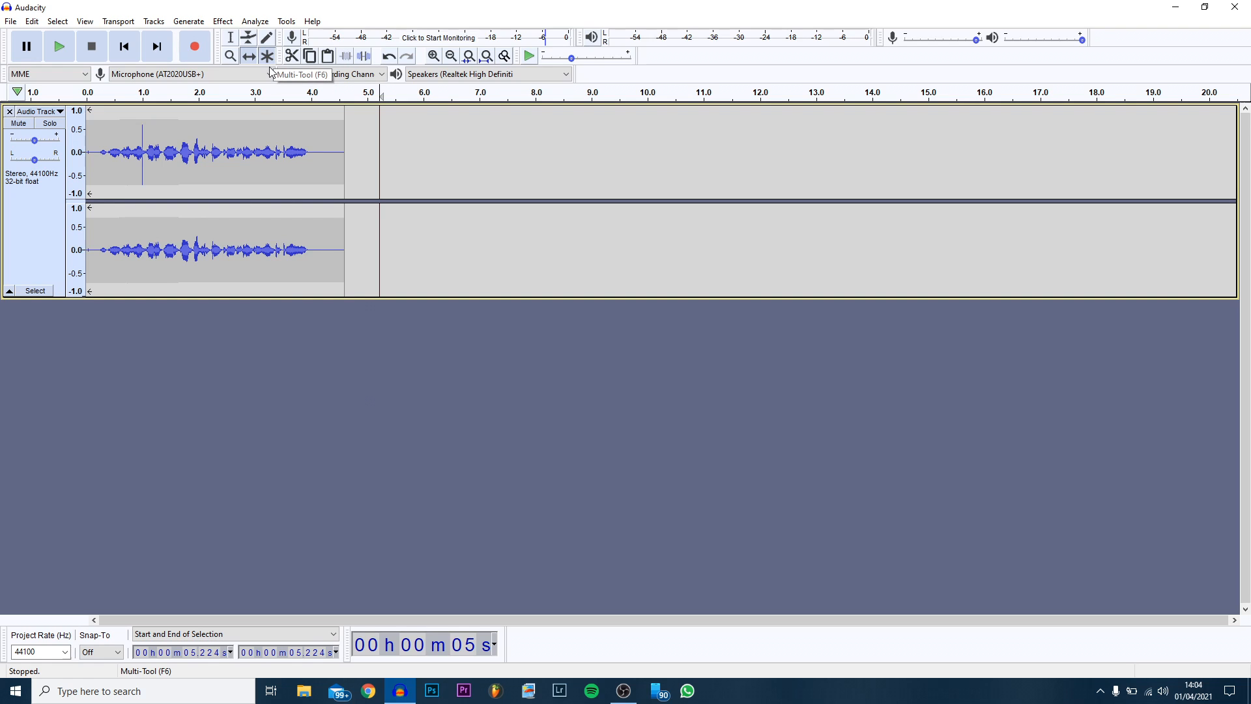
click(266, 37)
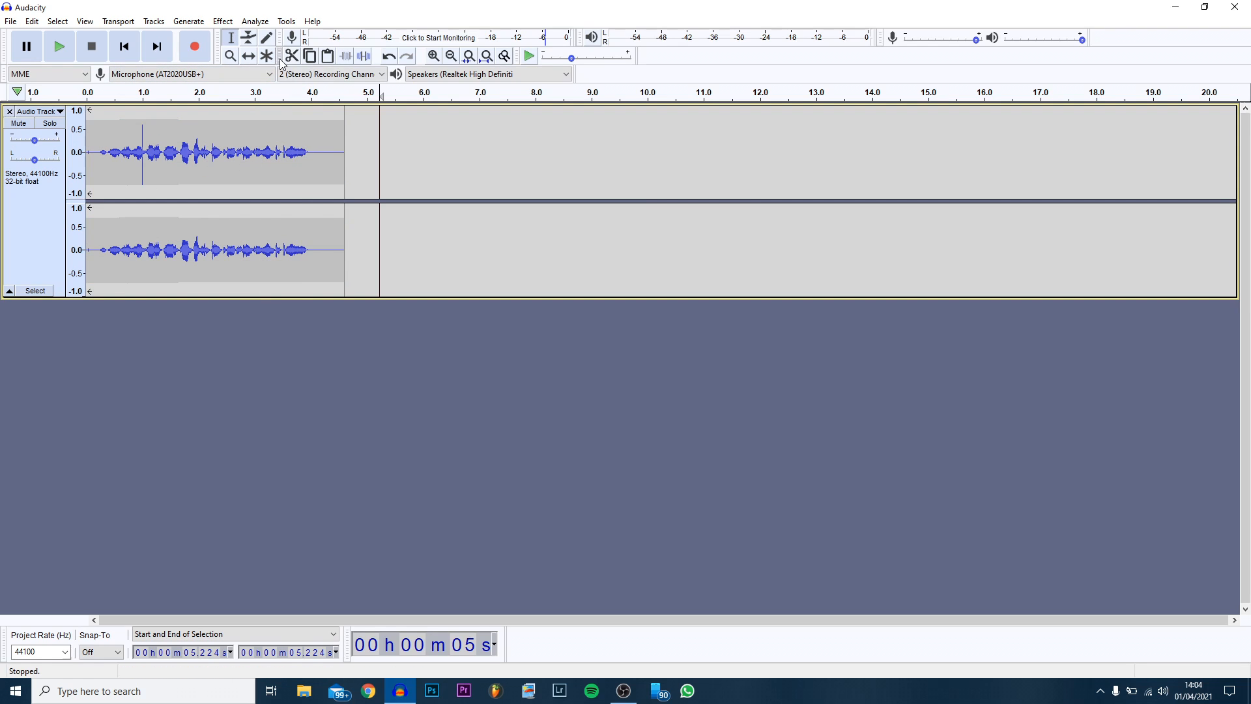
mouse_move(327, 56)
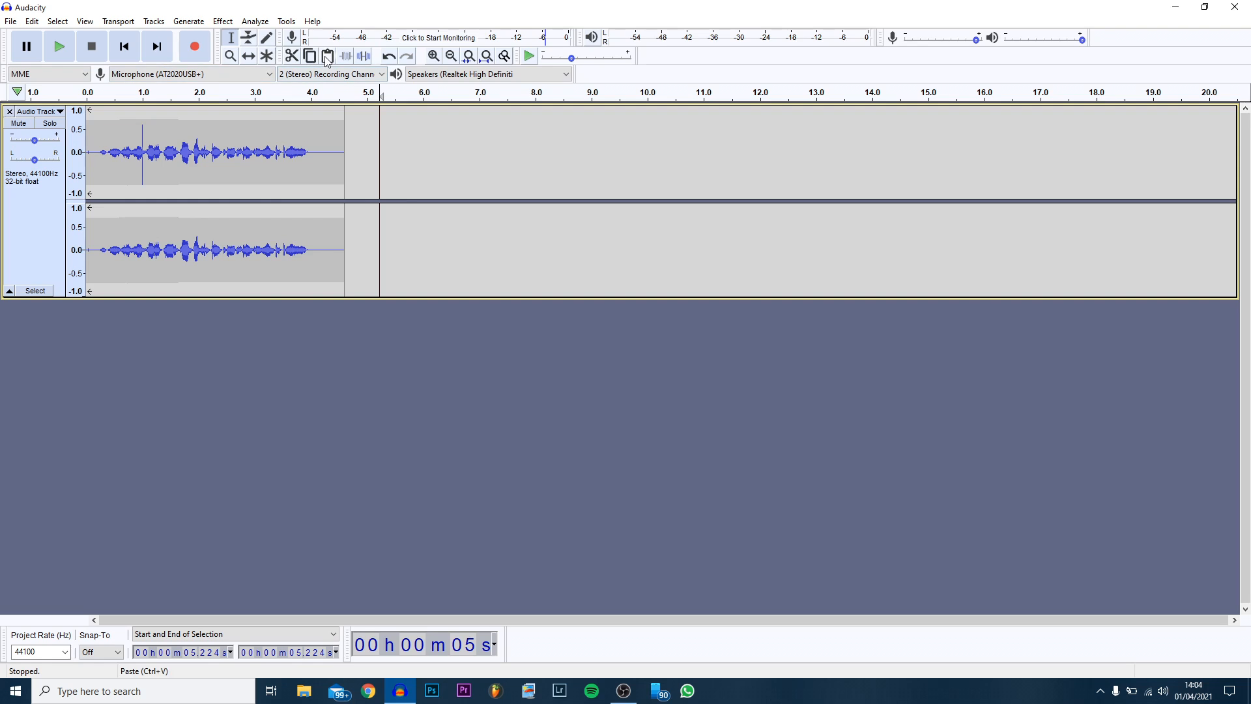
drag(239, 152, 318, 151)
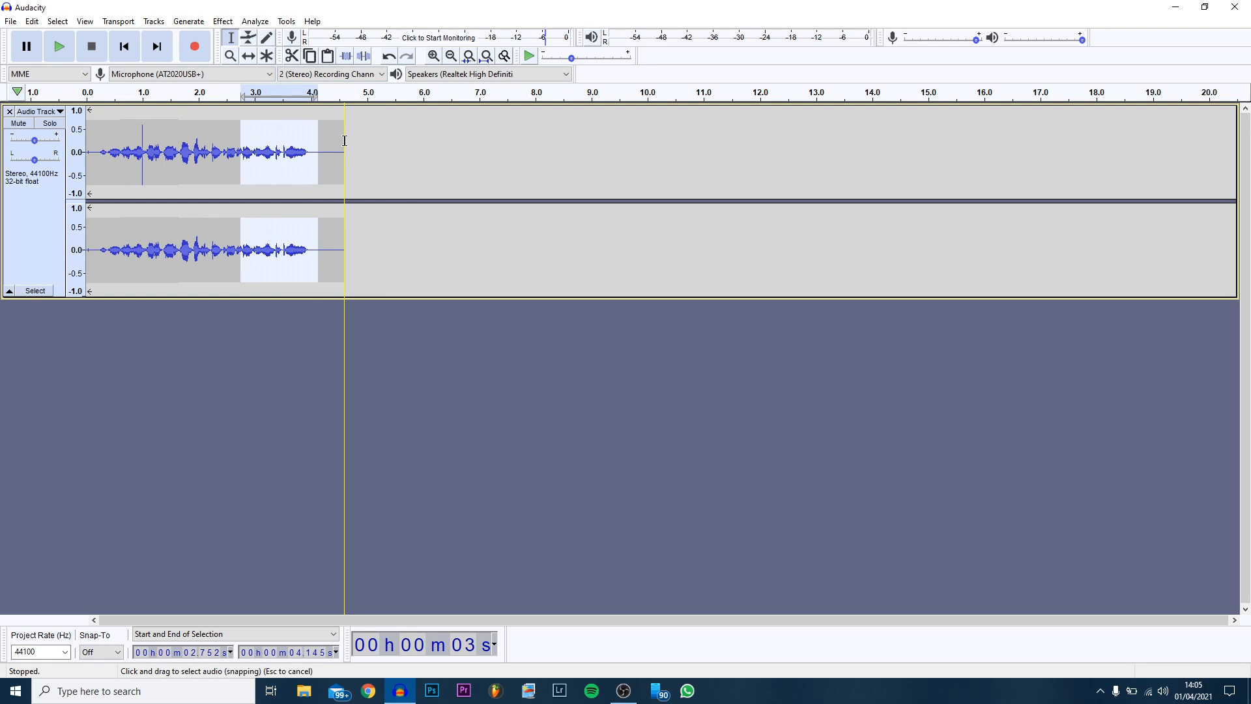
click(327, 56)
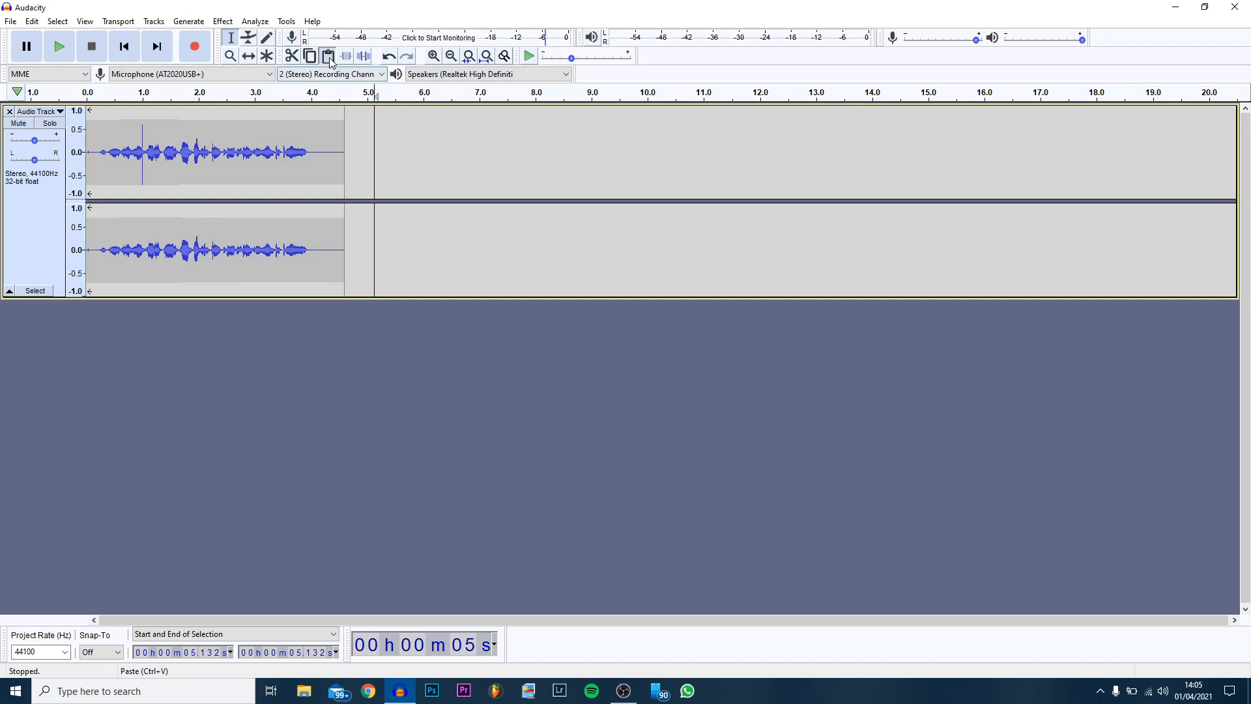
click(327, 56)
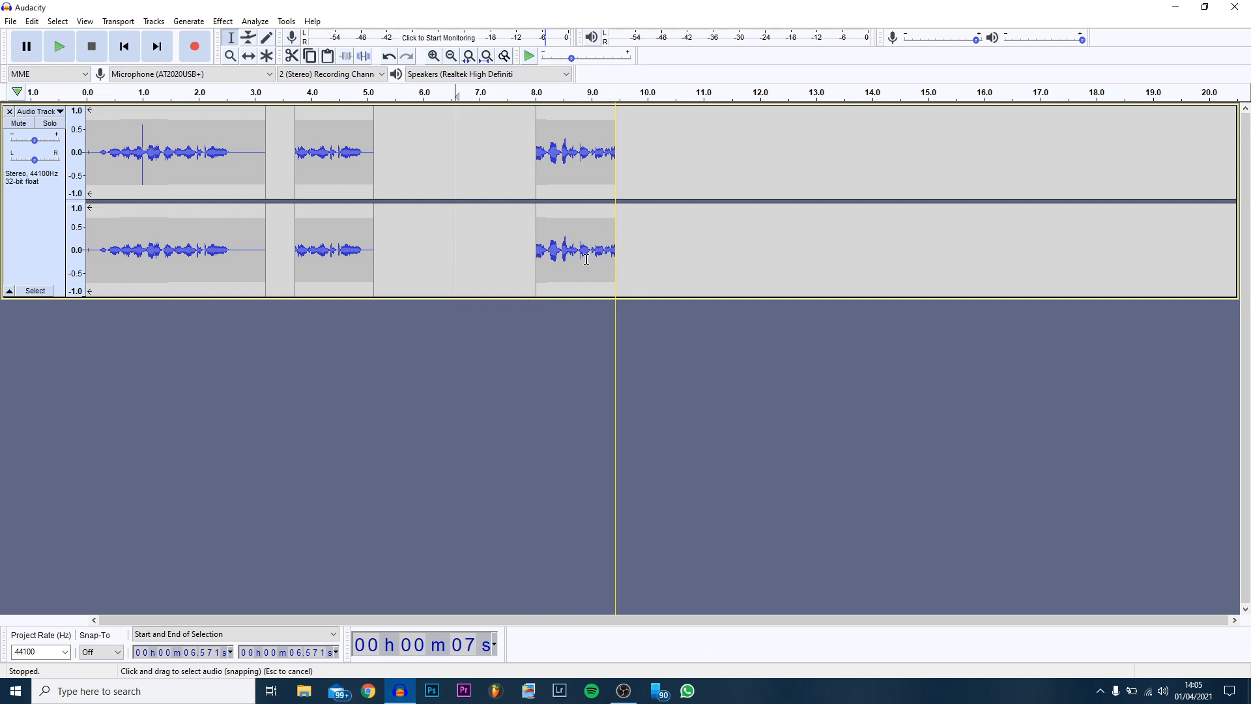
click(388, 56)
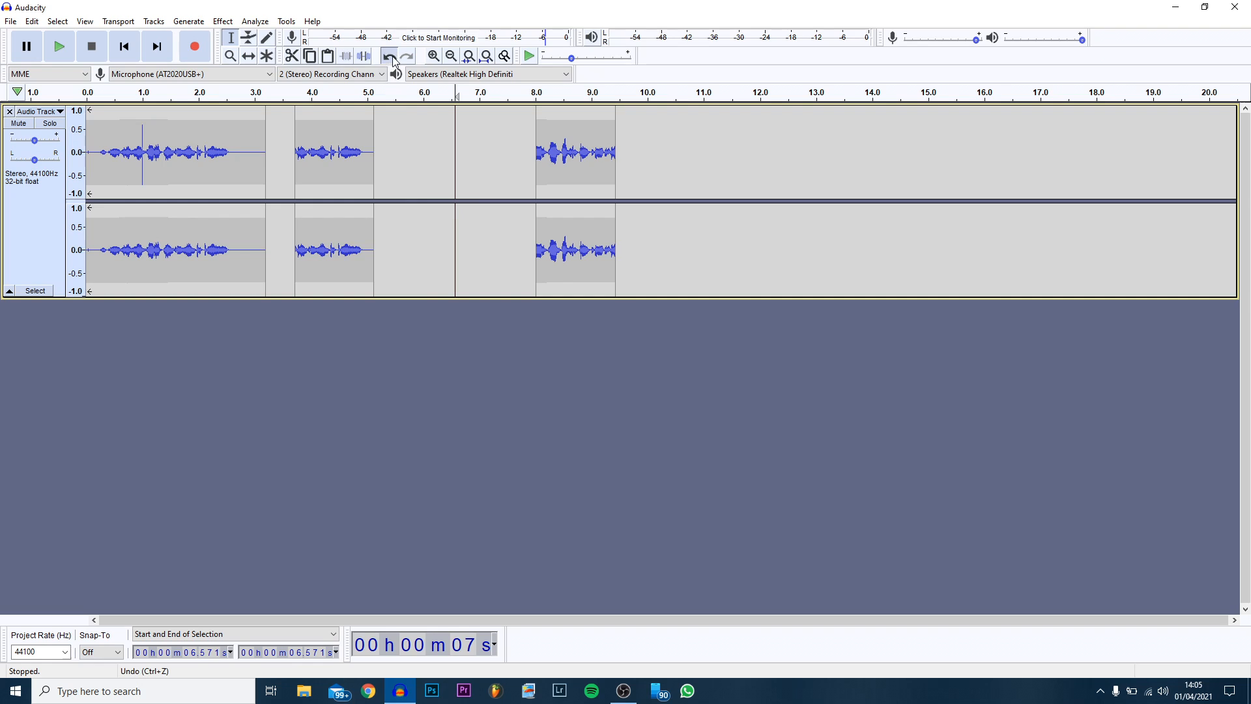
click(390, 56)
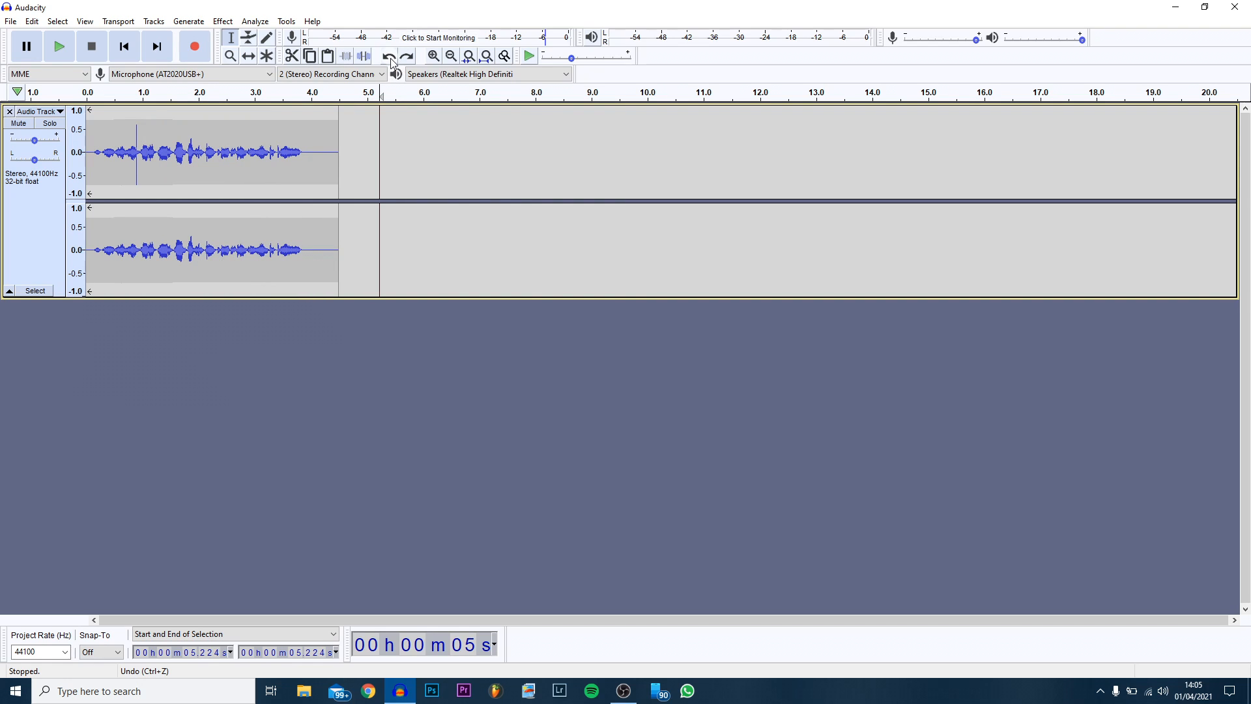
click(388, 56)
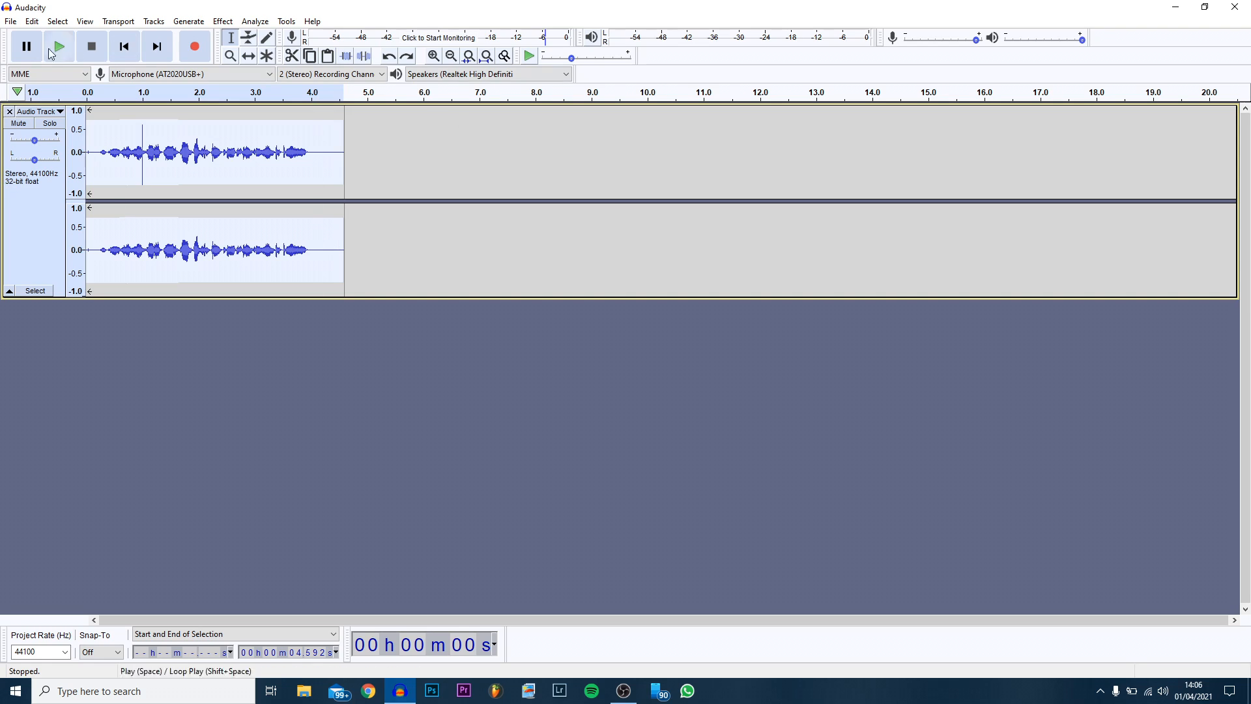
Save the project under the name 123
click(11, 21)
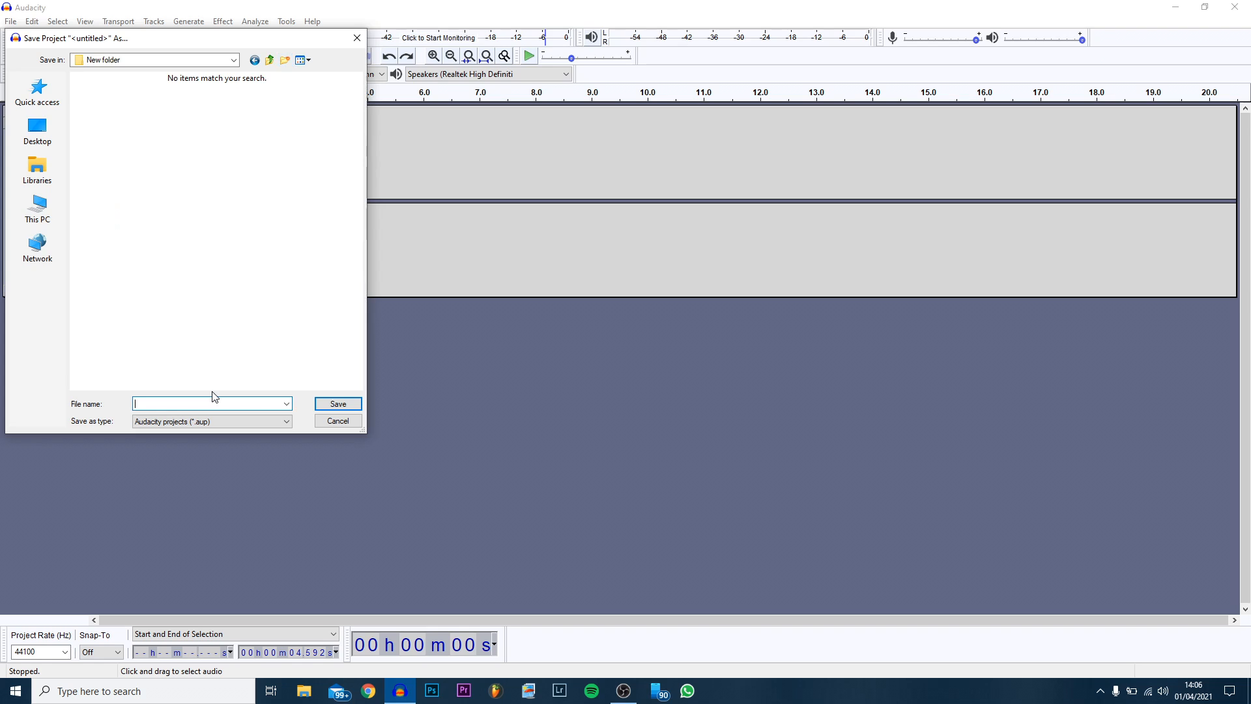
text(123)
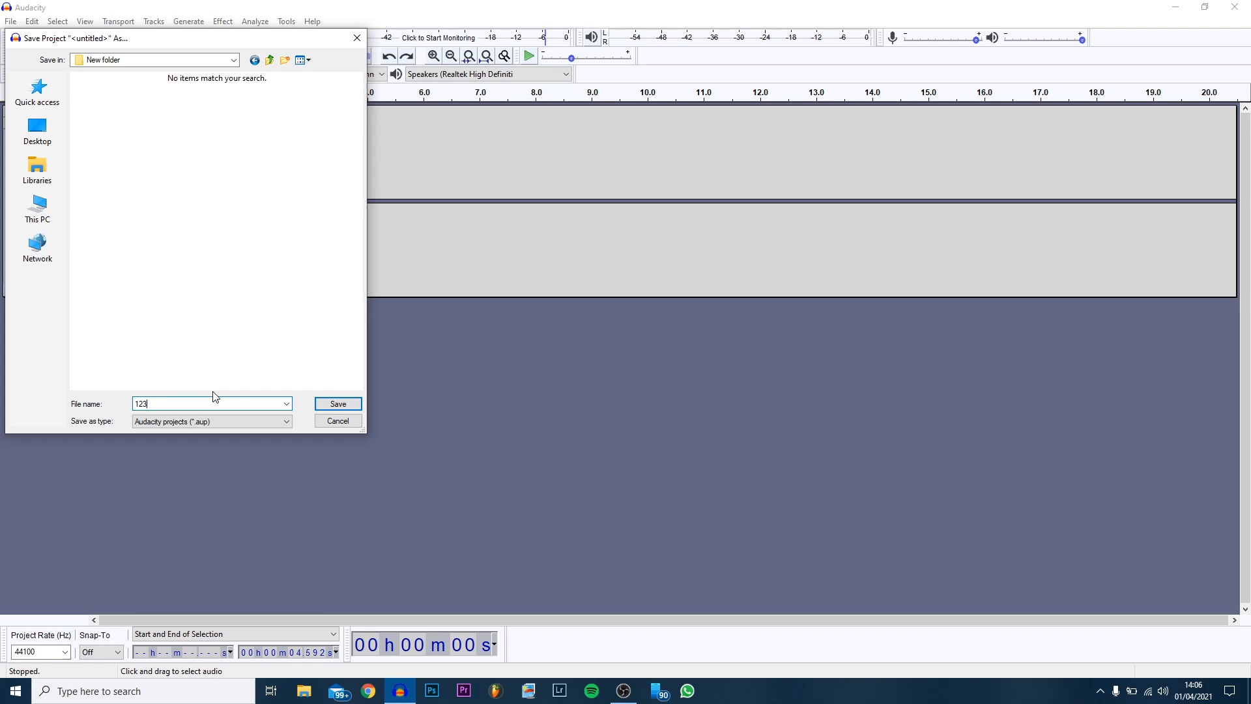
click(336, 402)
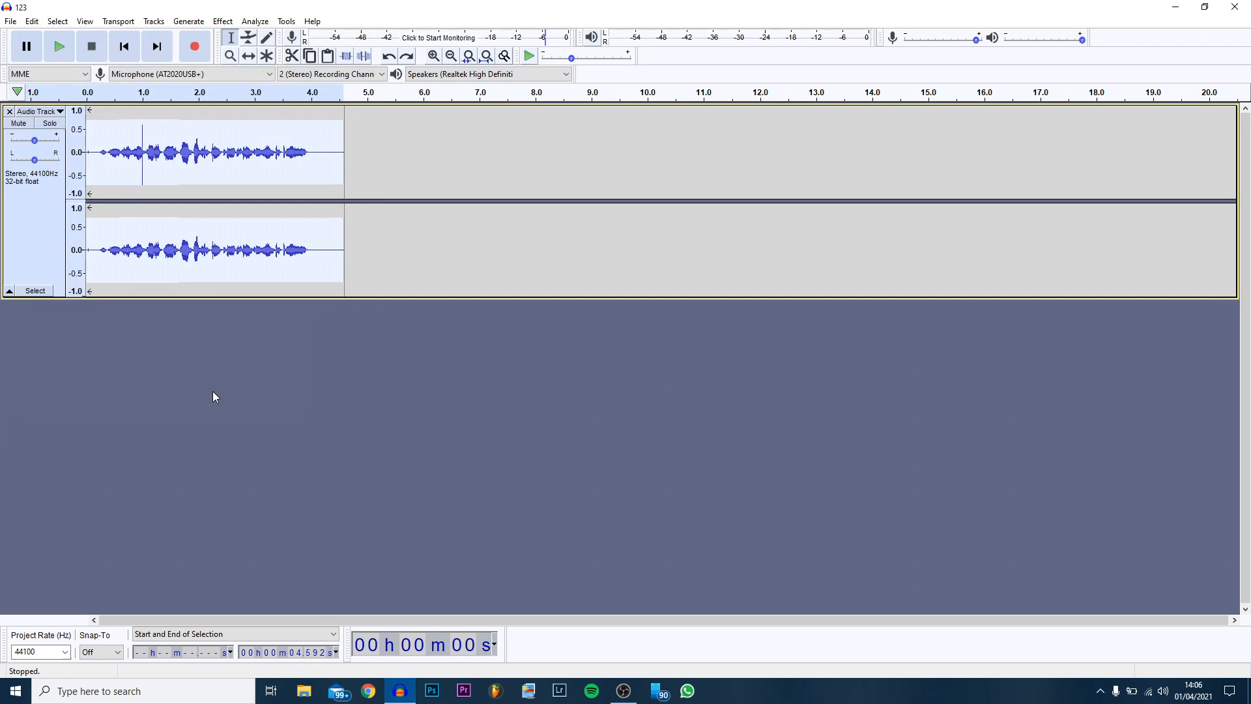
mouse_move(212, 374)
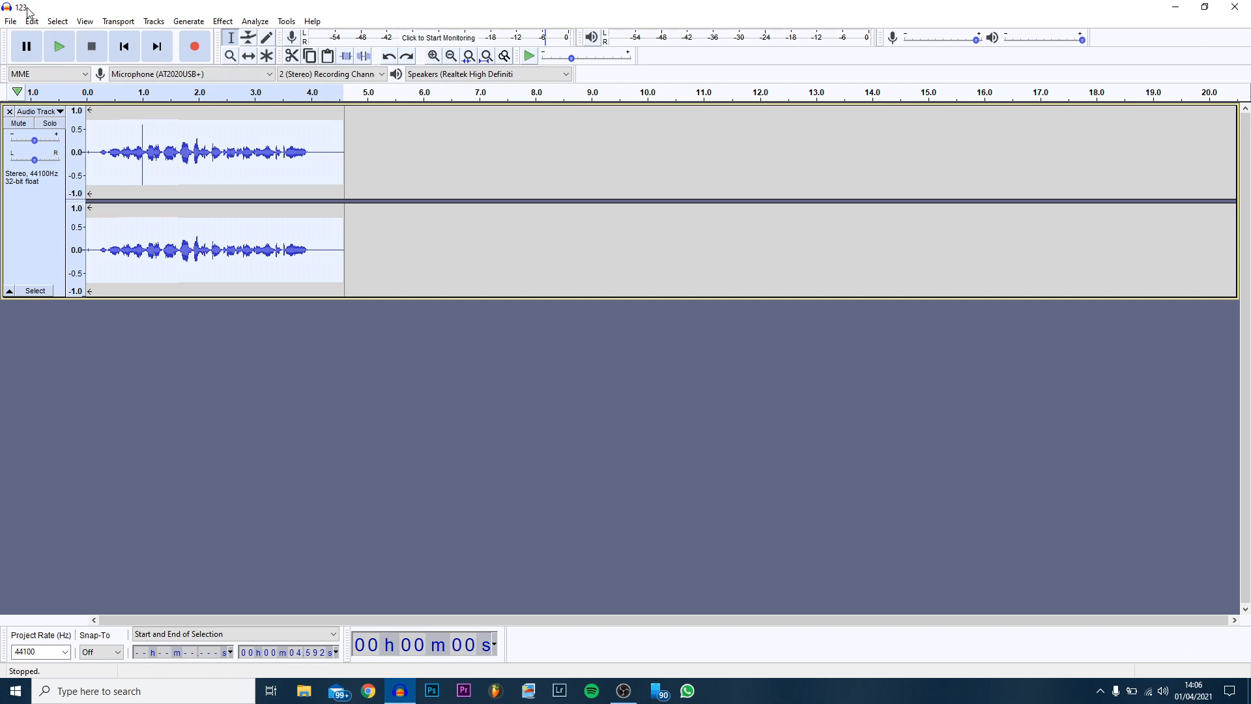
click(222, 21)
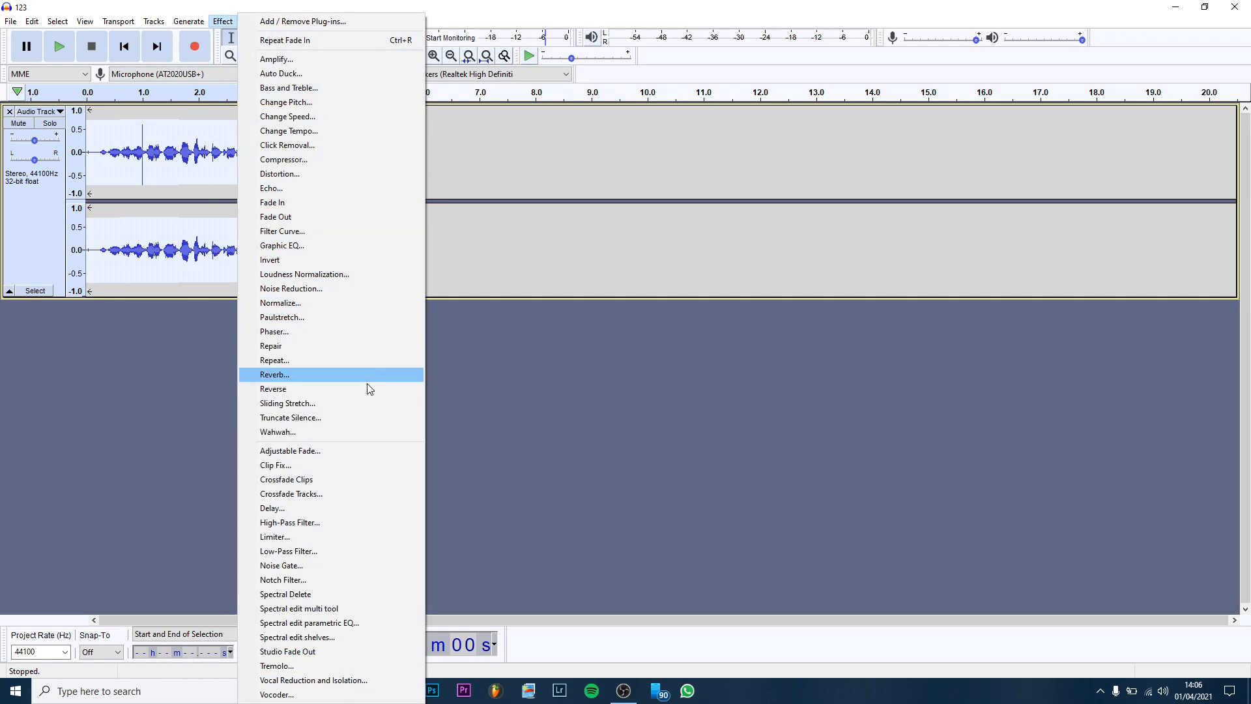
mouse_move(406, 125)
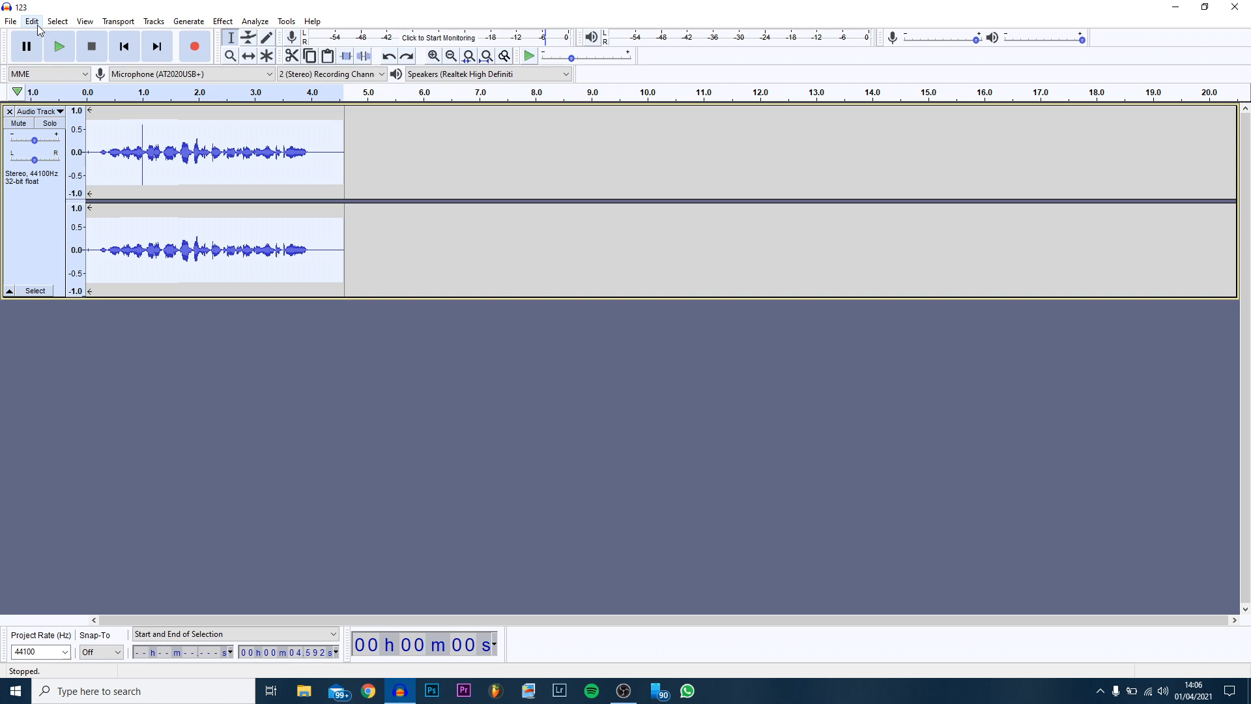
mouse_move(231, 218)
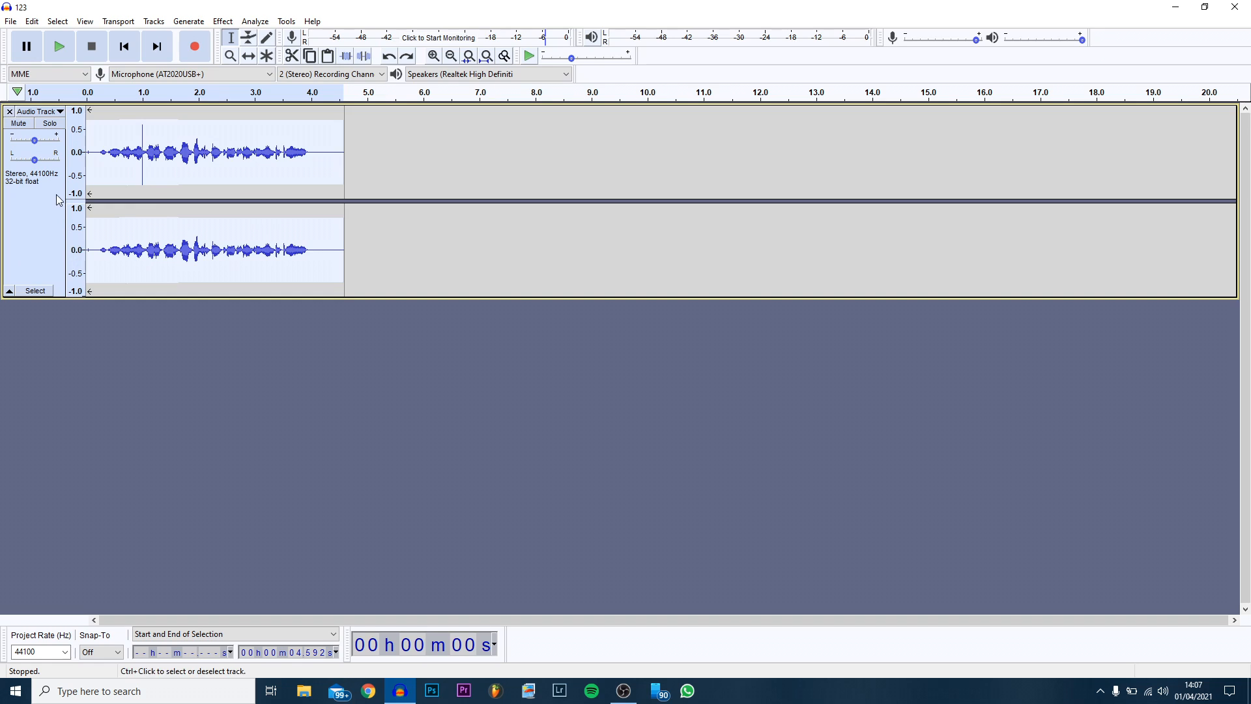
Start exporting the audio as 123 with MP3 Files chosen as the output format
click(11, 21)
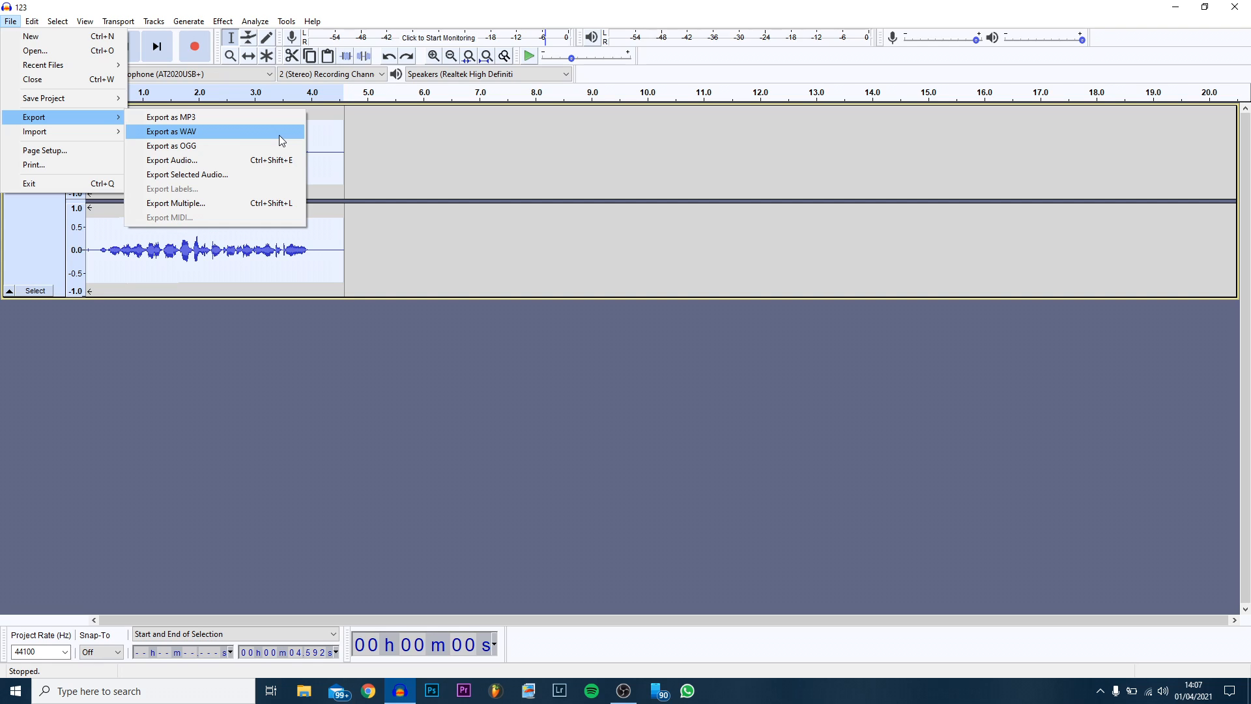
click(170, 116)
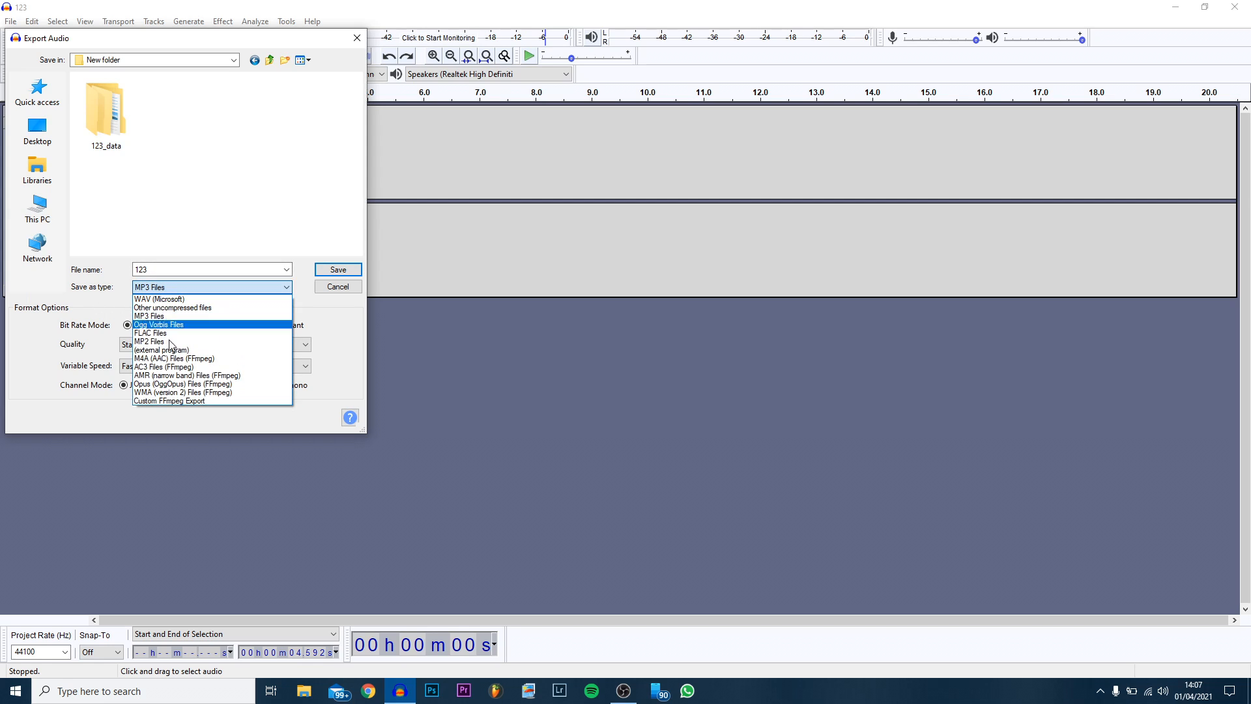
mouse_move(223, 400)
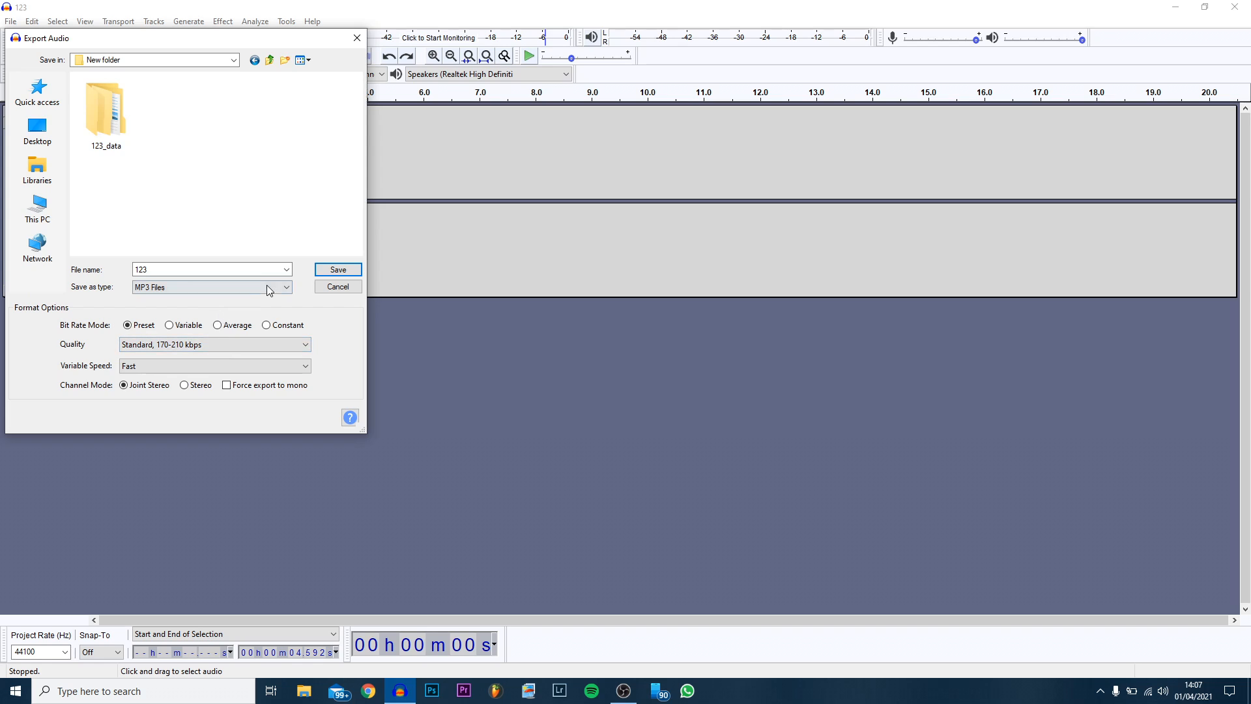
Continue the MP3 export and enter 'CasualSavage' as the Artist Name tag
click(337, 269)
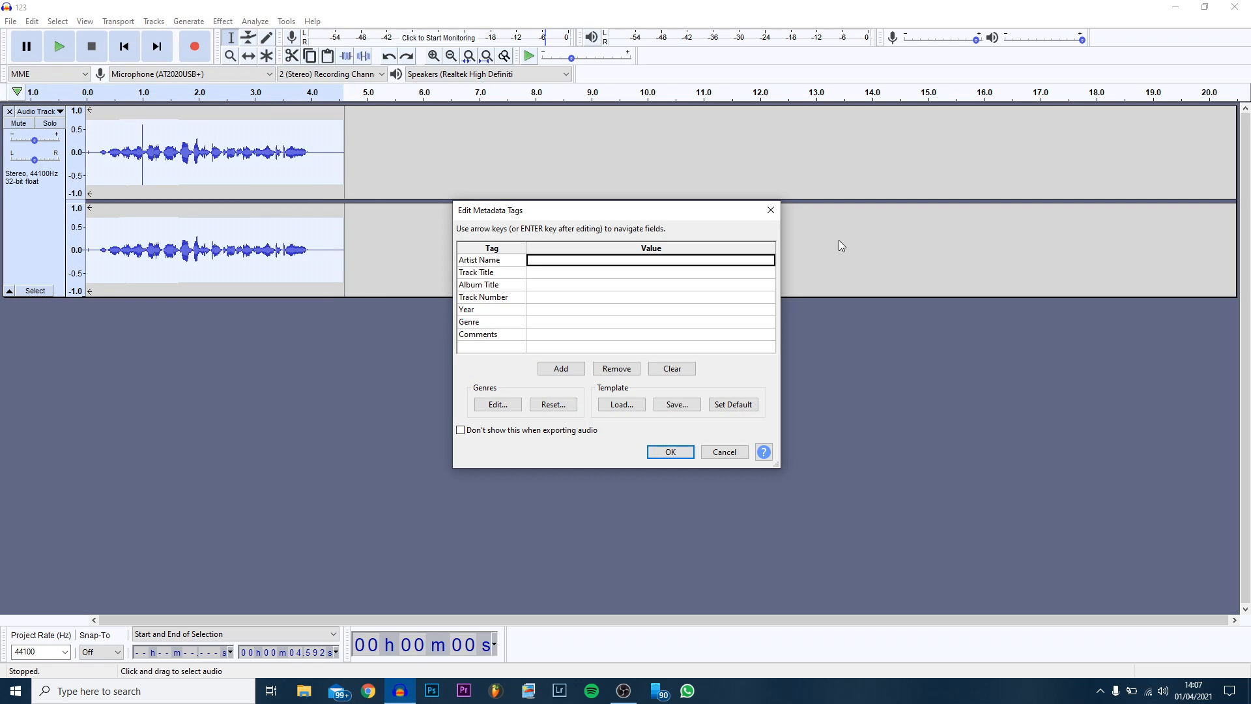
mouse_move(747, 65)
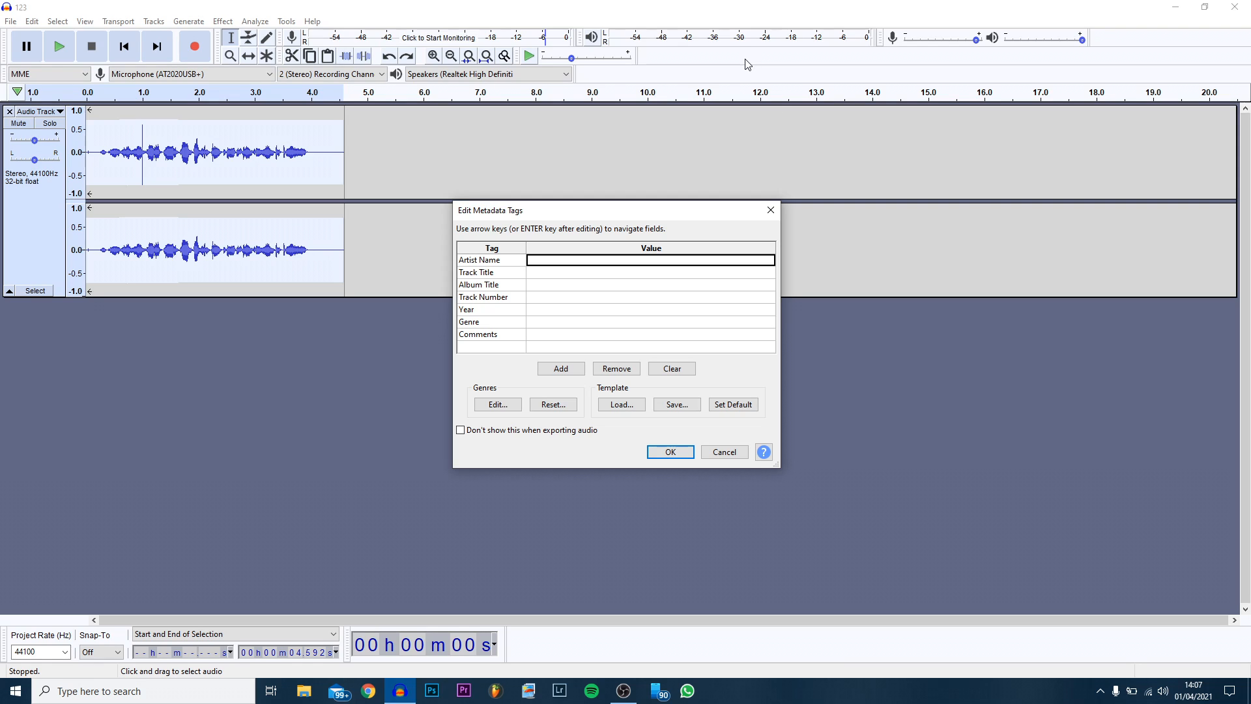
mouse_move(589, 328)
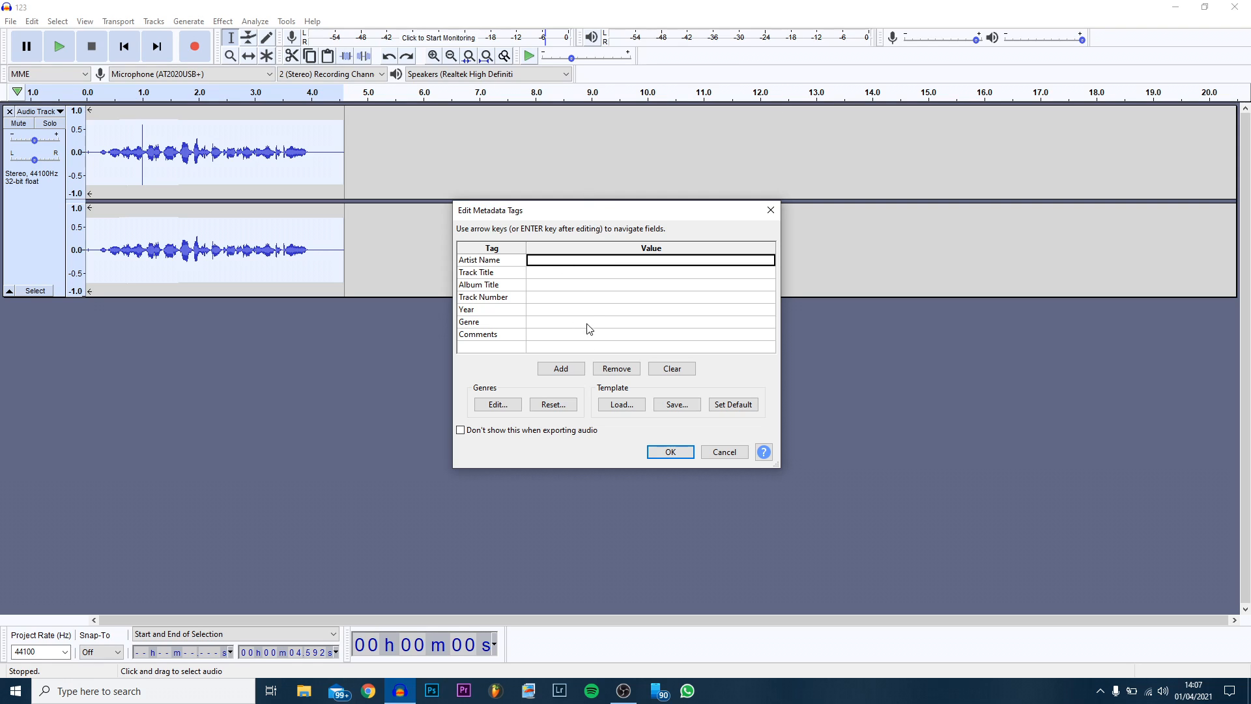
mouse_move(595, 296)
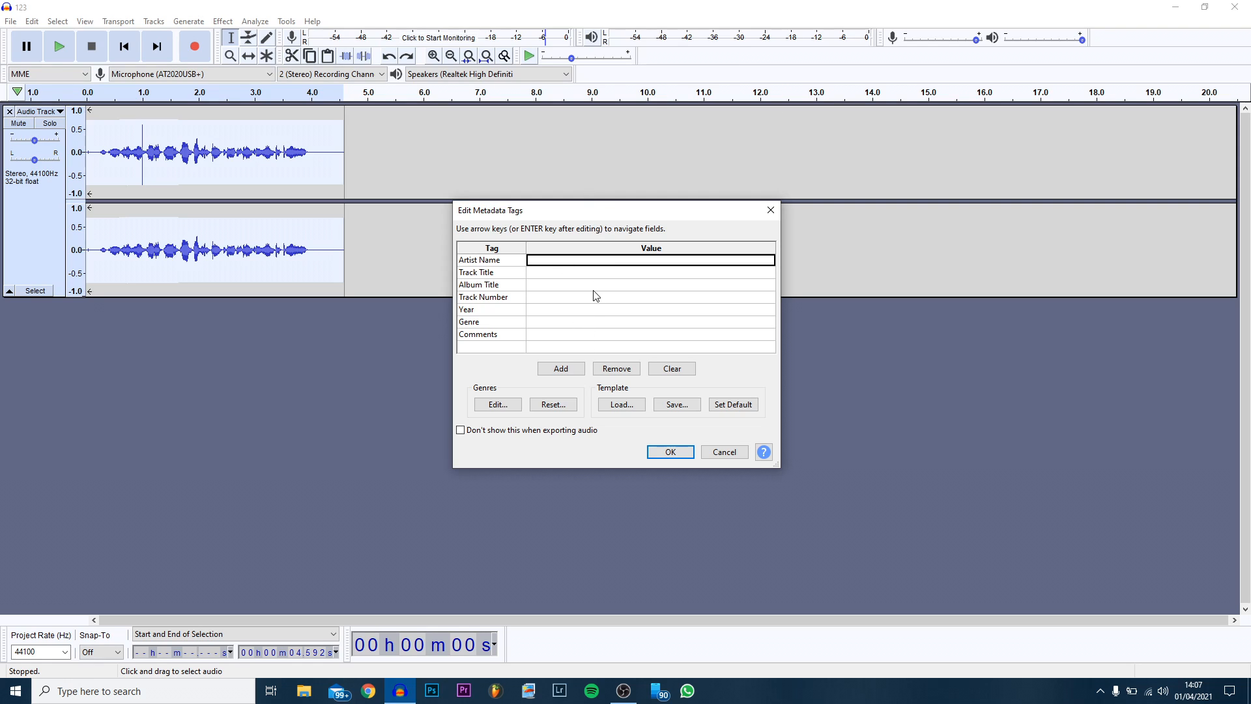
mouse_move(535, 267)
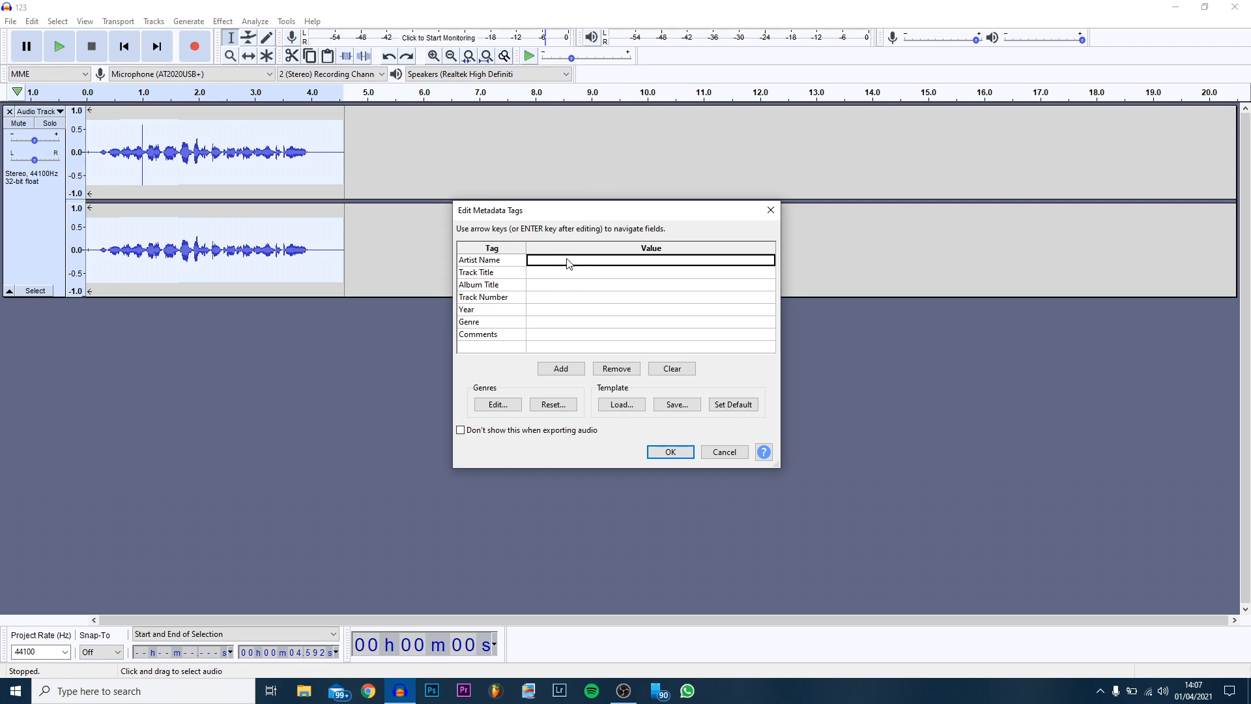
text(CasualSavage)
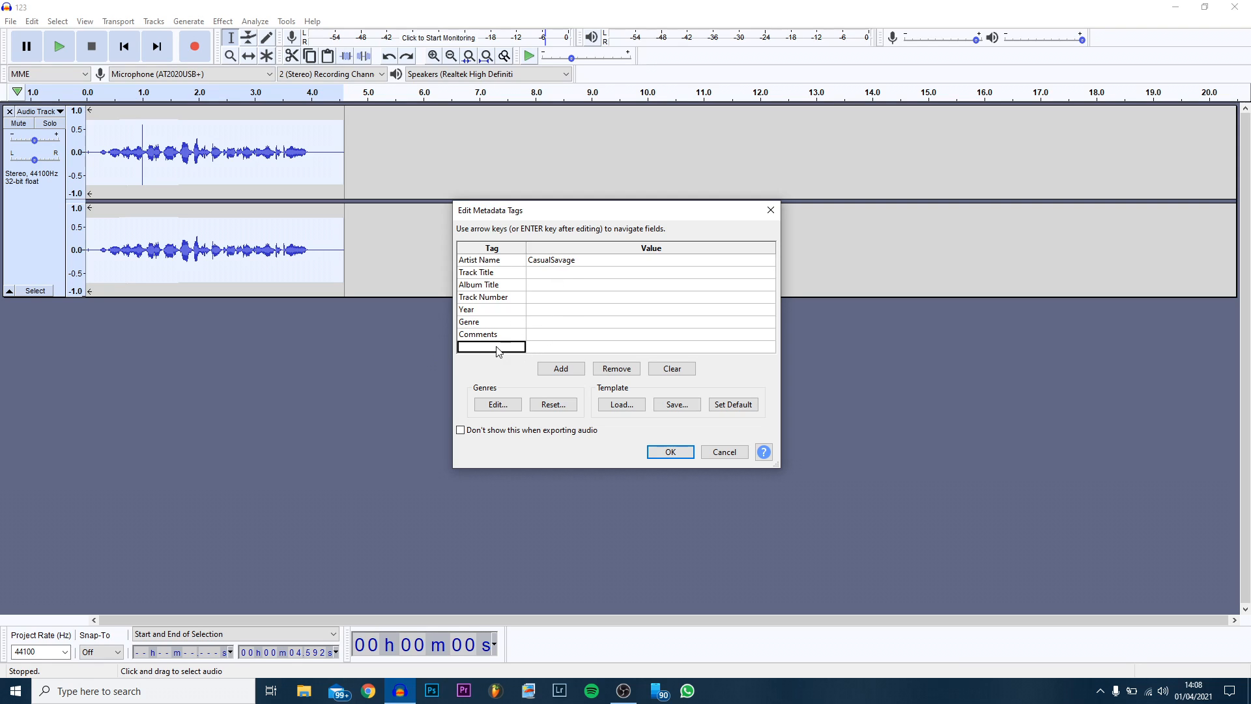
Add a custom Web tag with the address 'Wwyoutube.com/casualsavage'
click(492, 347)
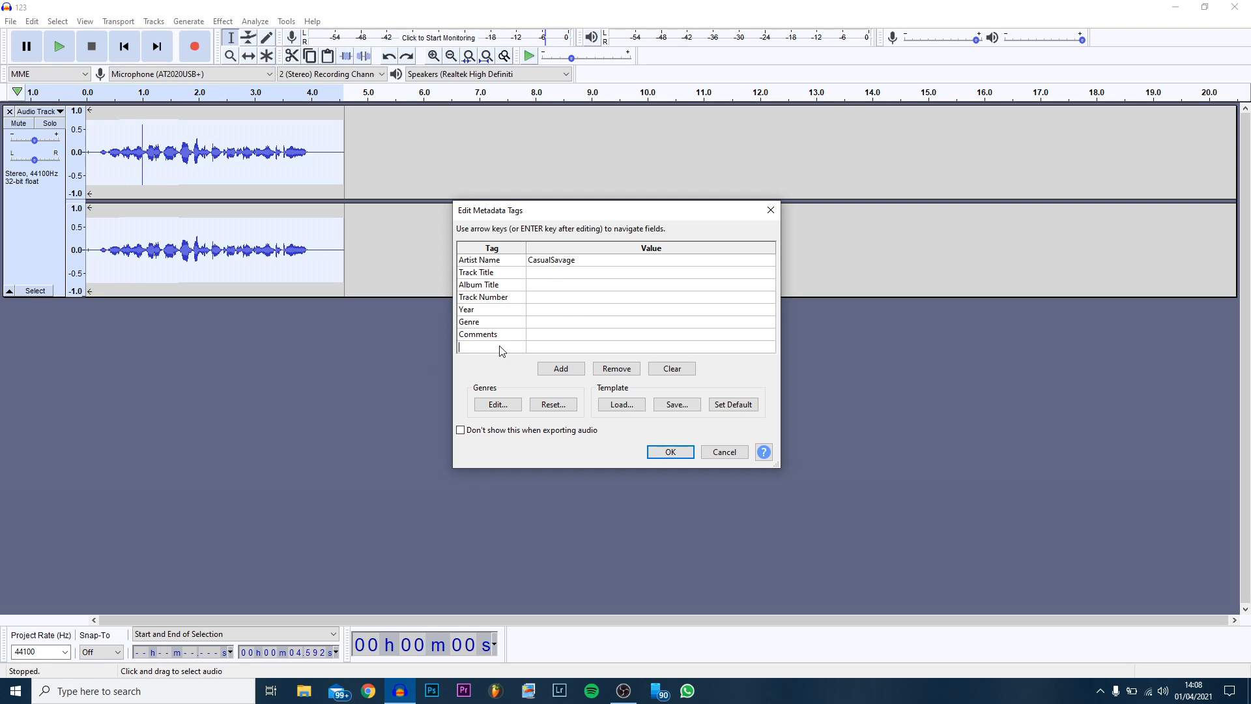
text(Ww)
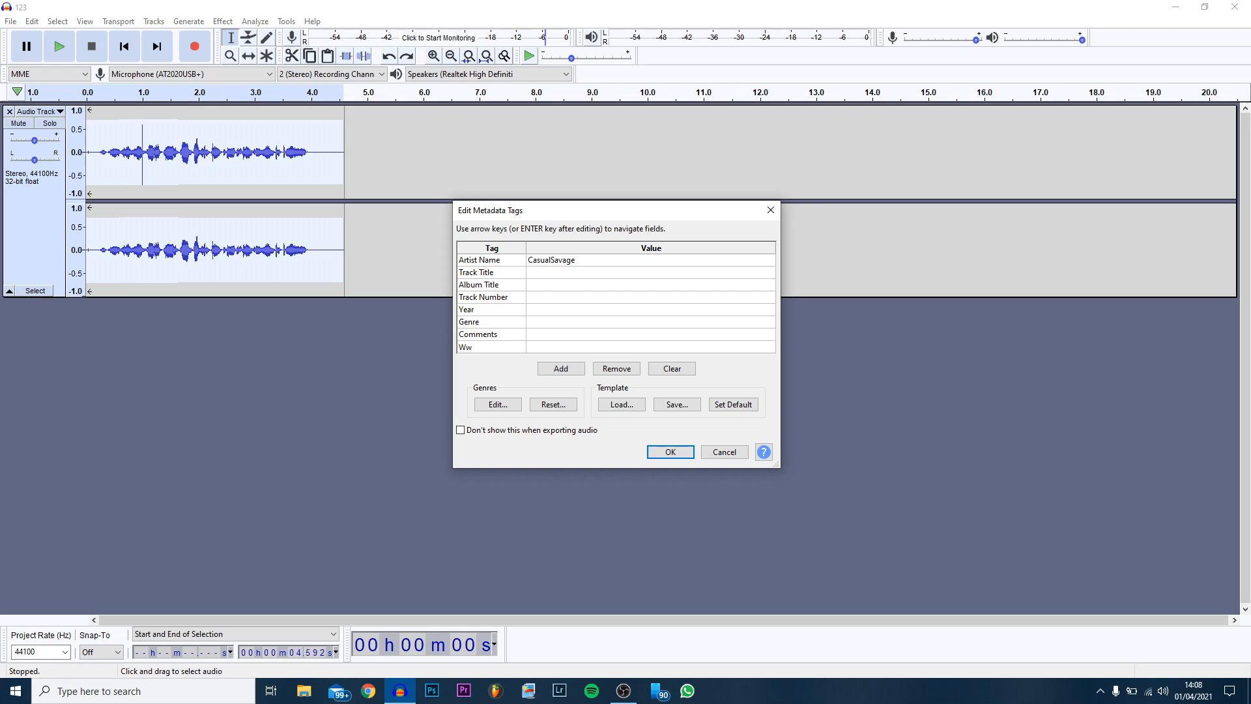
text(youtu)
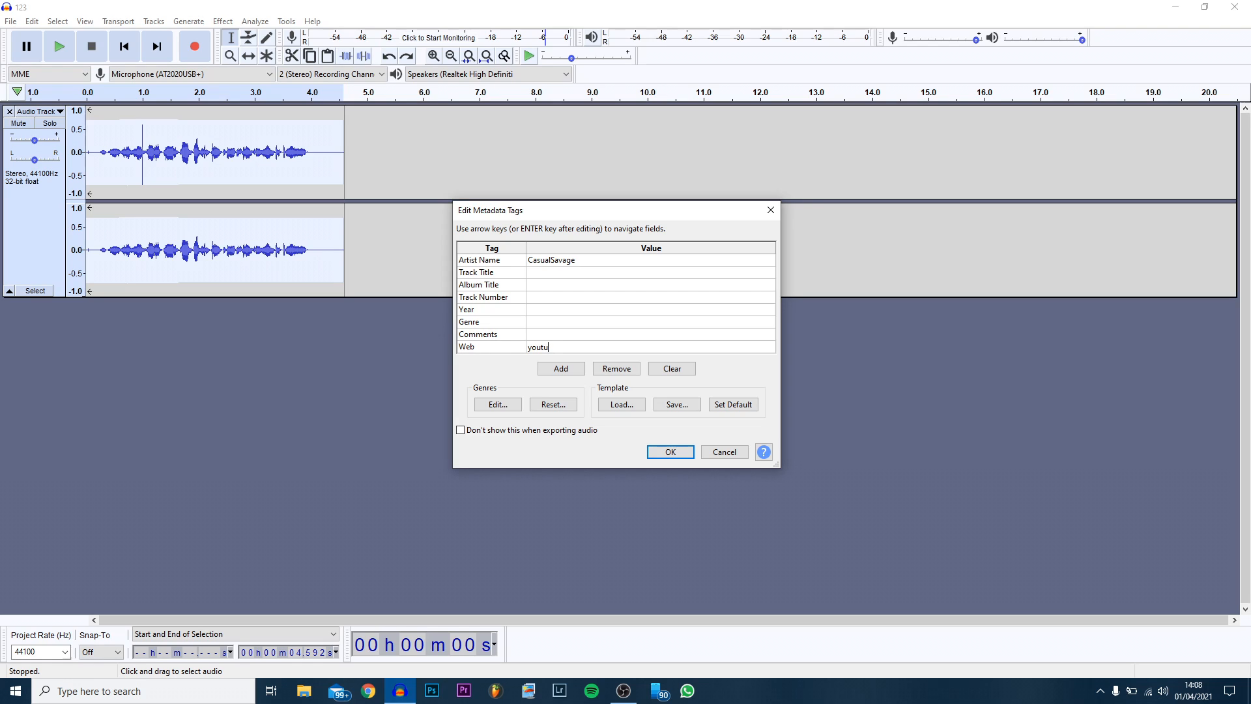
text(be.co)
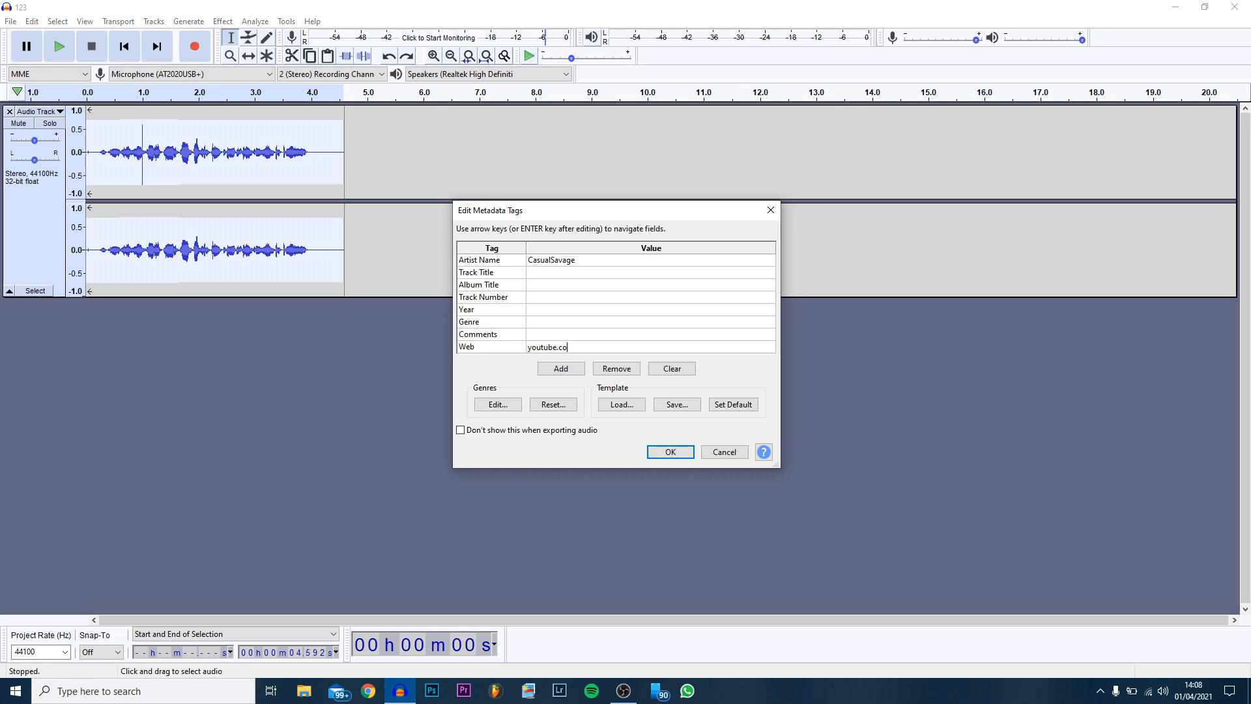
text(m)
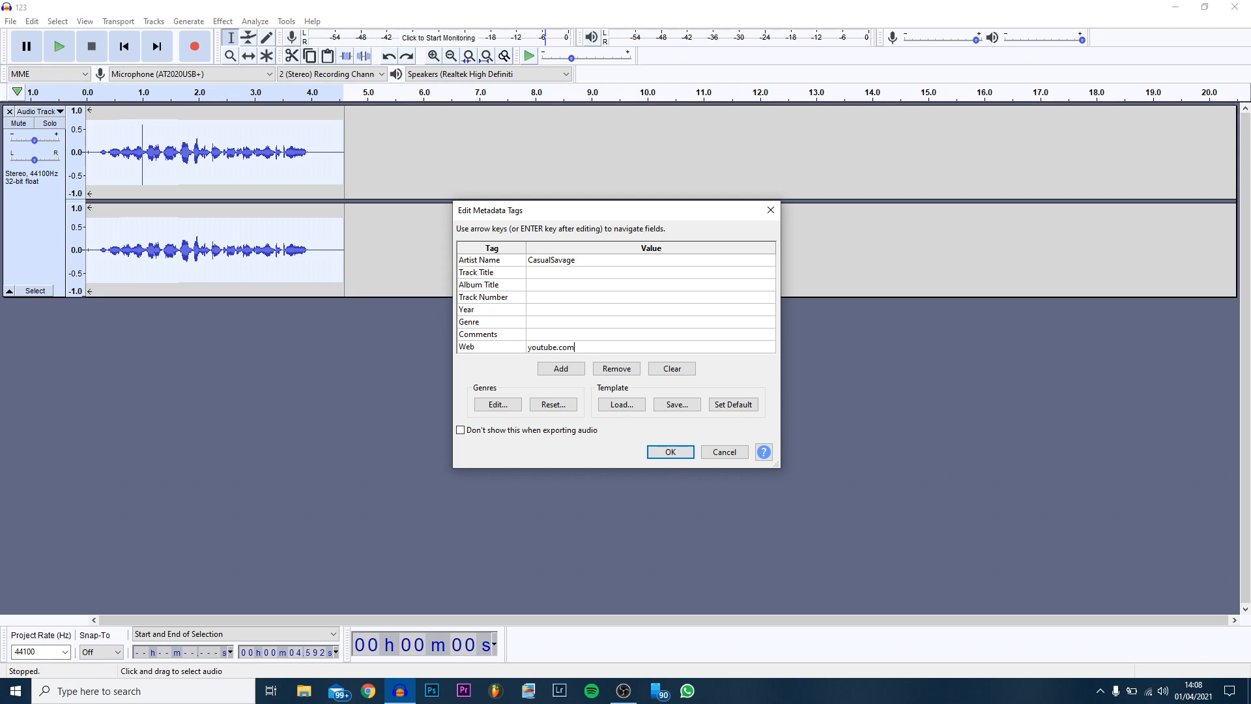
text(/casualsavage)
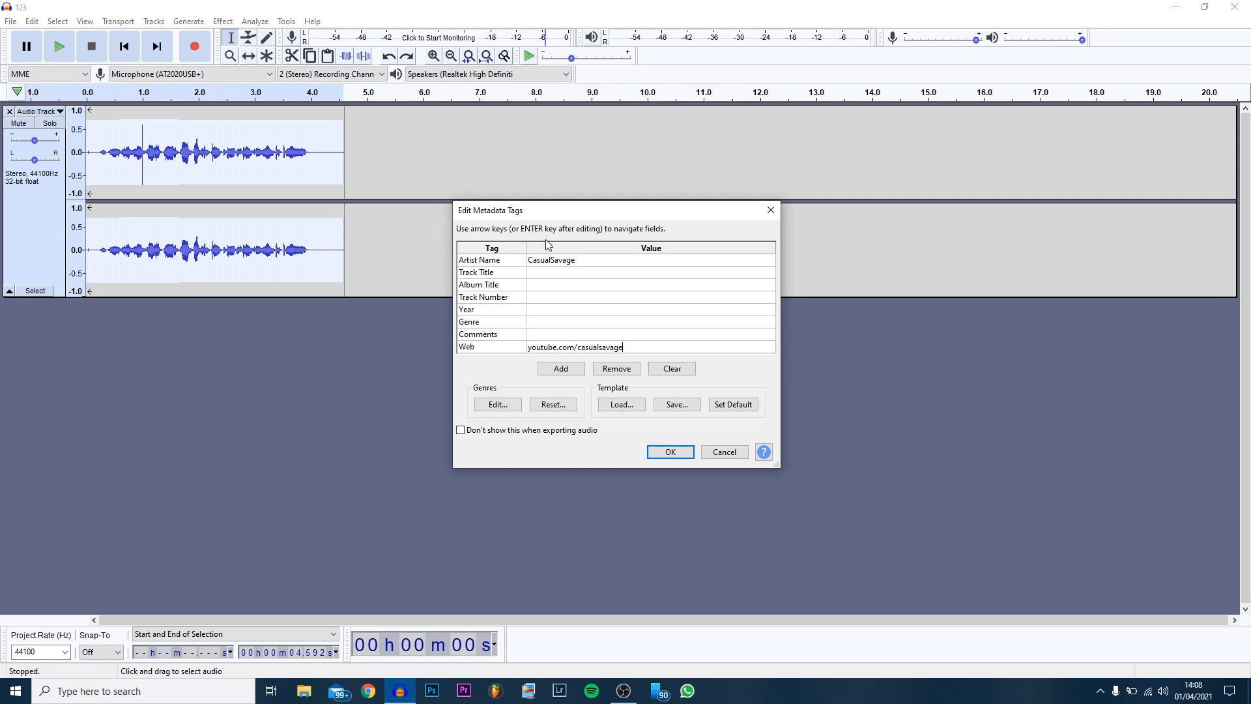
mouse_move(566, 319)
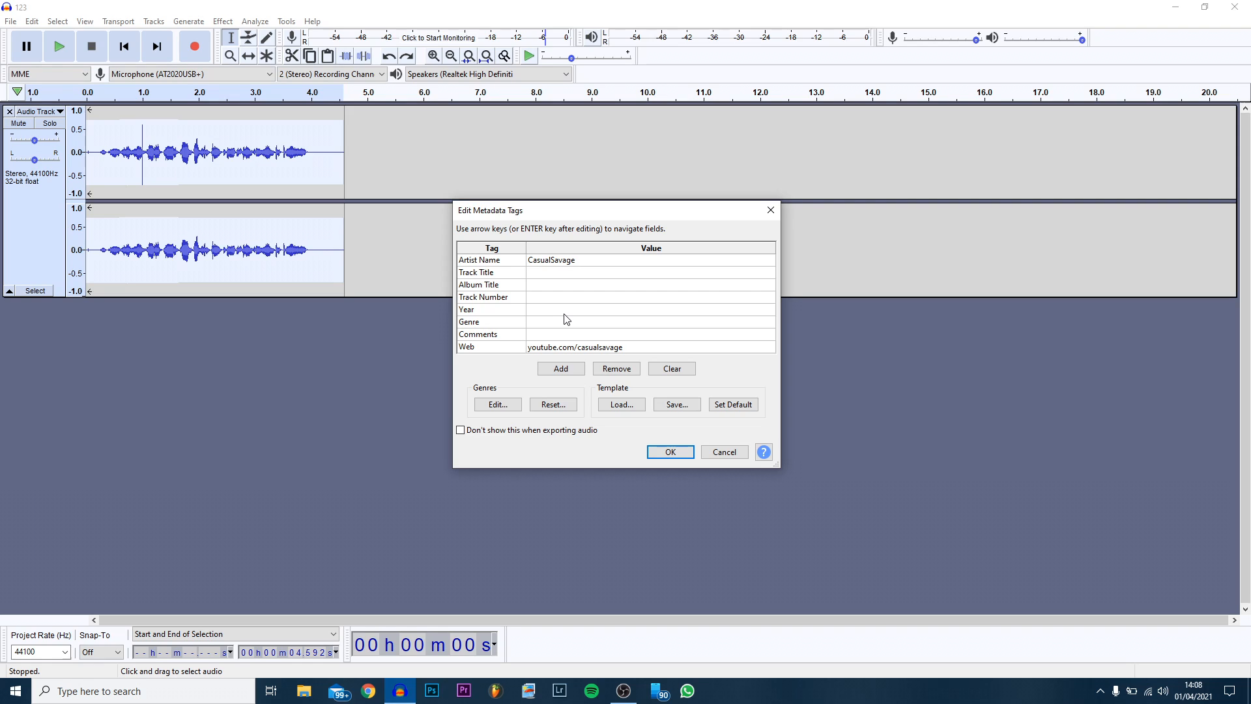
mouse_move(566, 329)
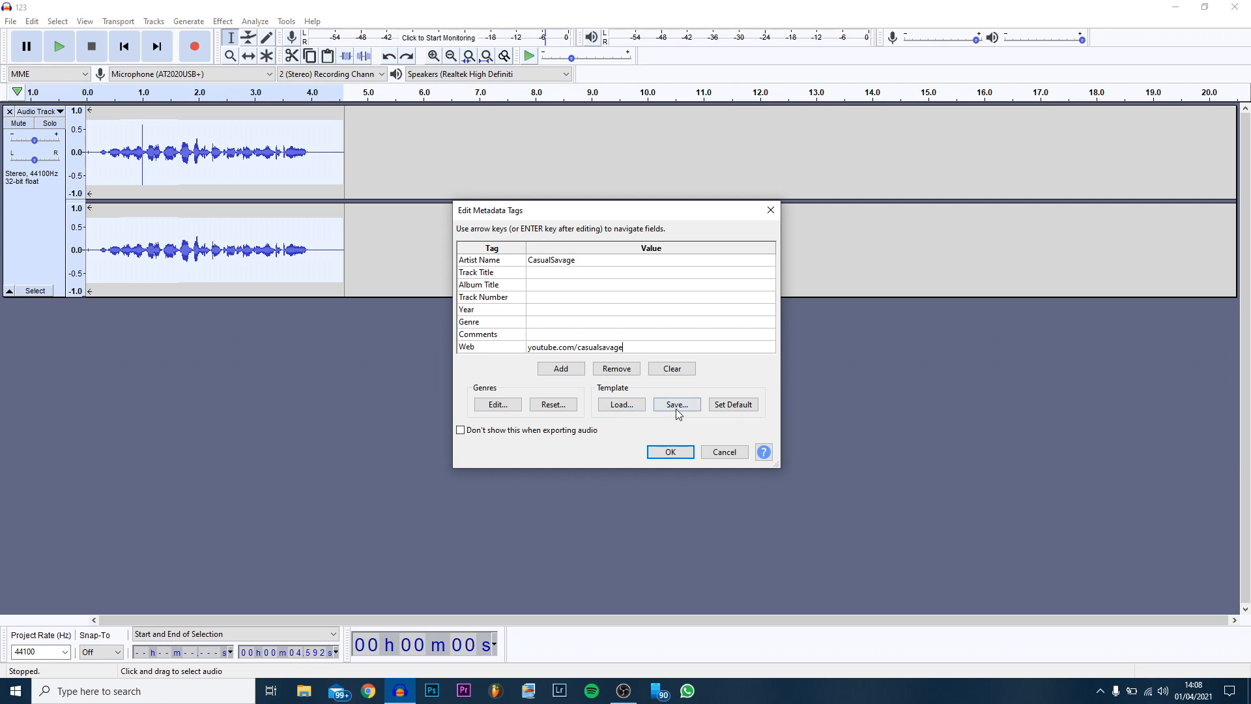
Save the tags as the 'Tags' template, load it back and set it as default
click(675, 404)
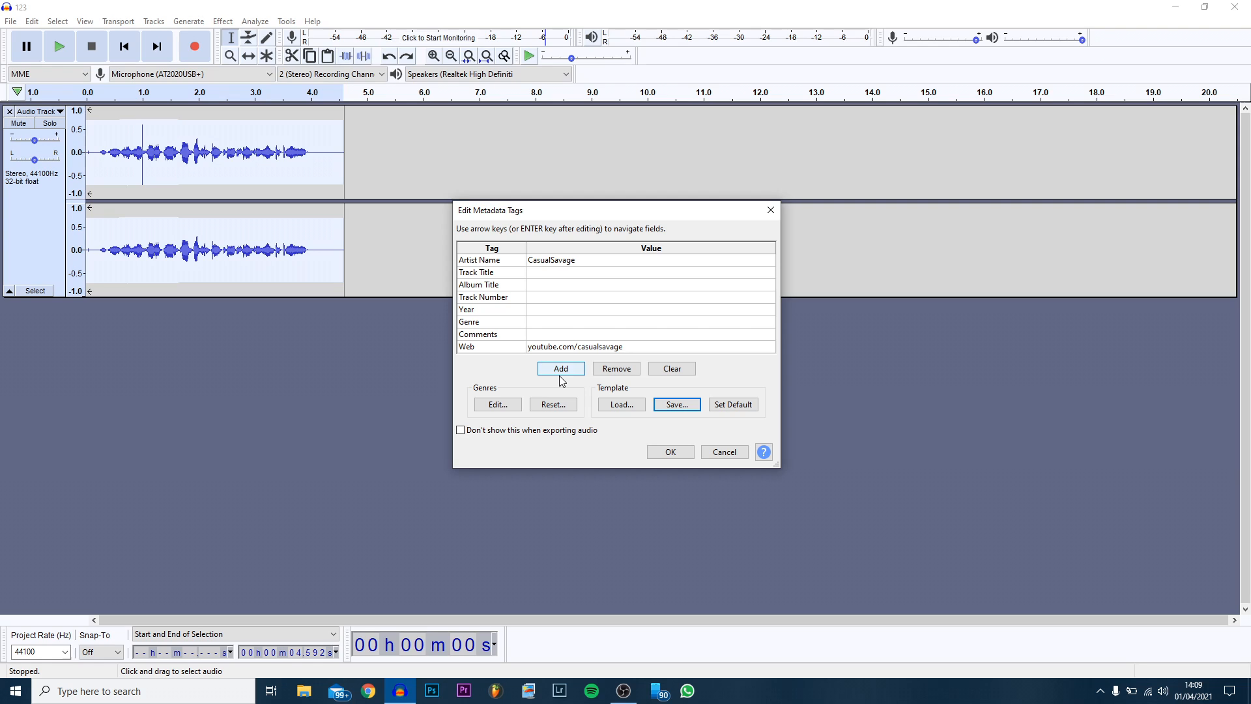
click(620, 404)
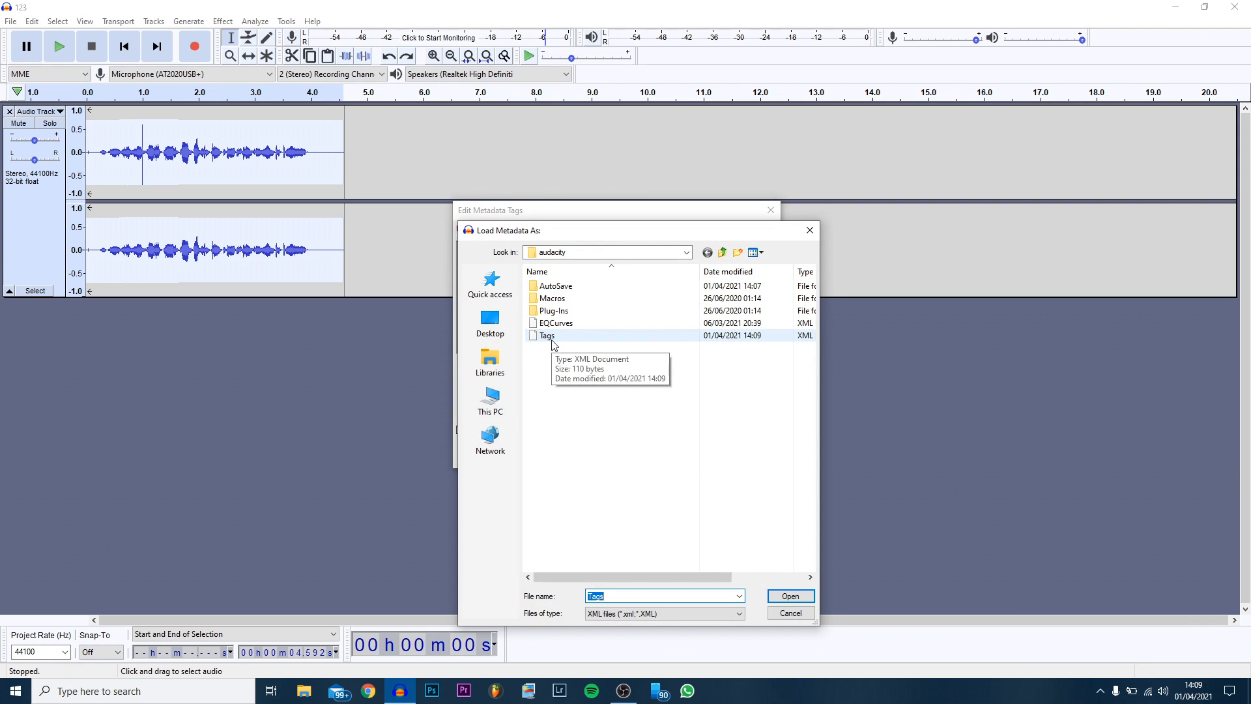
click(789, 596)
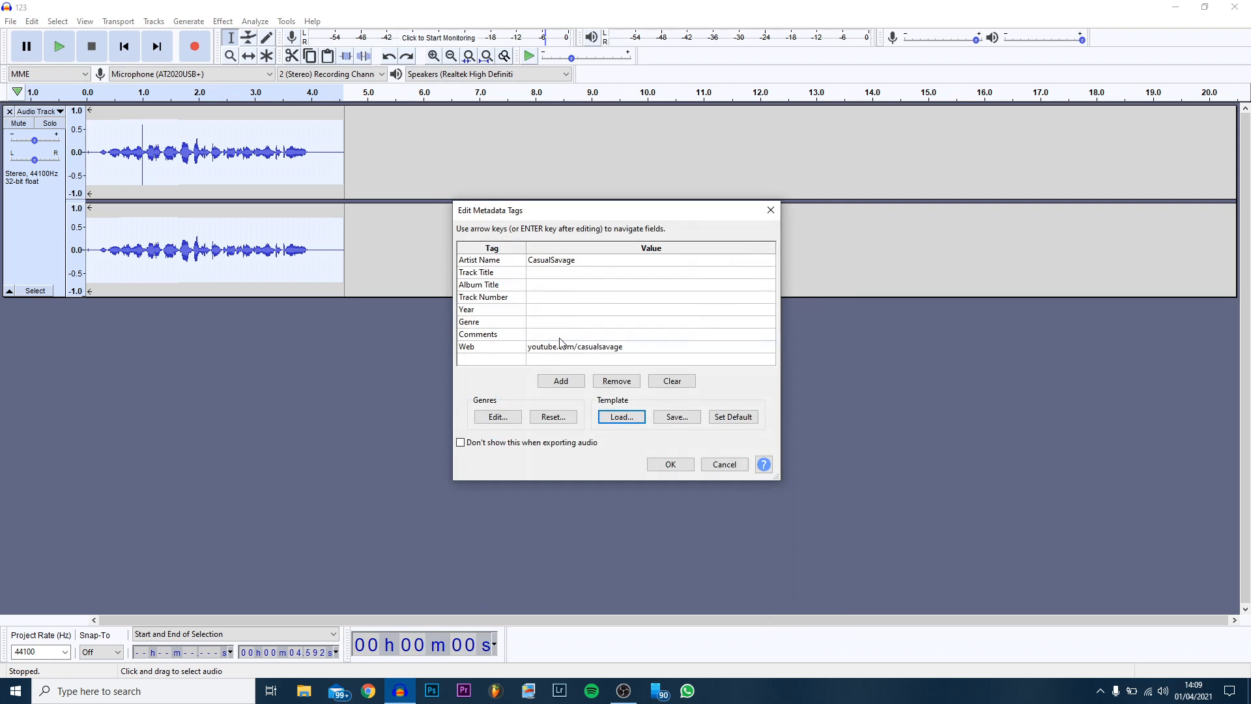
mouse_move(588, 317)
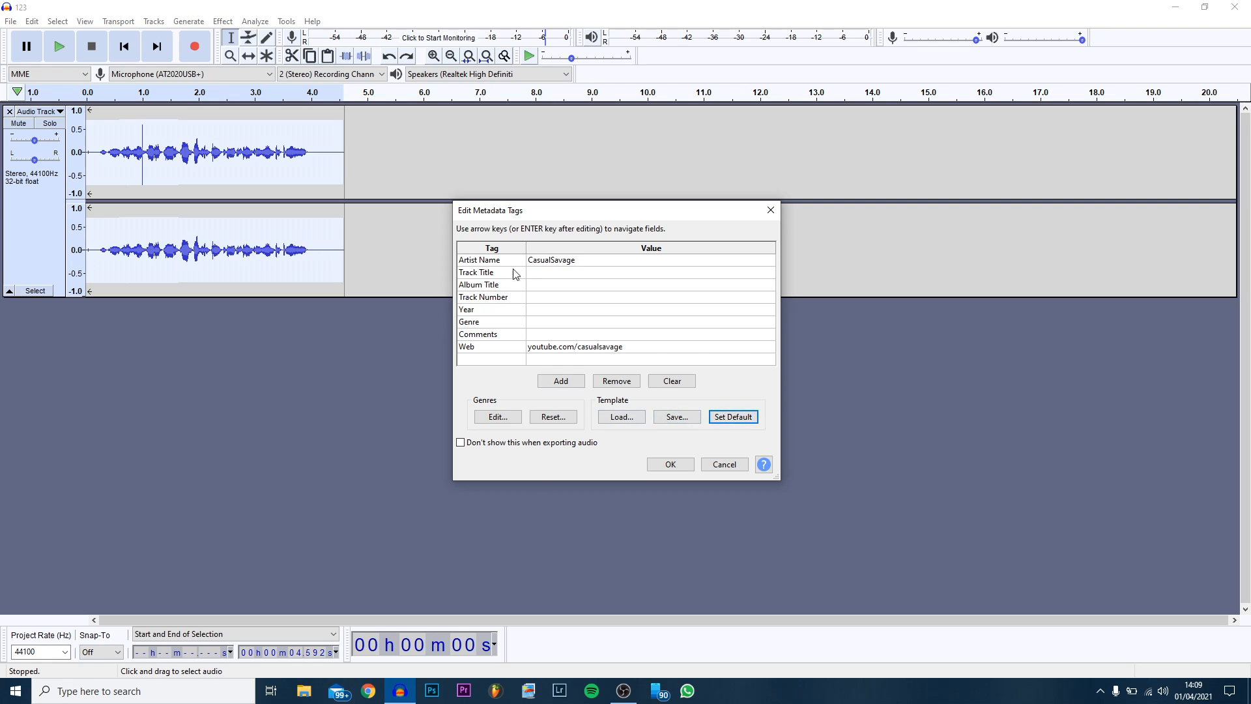
mouse_move(571, 286)
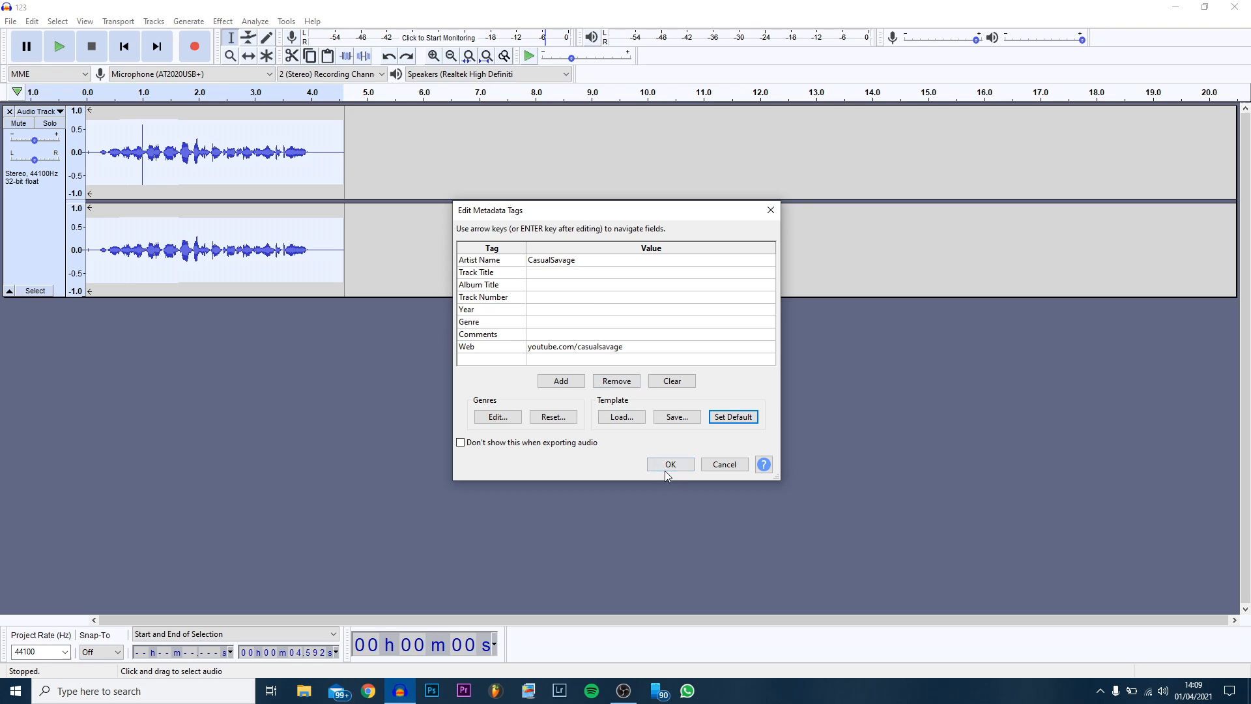
Accept the metadata tags to complete the MP3 export and return to project 123
click(668, 463)
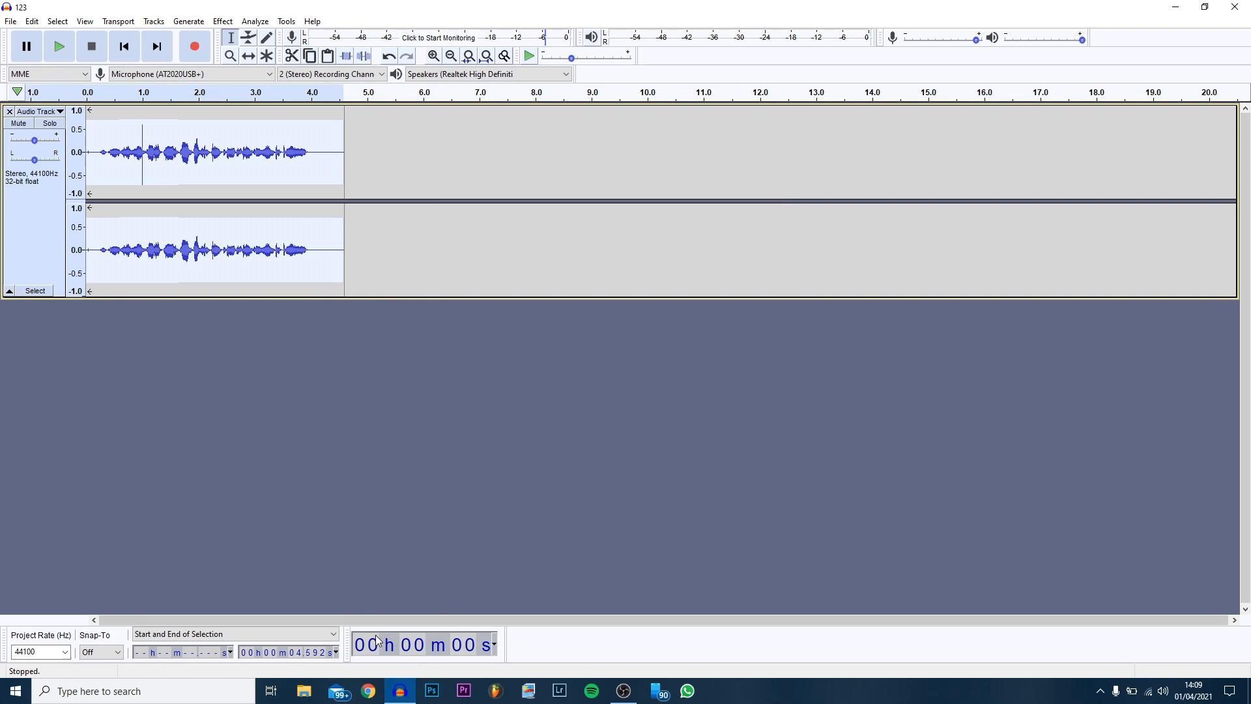
mouse_move(405, 403)
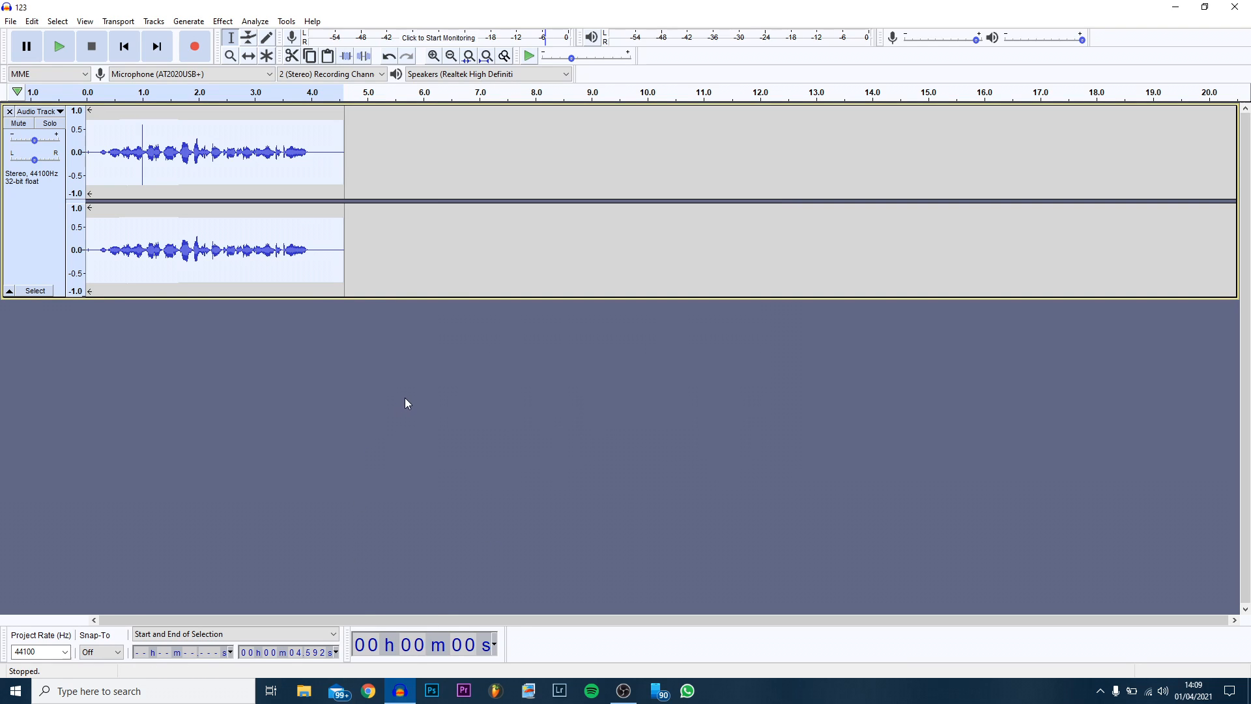